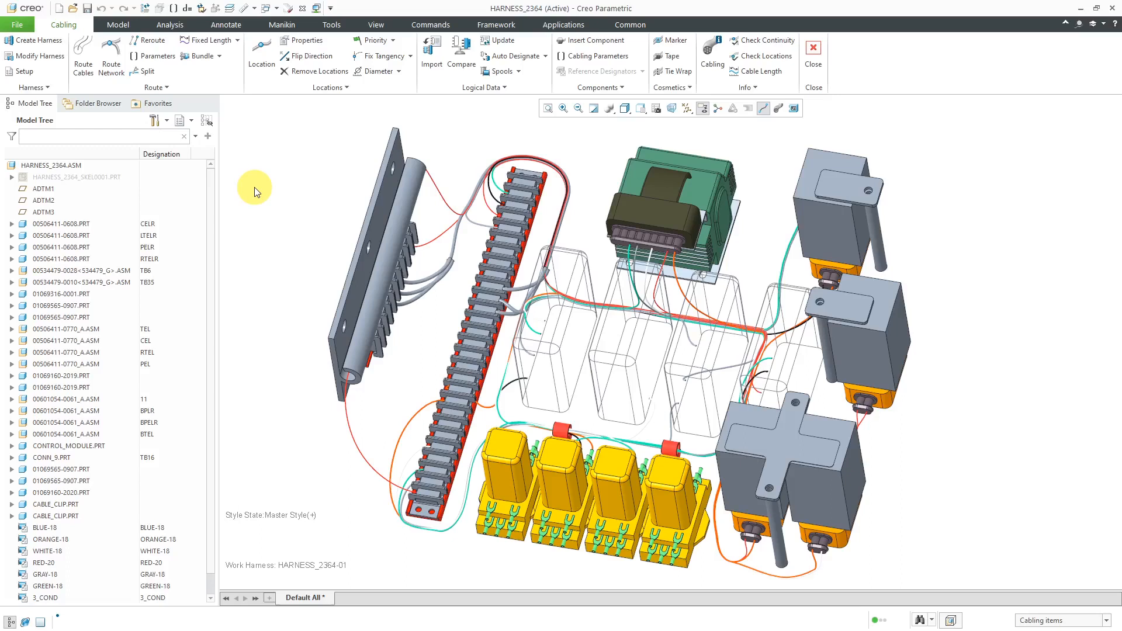
- Show the add-on application tools with Harness Mfg available
left_click(563, 24)
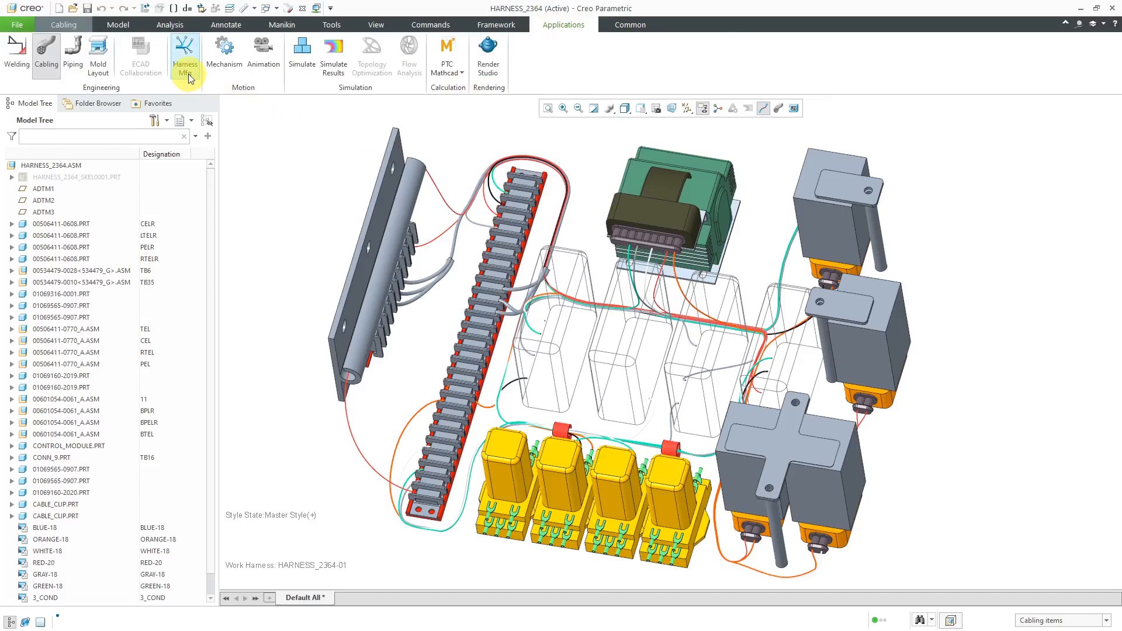
mouse_move(184, 54)
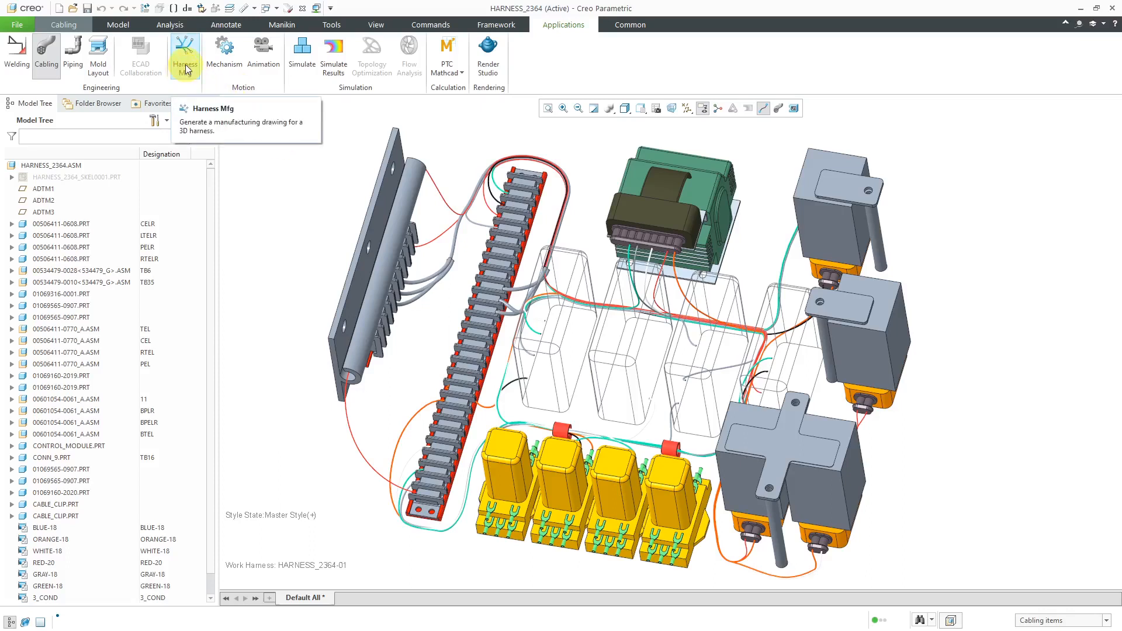
- Attempt Flatten Harness in Harness Mfg, then dismiss the advanced-licence message and HMX Debug Panel
left_click(186, 50)
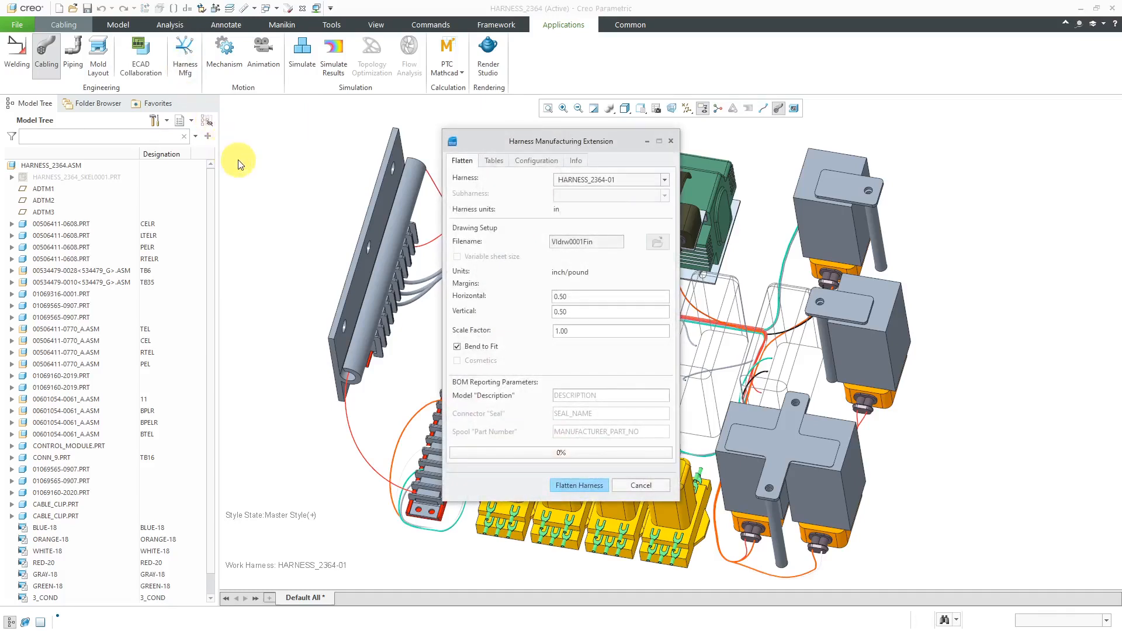
mouse_move(265, 196)
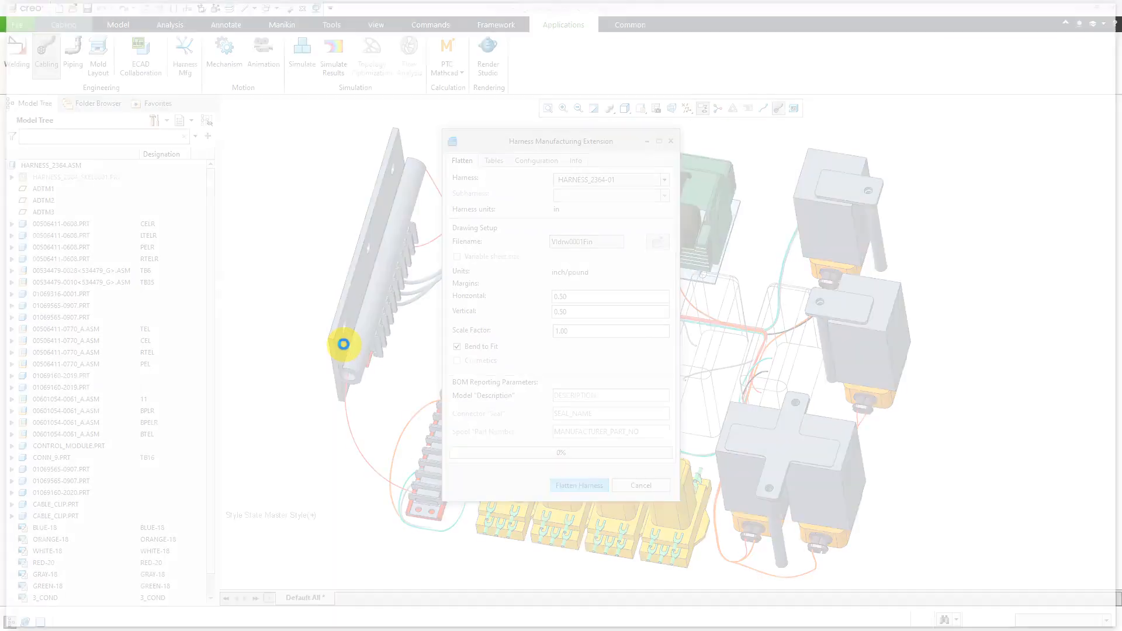
left_click(579, 485)
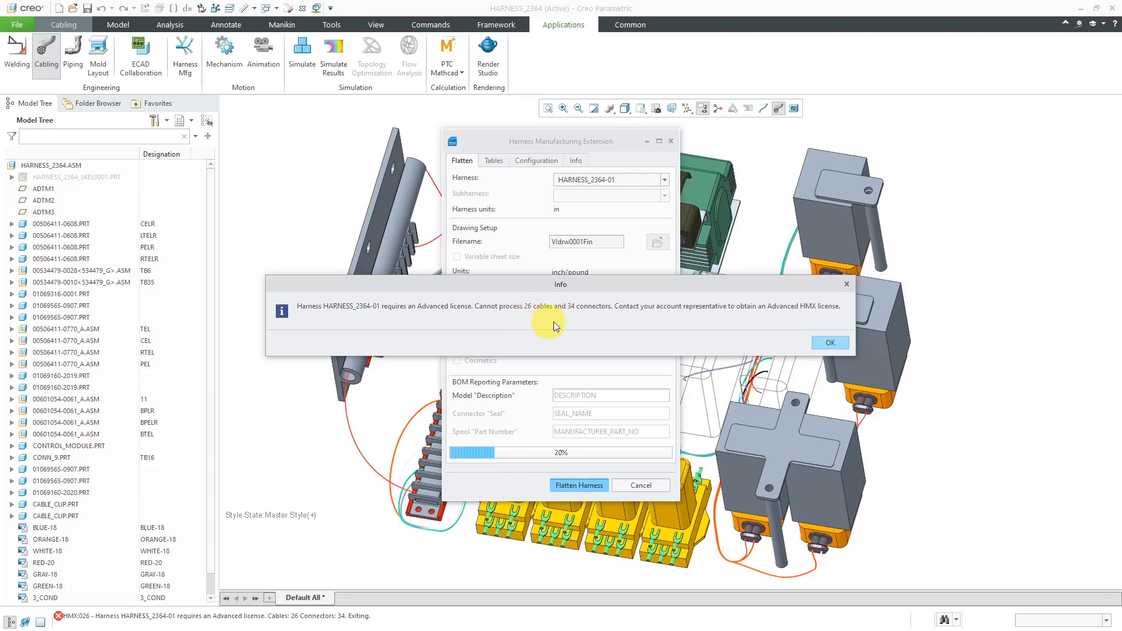
mouse_move(671, 326)
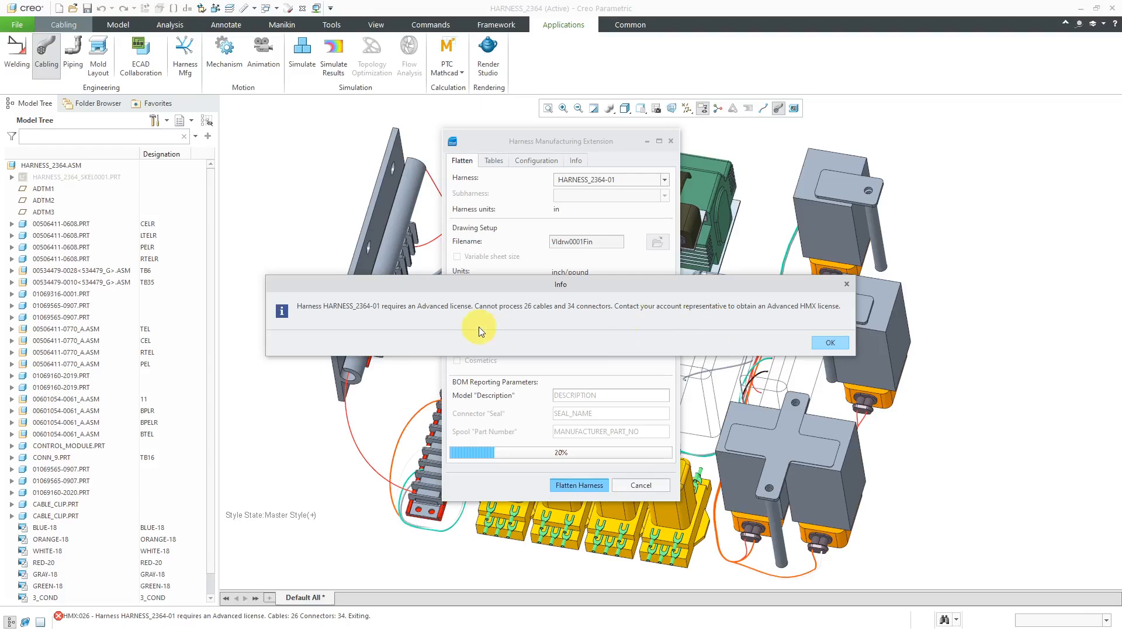
mouse_move(769, 329)
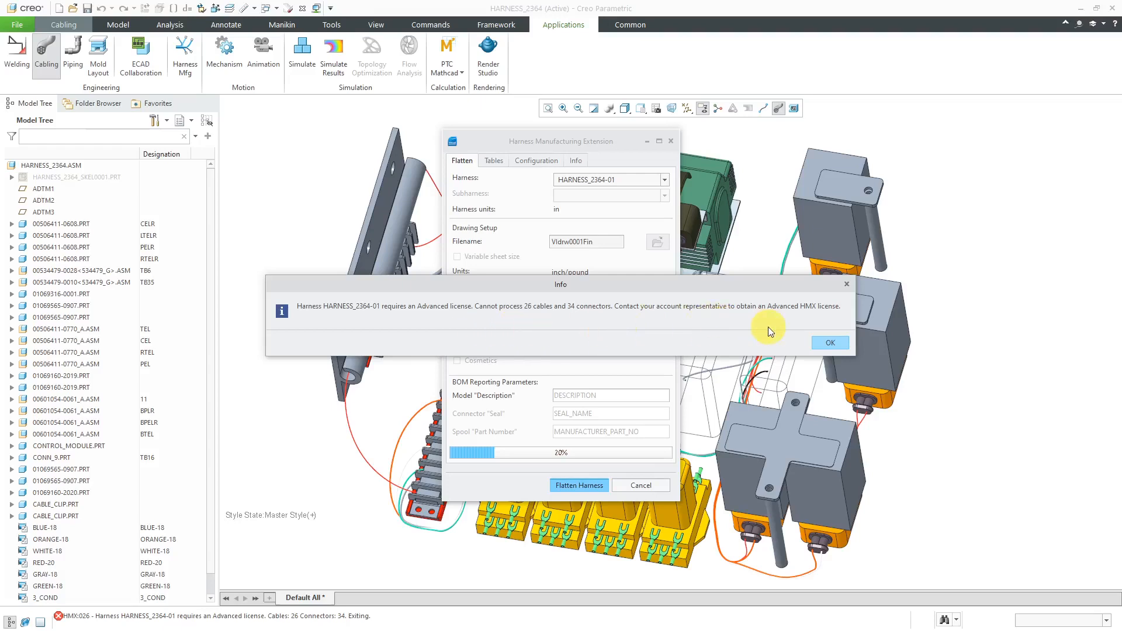
mouse_move(830, 342)
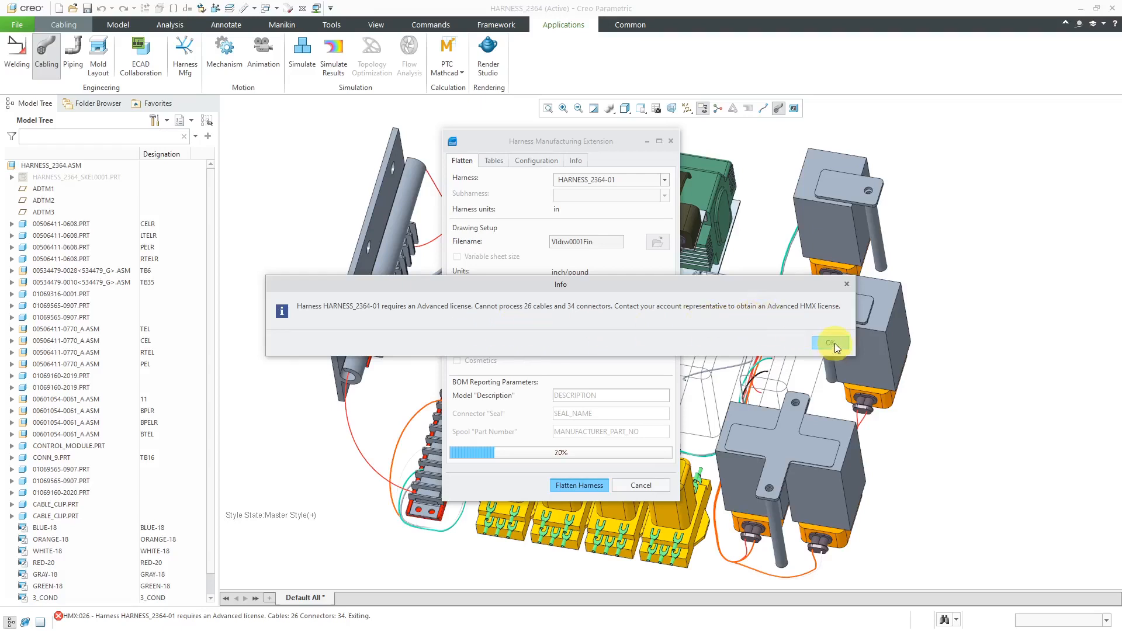
left_click(830, 343)
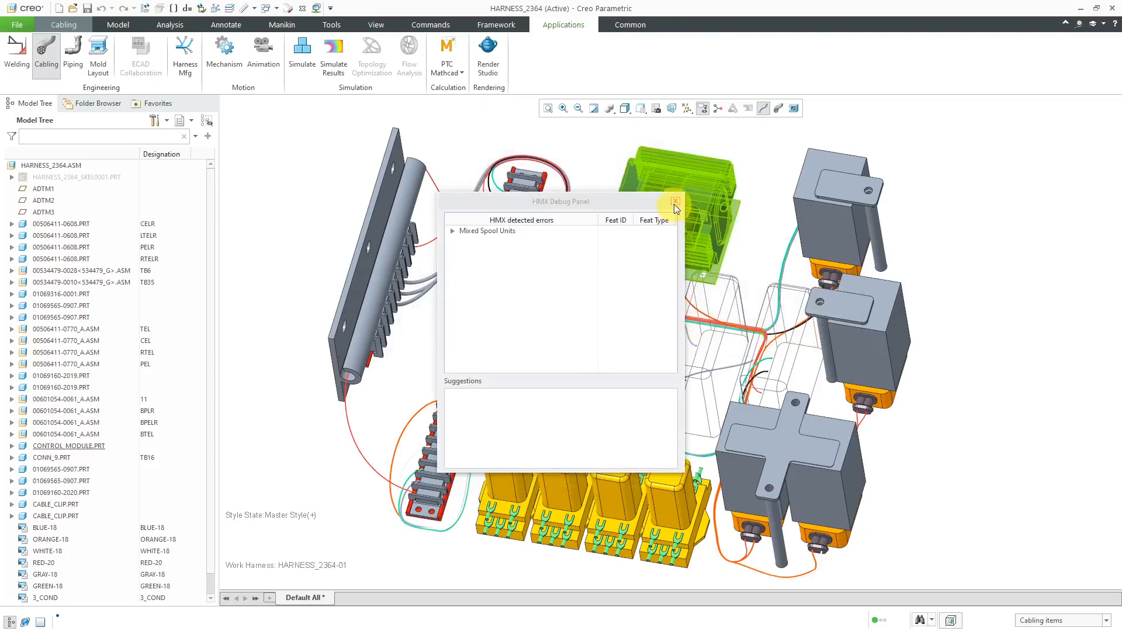
left_click(673, 201)
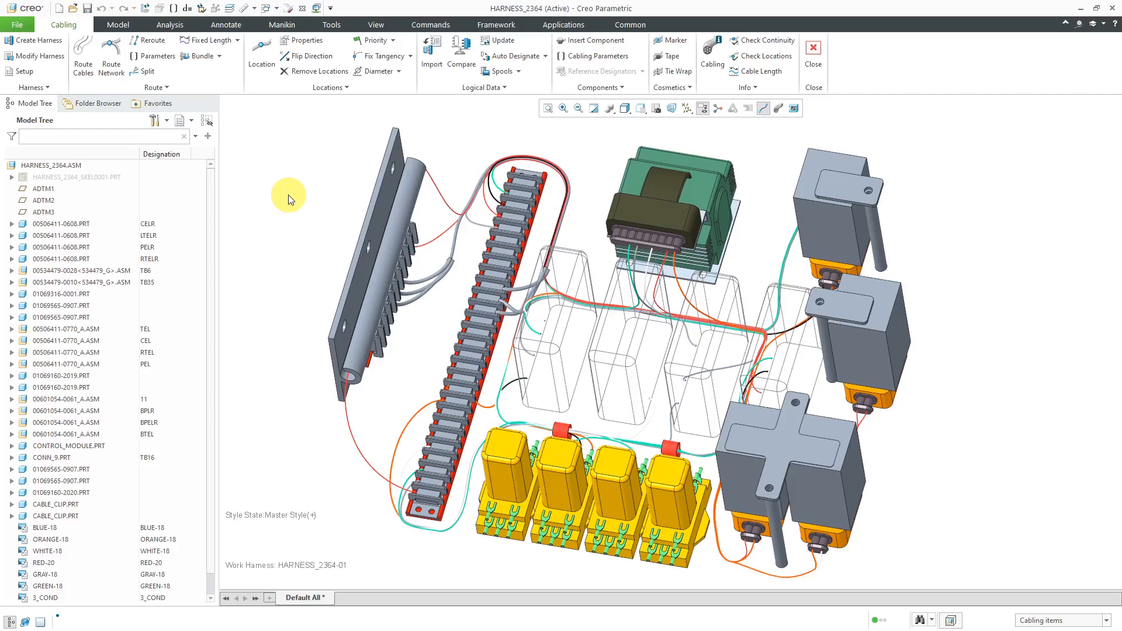
mouse_move(289, 189)
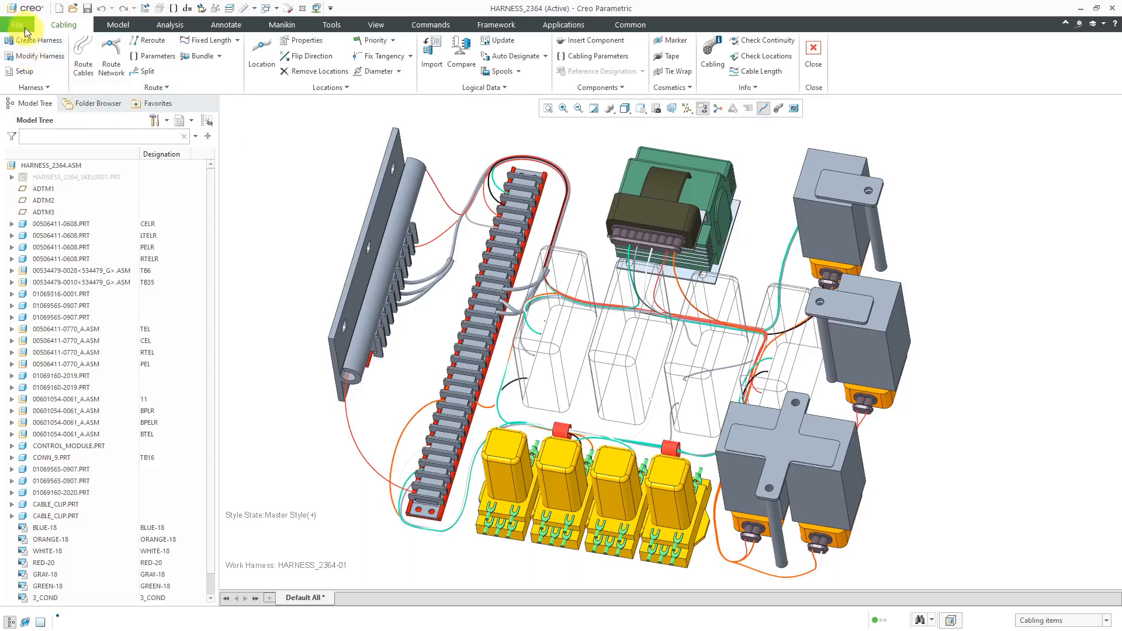
- Start a new Manufacturing model of Harness sub-type named harness_2364-flat
left_click(16, 23)
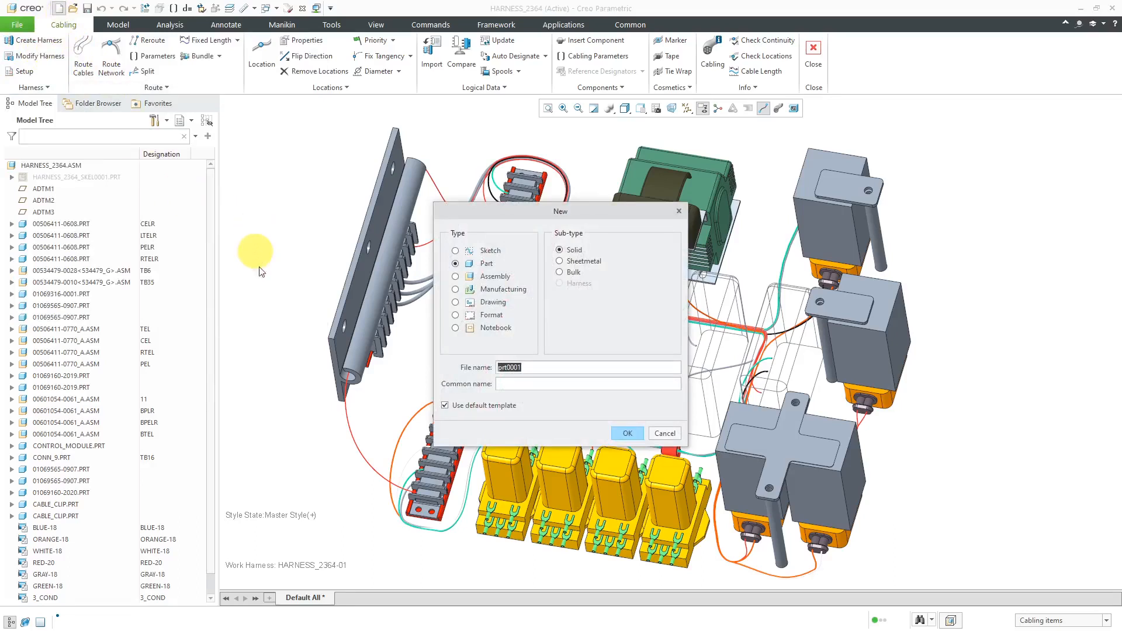
mouse_move(544, 311)
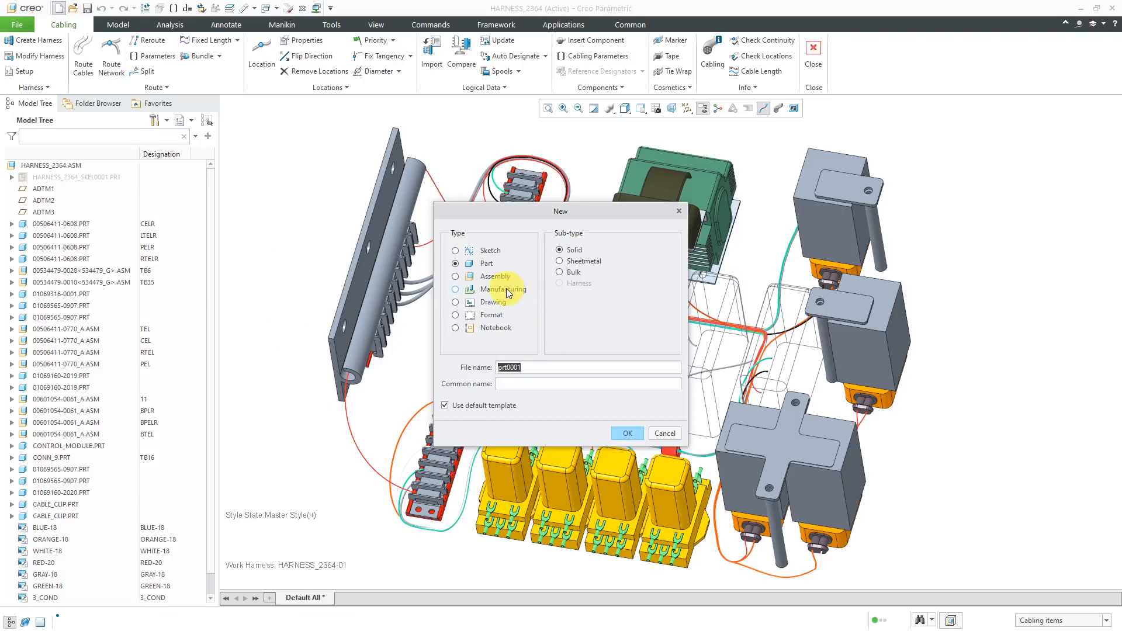
mouse_move(506, 292)
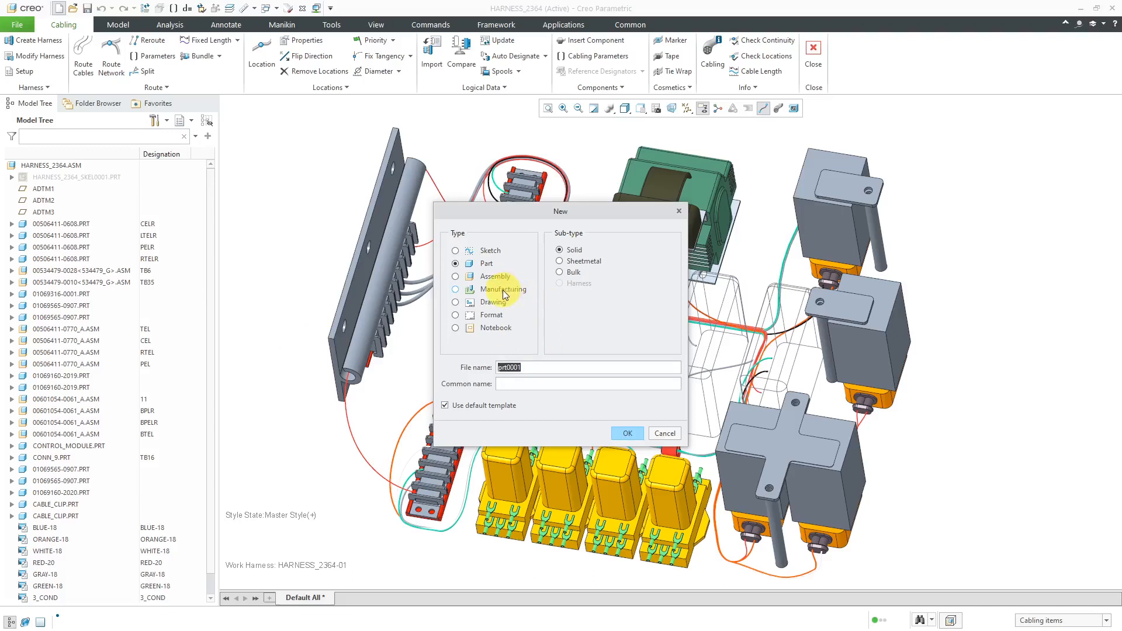
left_click(456, 288)
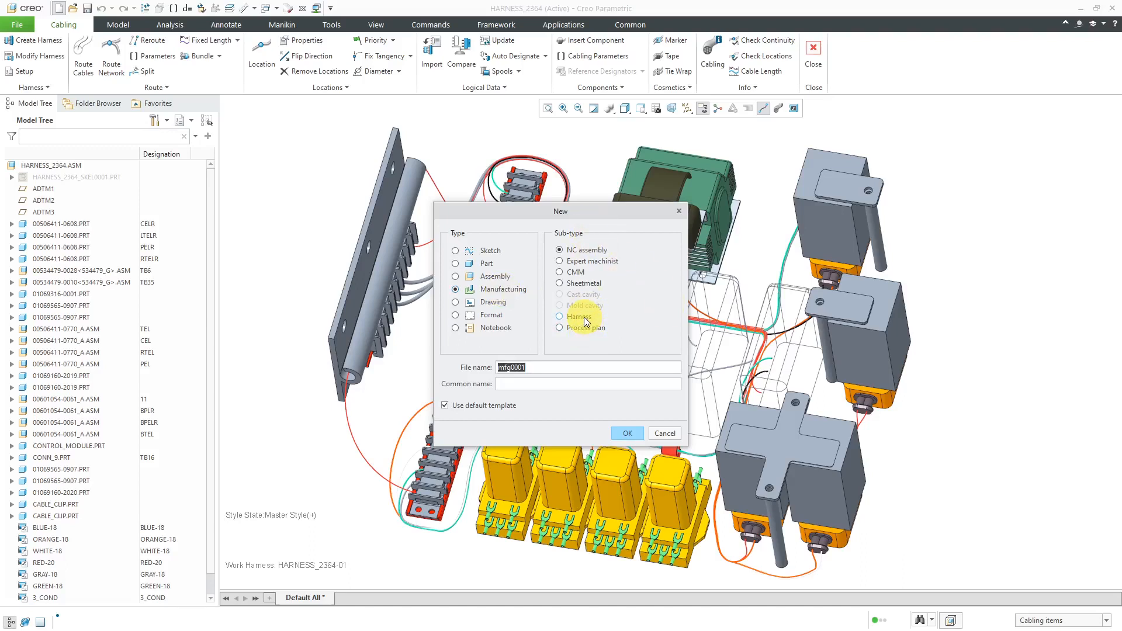
left_click(560, 316)
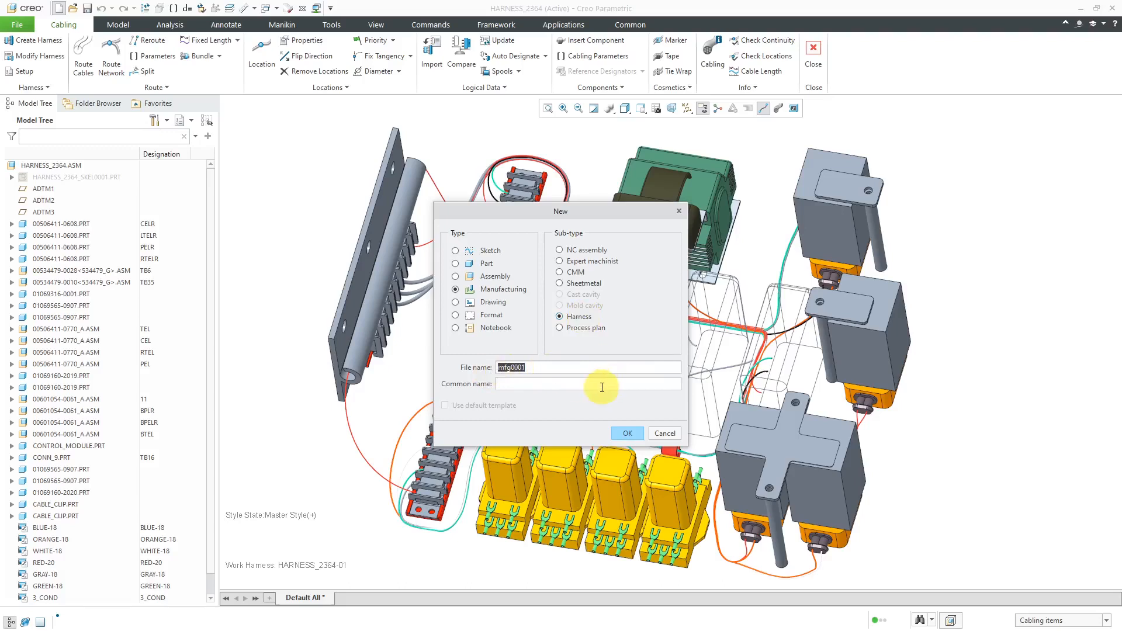
mouse_move(588, 383)
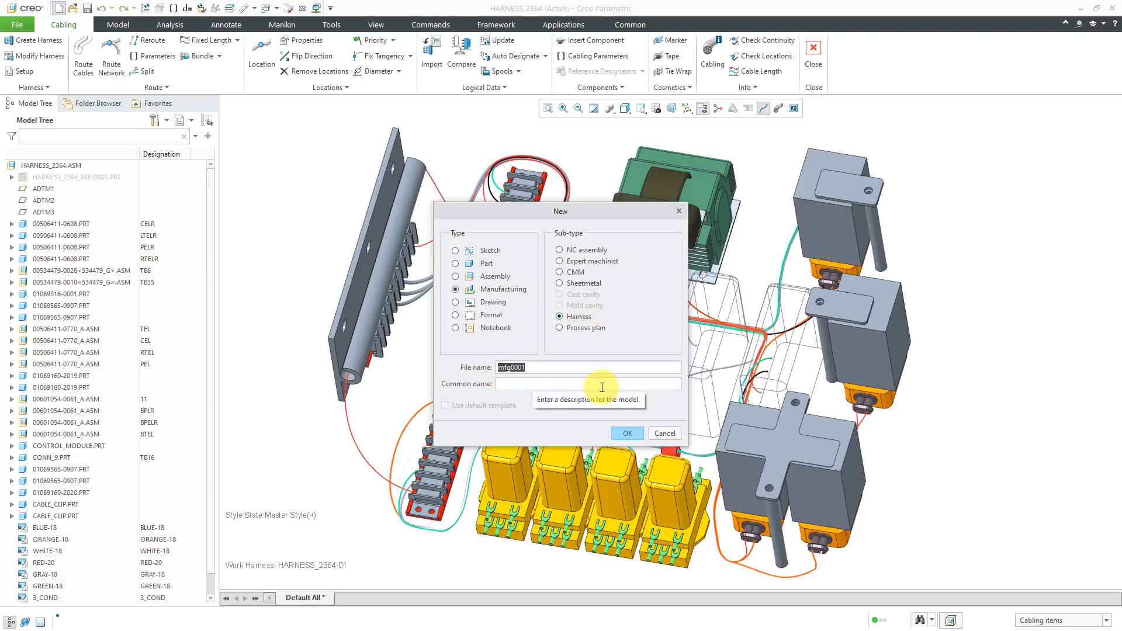
type("harness_2364-")
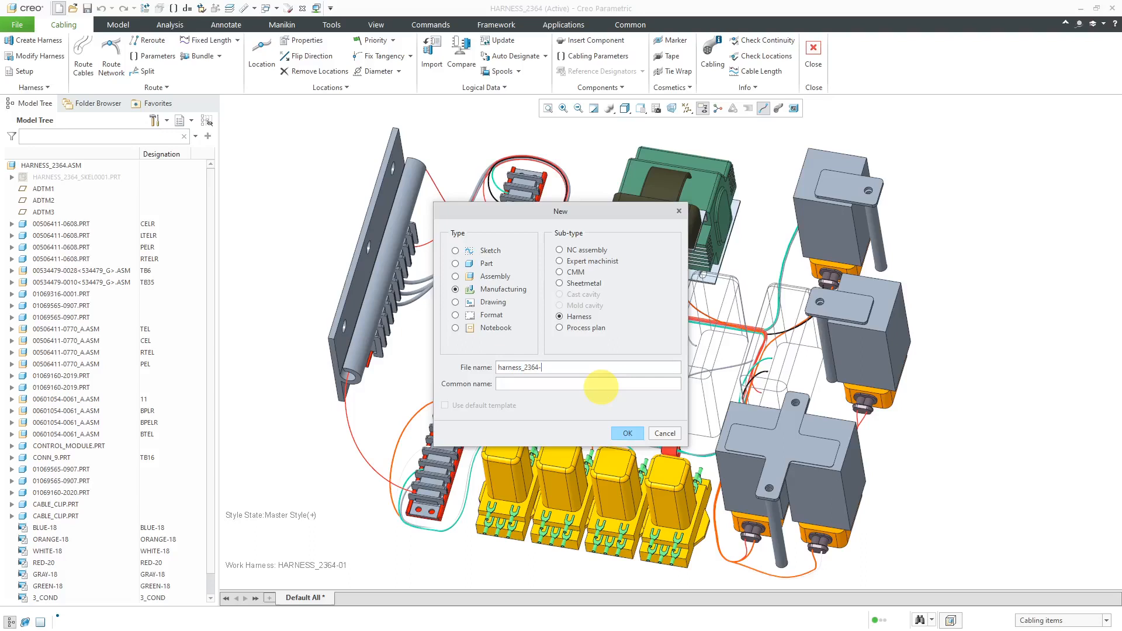
type("flat")
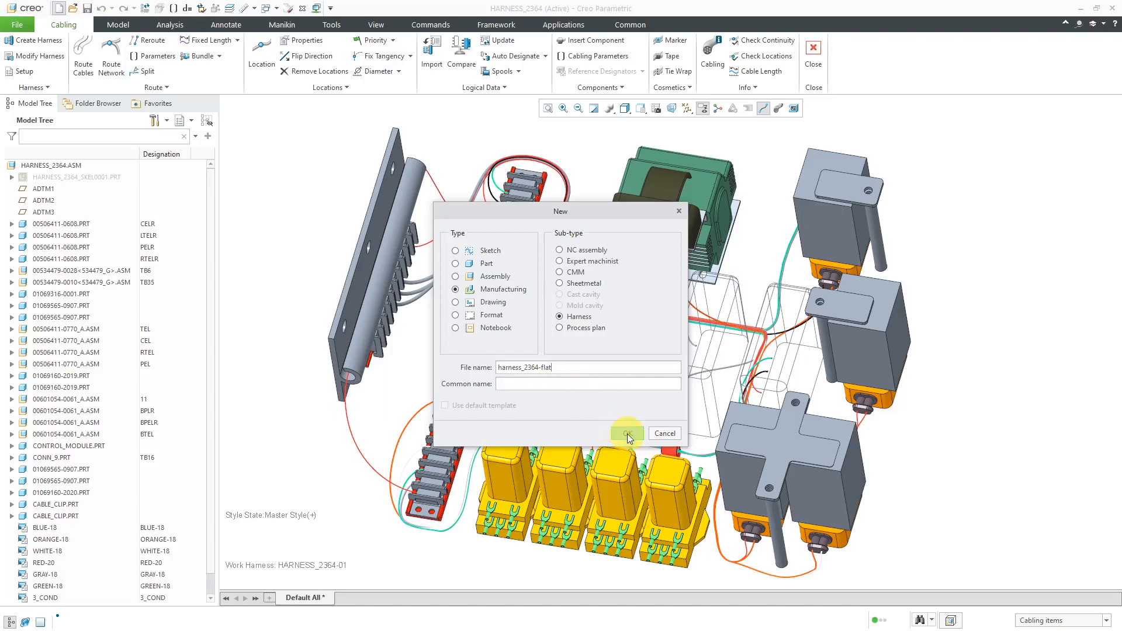
- Create the model and choose harness_2364-01.prt from harness-only parts as its reference harness
left_click(627, 433)
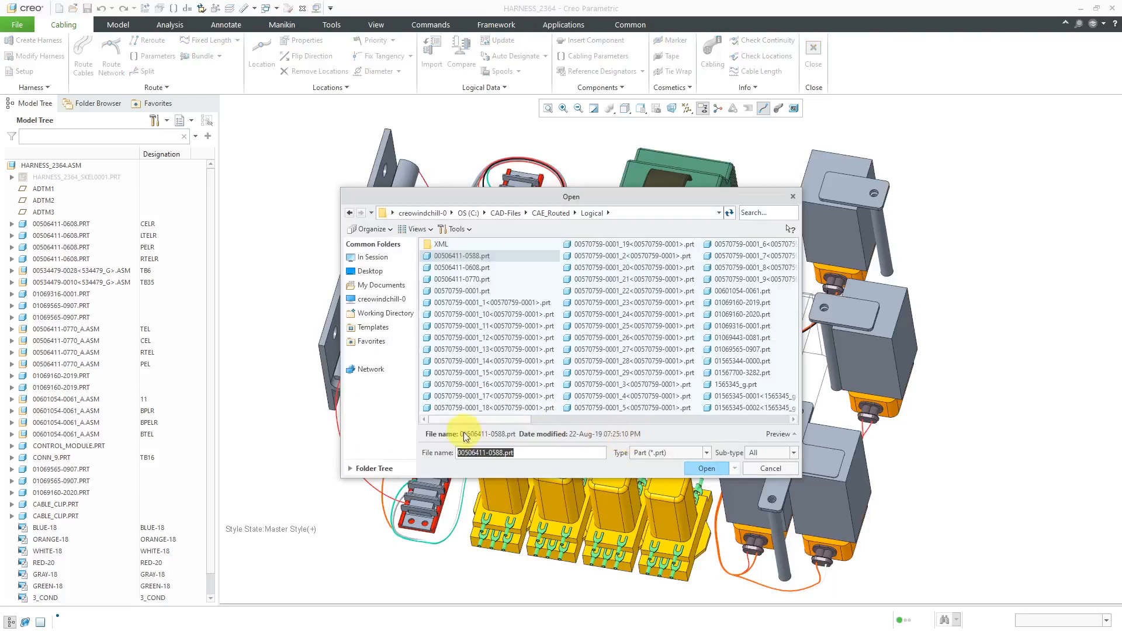
mouse_move(385, 436)
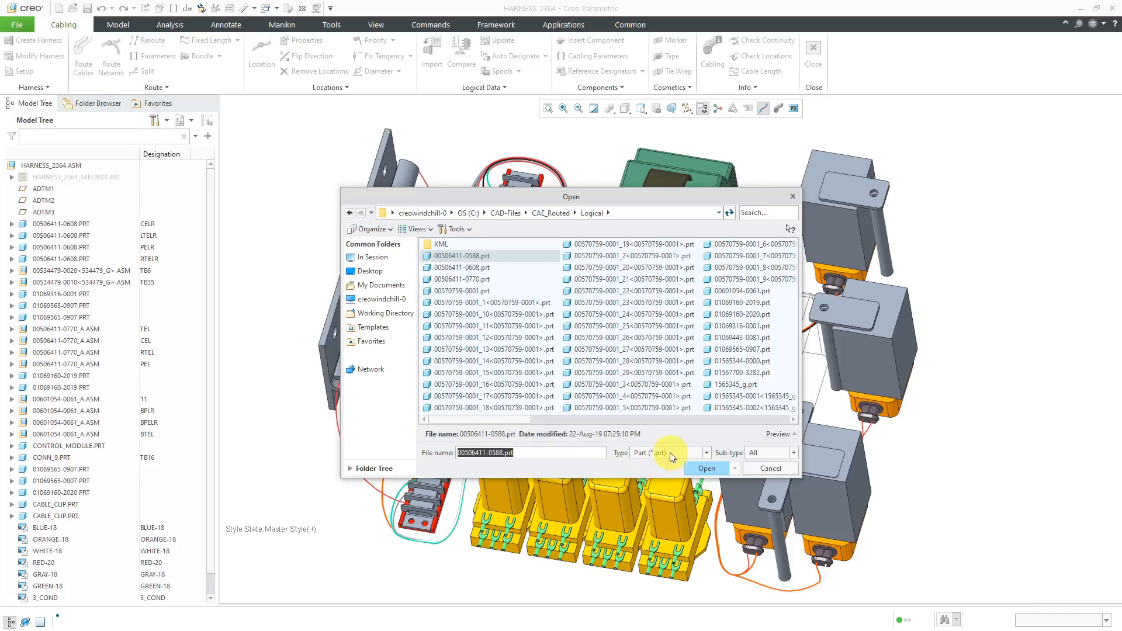
left_click(792, 453)
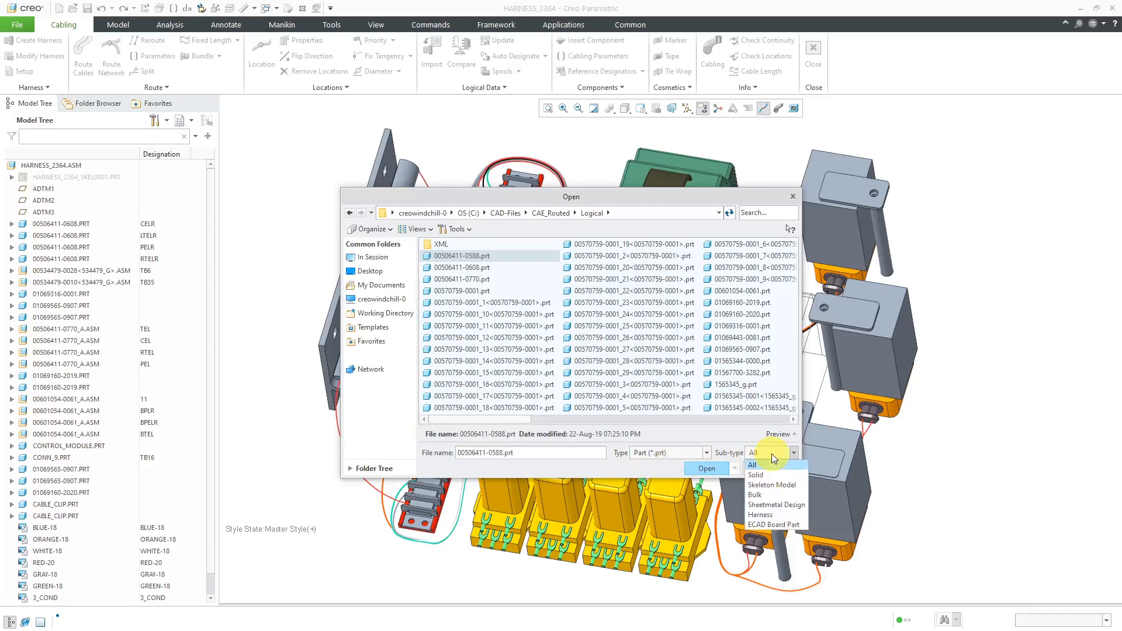
left_click(760, 515)
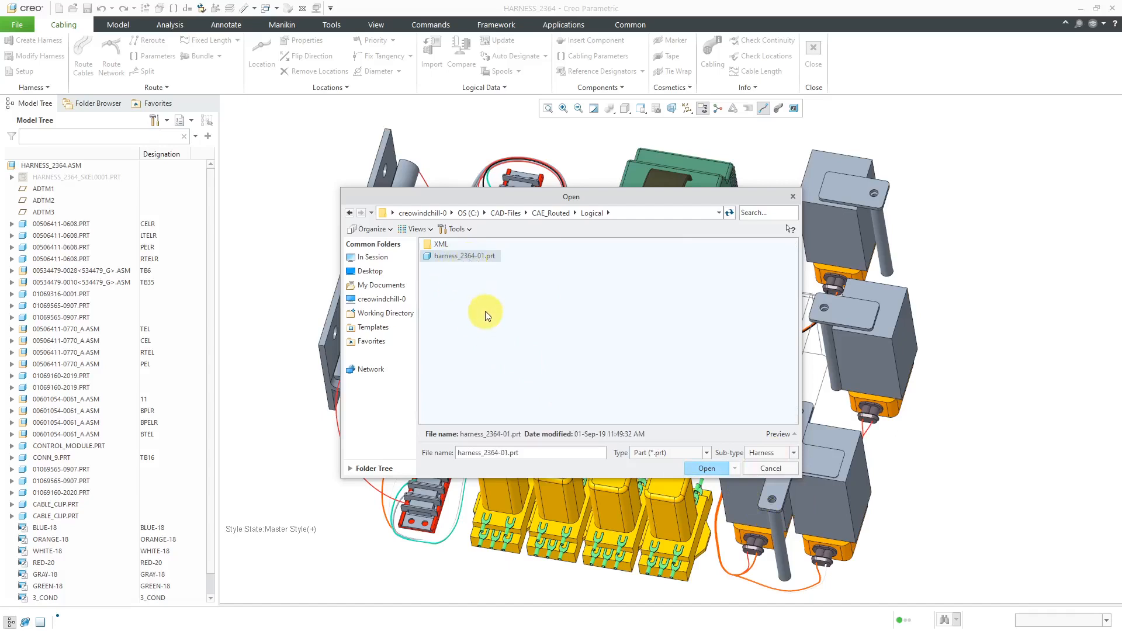
mouse_move(698, 444)
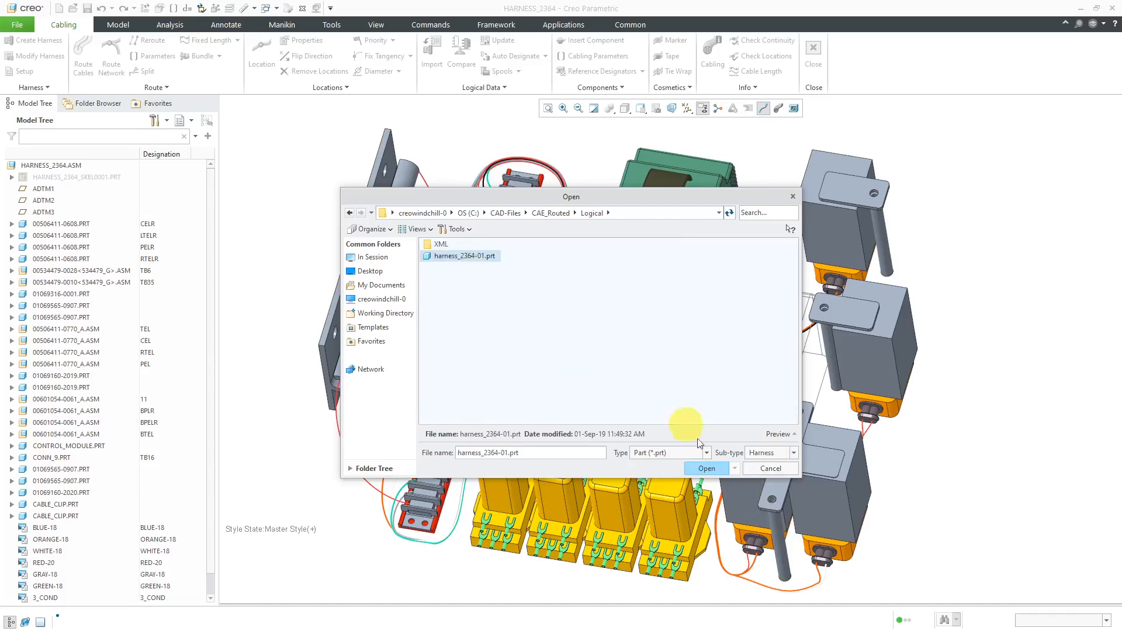
left_click(706, 467)
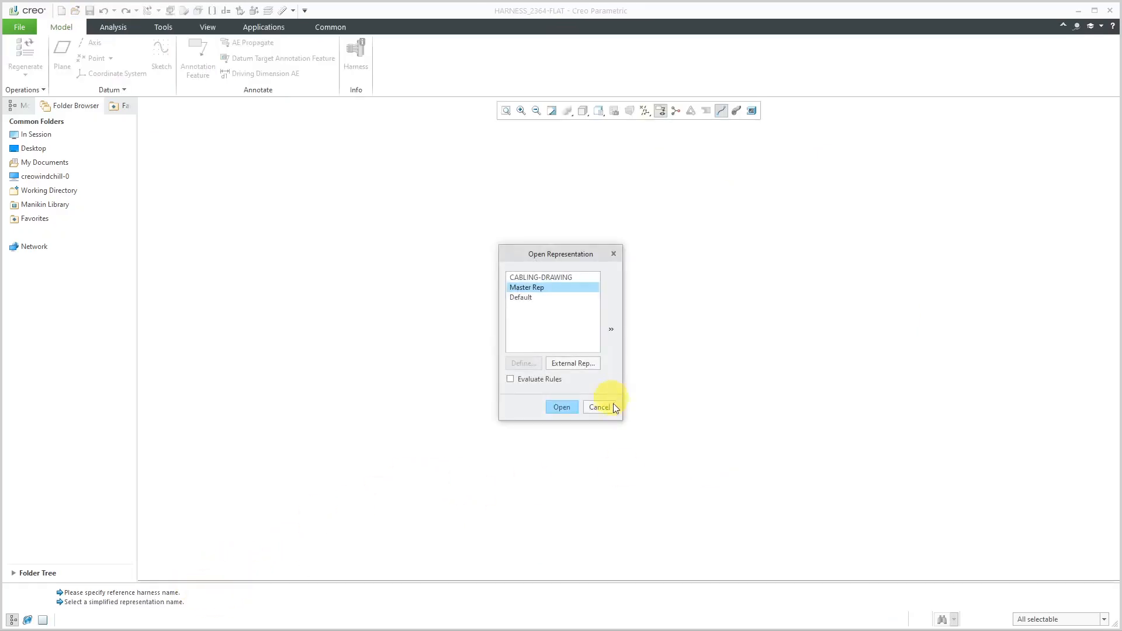
mouse_move(529, 288)
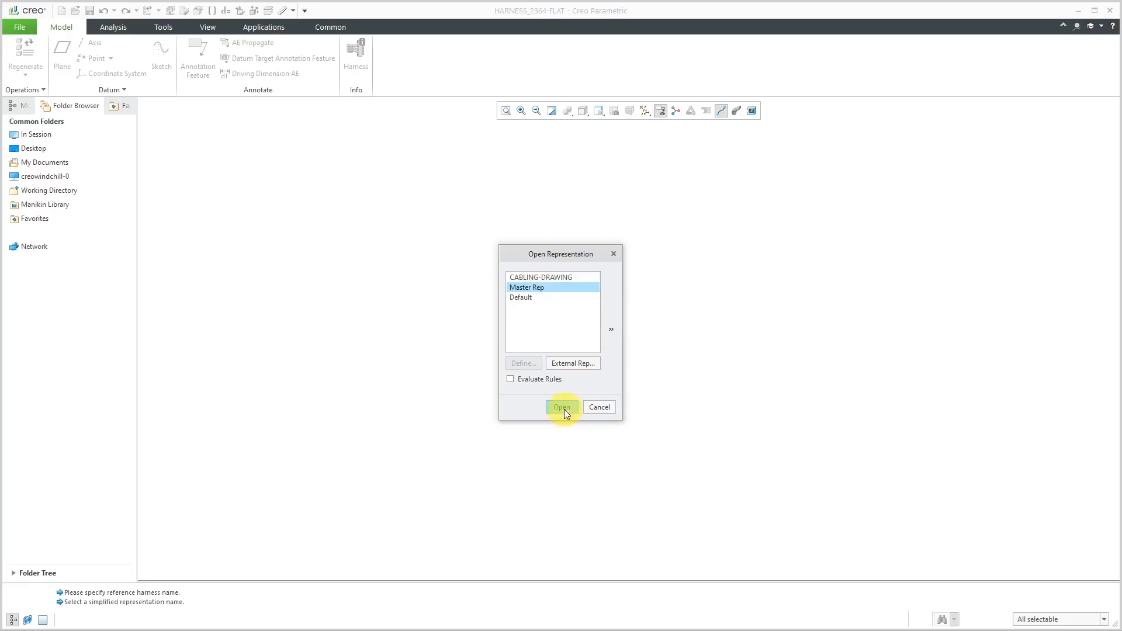
- Use the Master Rep representation and name the new flat harness assembly harness_2364_flat_assy
left_click(562, 407)
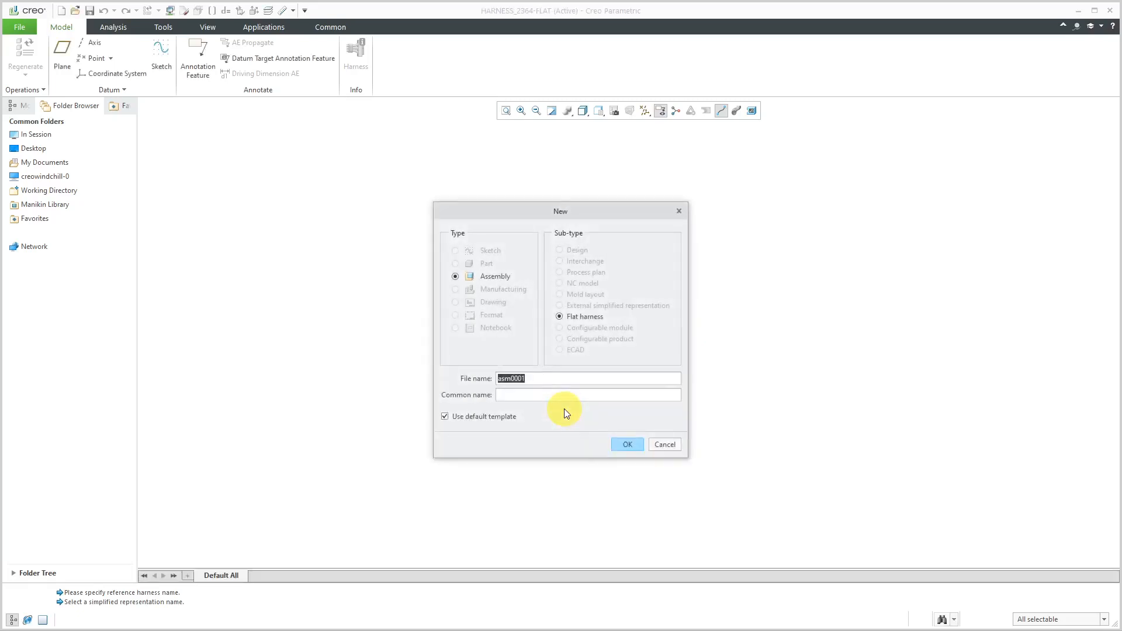
mouse_move(525, 296)
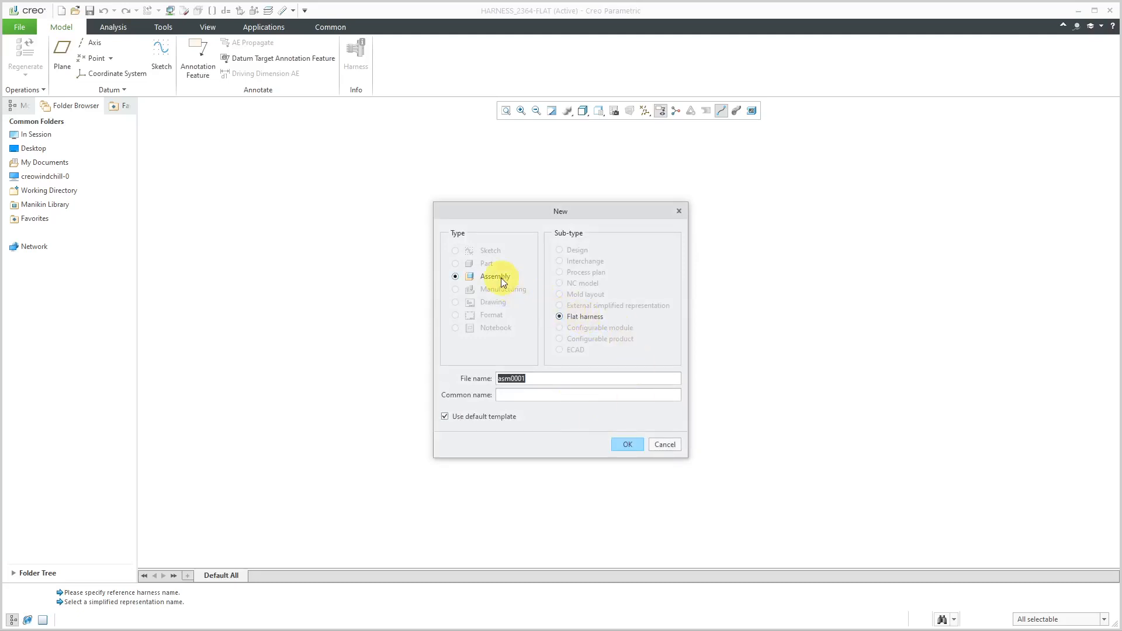
mouse_move(172, 108)
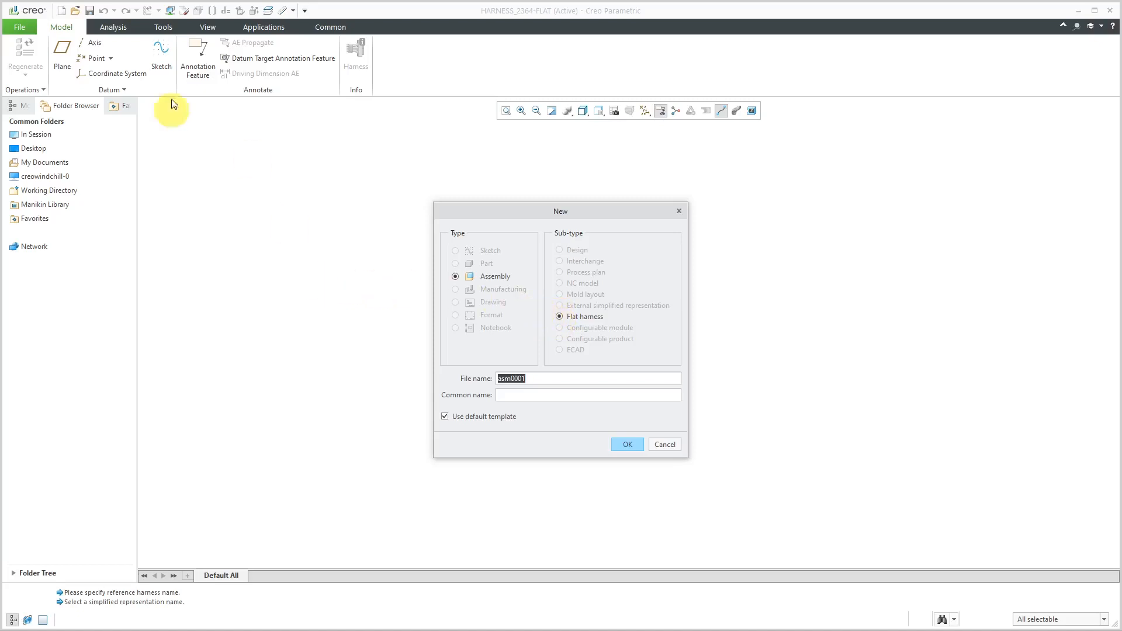
mouse_move(271, 270)
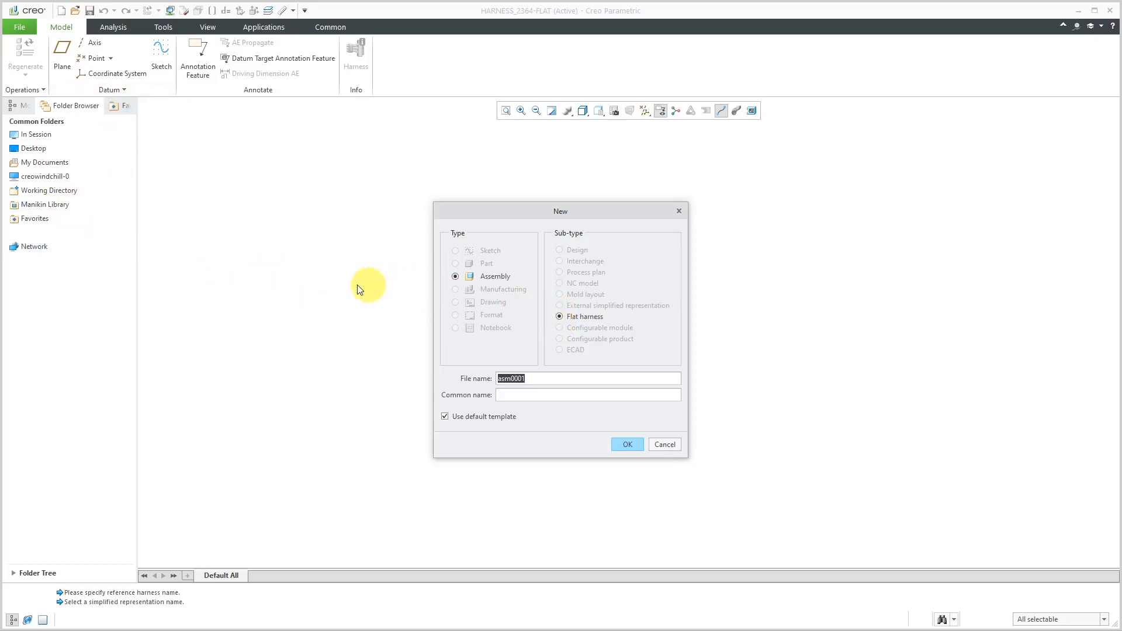
mouse_move(333, 284)
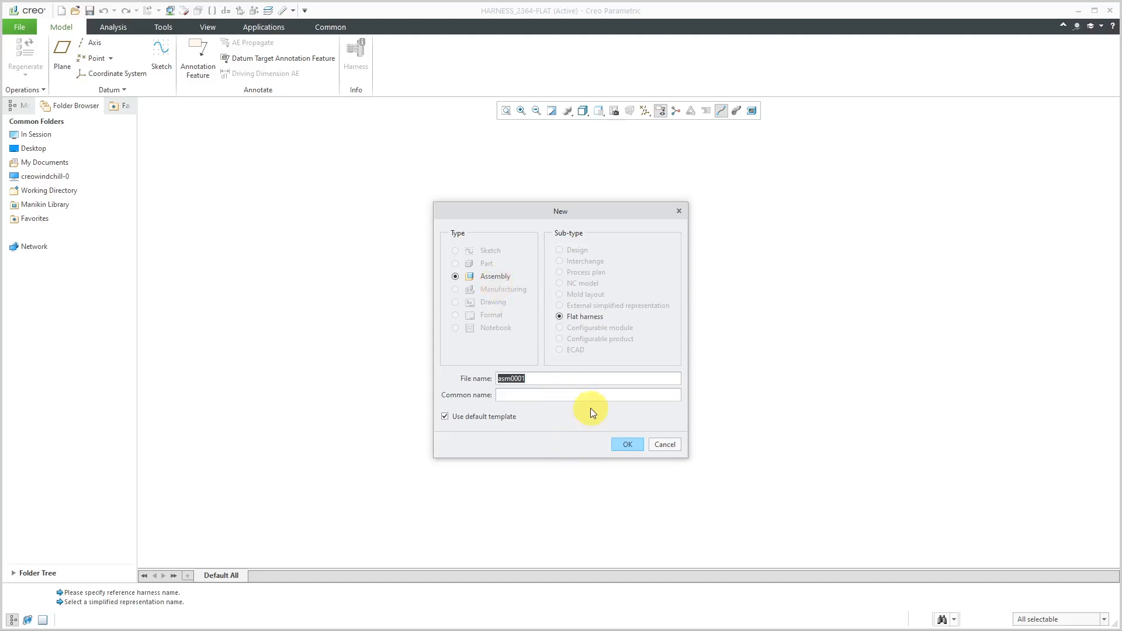
type("harness_2364_flat_assy")
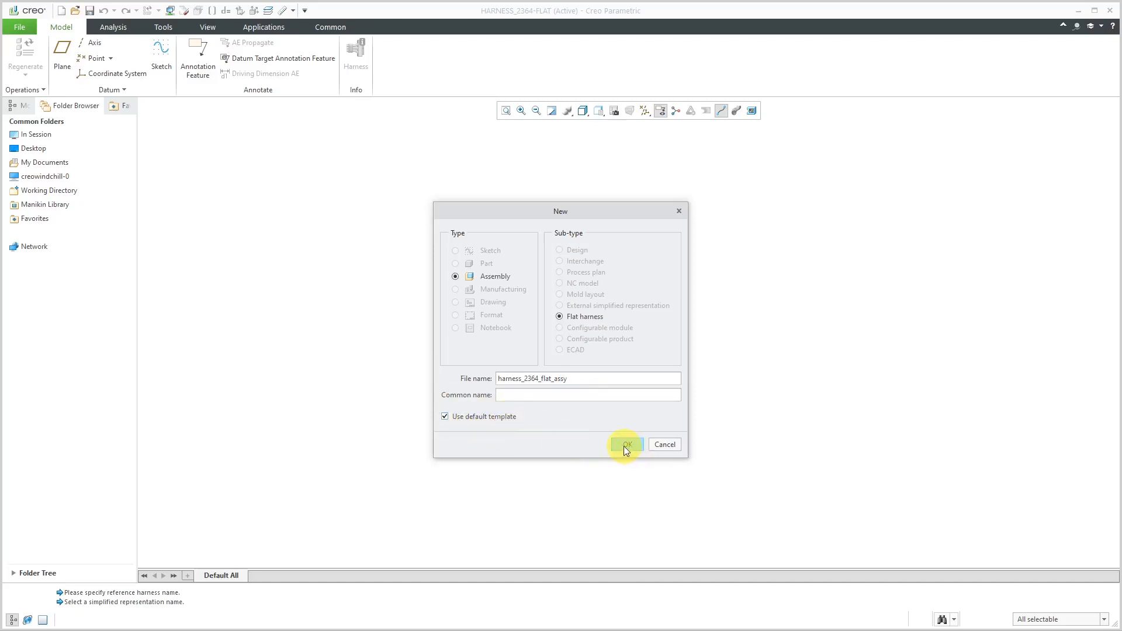
- Create HARNESS_2364_FLAT_ASSY, toggle reference cables between thickness and centre lines, and bring up Harness info
left_click(626, 444)
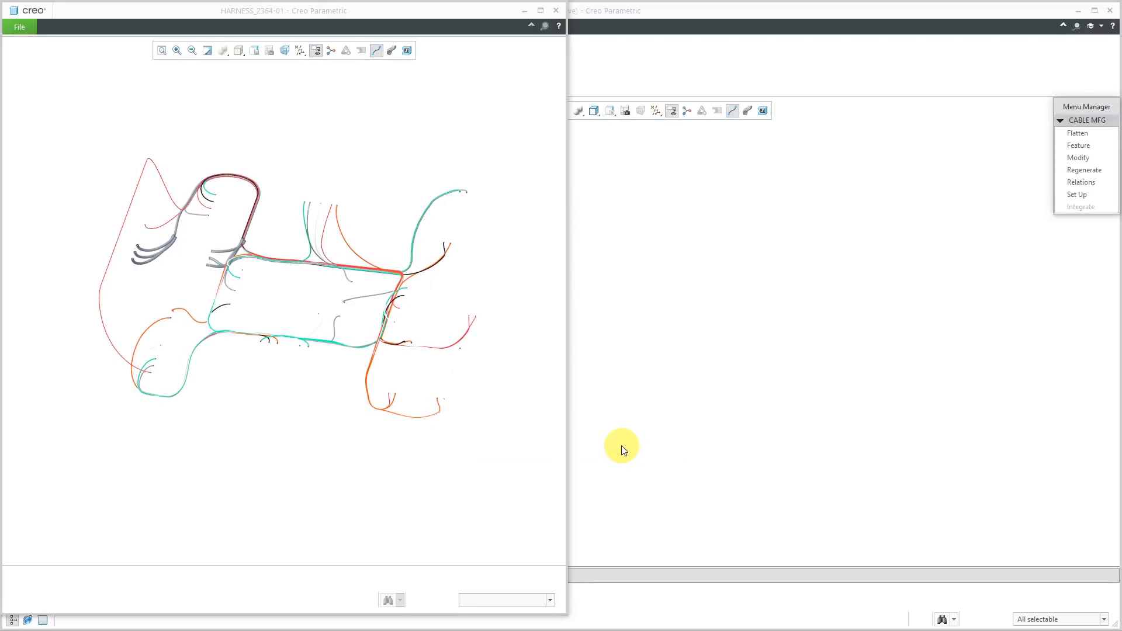
mouse_move(478, 108)
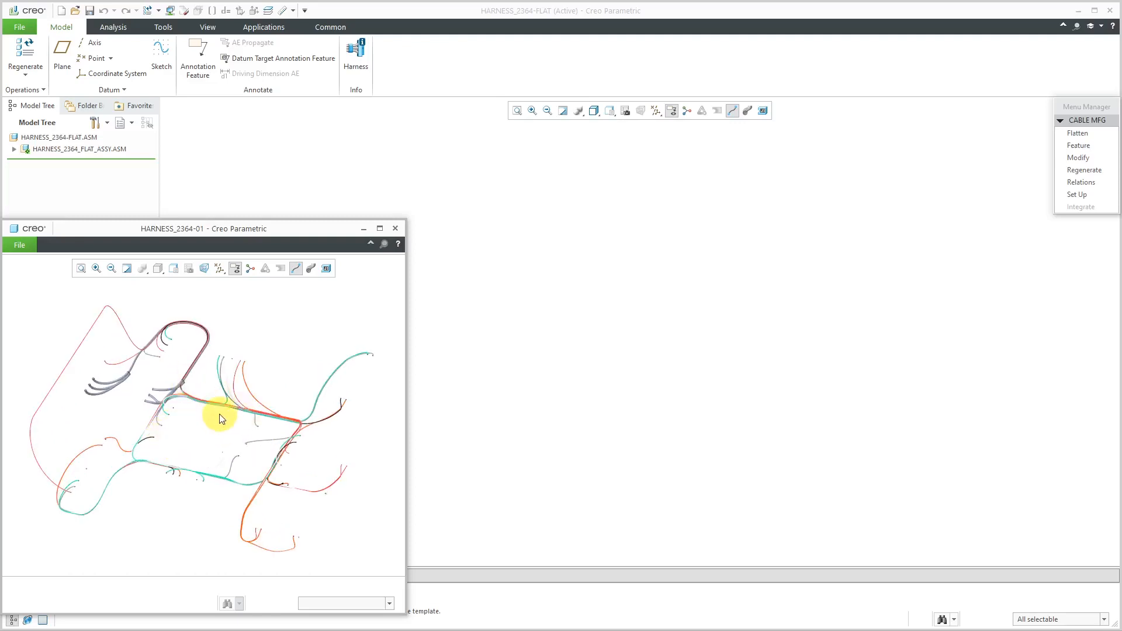
mouse_move(285, 430)
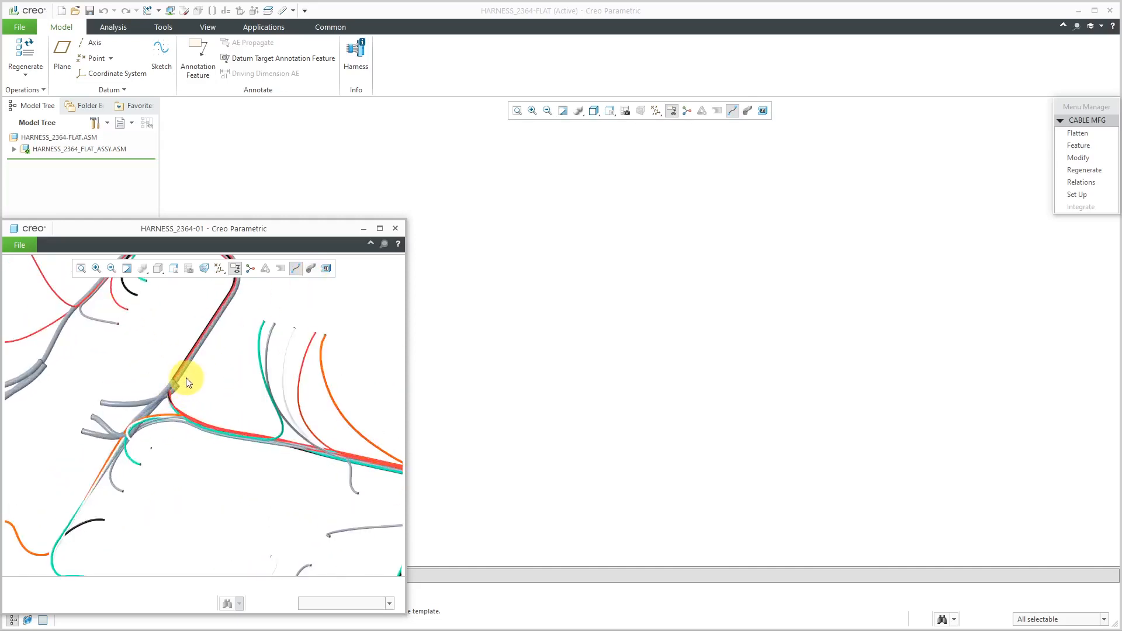
left_click(296, 269)
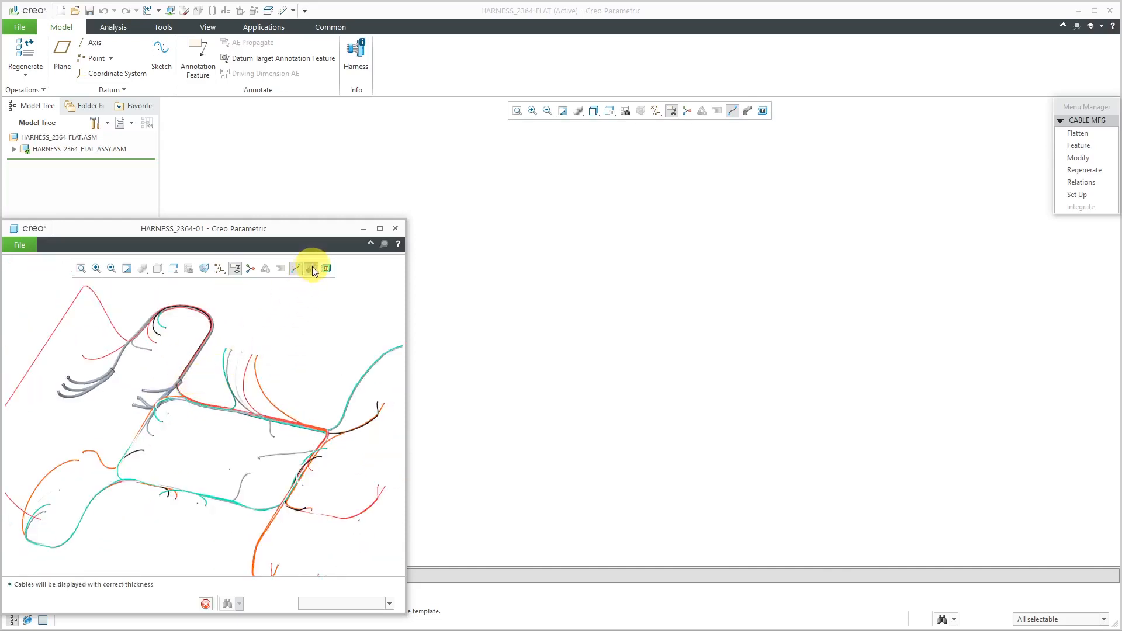
left_click(295, 269)
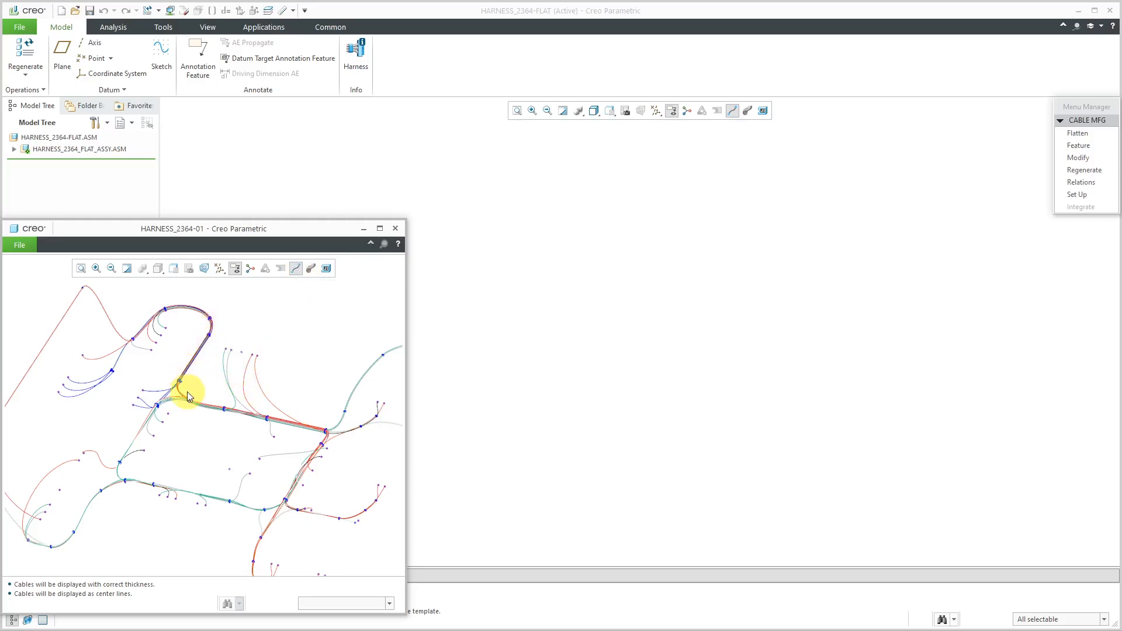
left_click(310, 269)
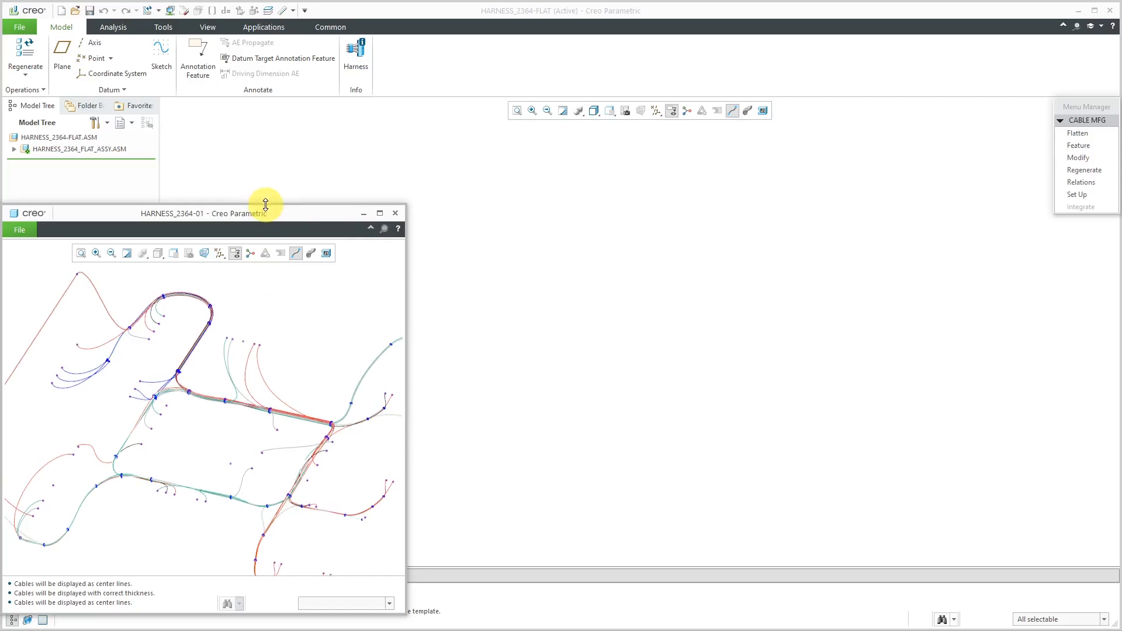
mouse_move(355, 54)
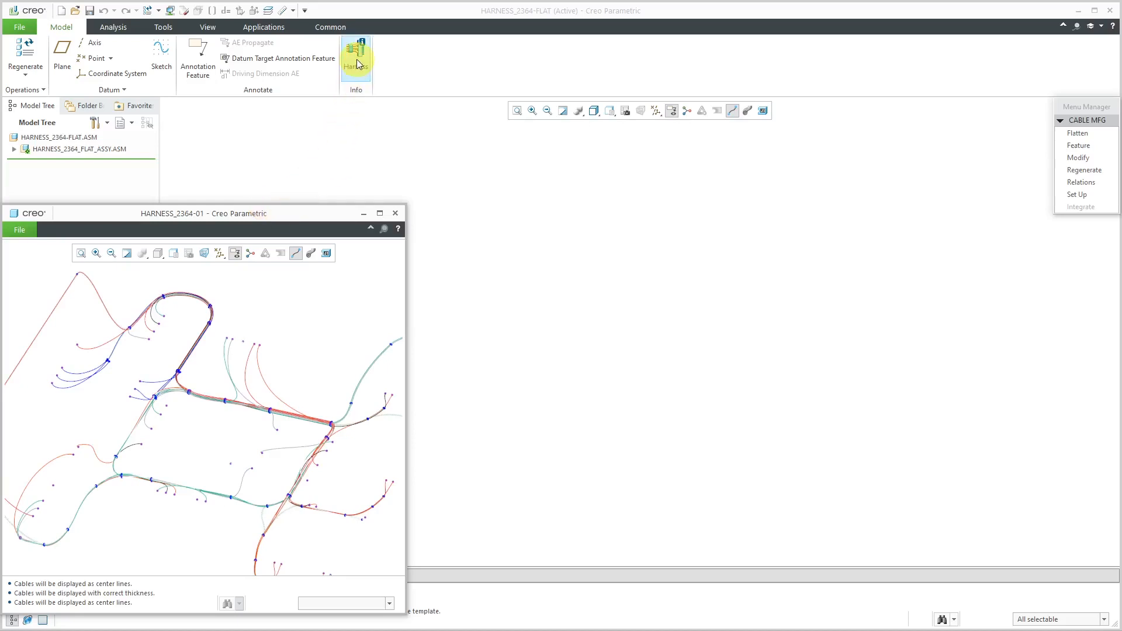
mouse_move(356, 58)
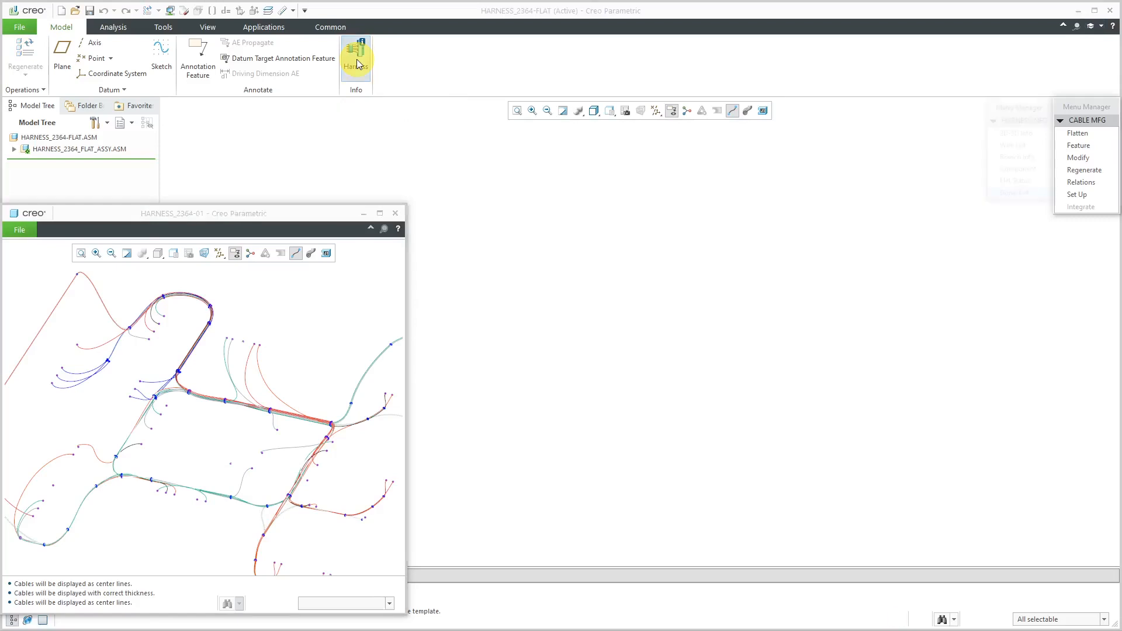
left_click(356, 57)
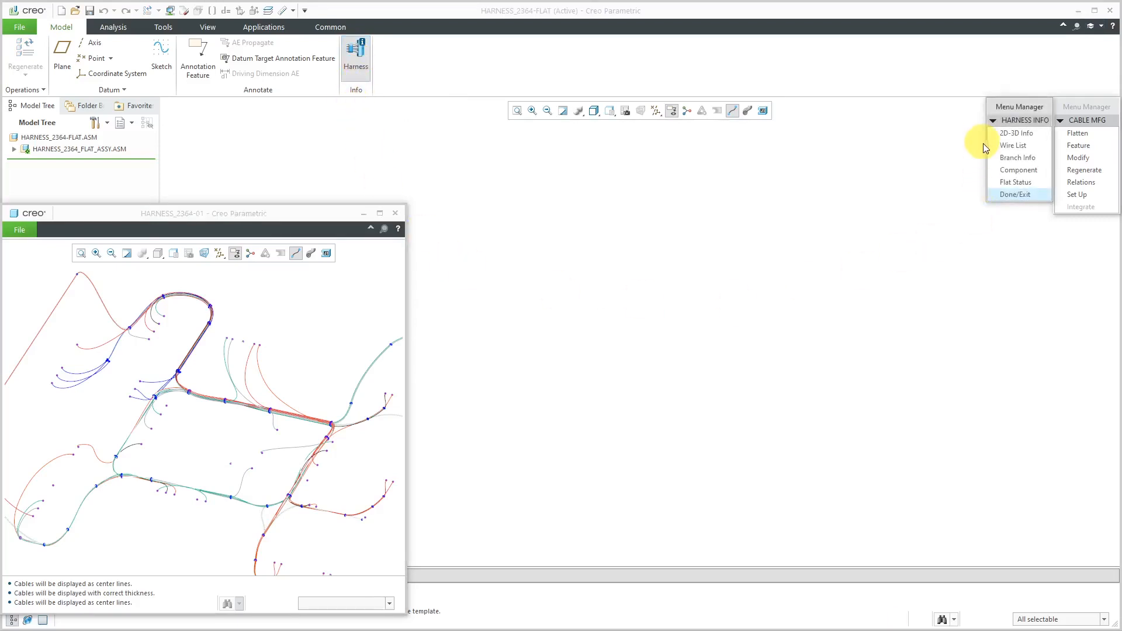
mouse_move(1014, 182)
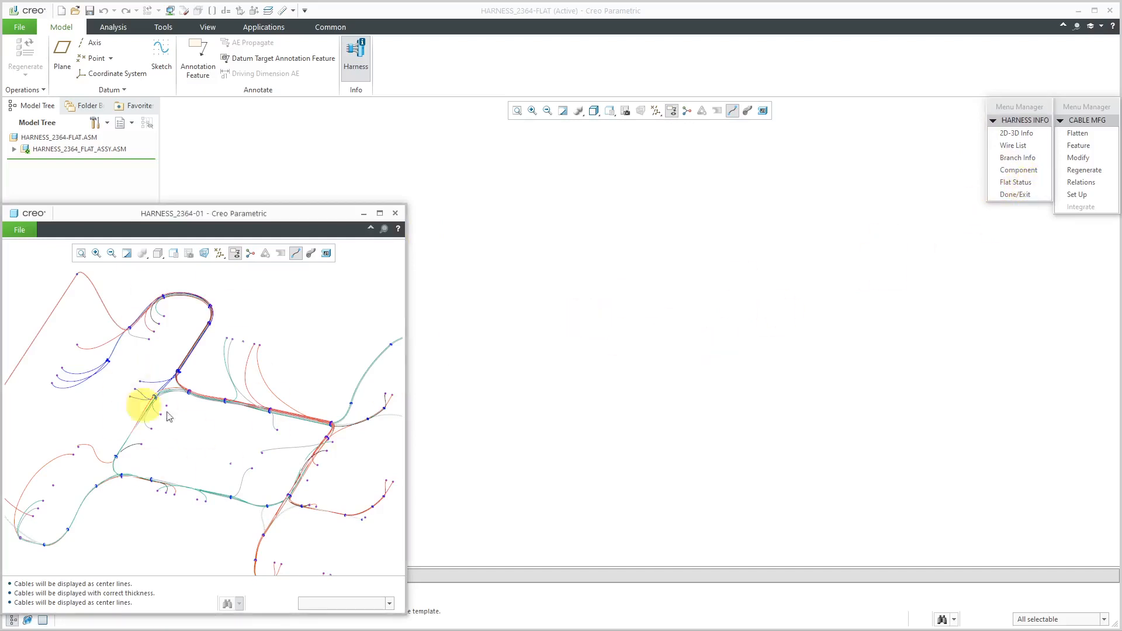
mouse_move(118, 350)
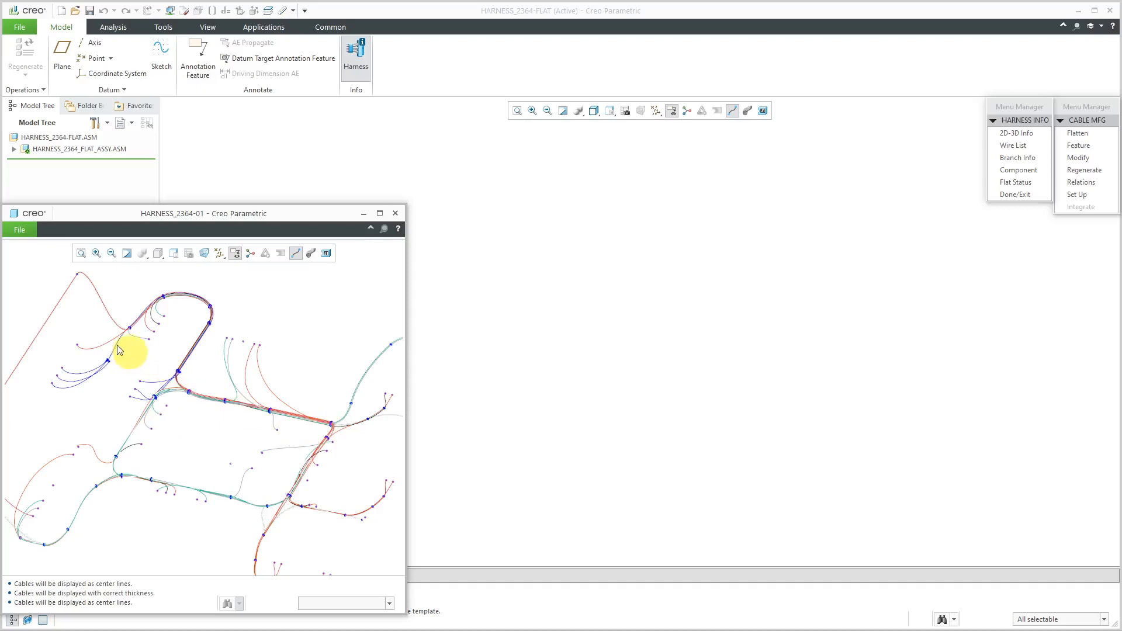
mouse_move(281, 433)
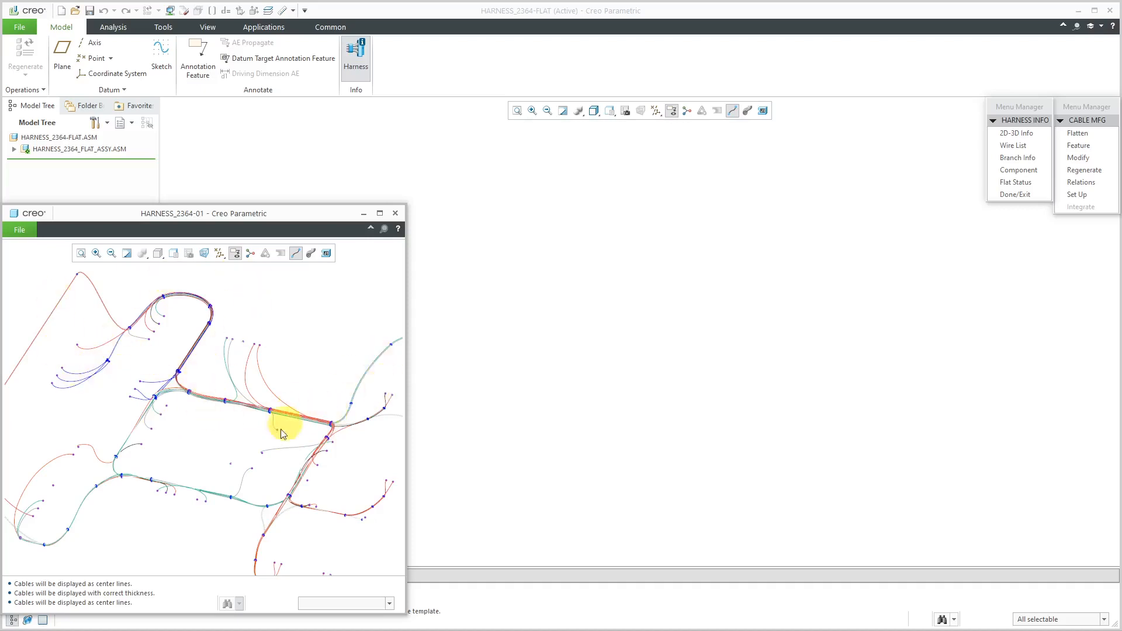
mouse_move(265, 408)
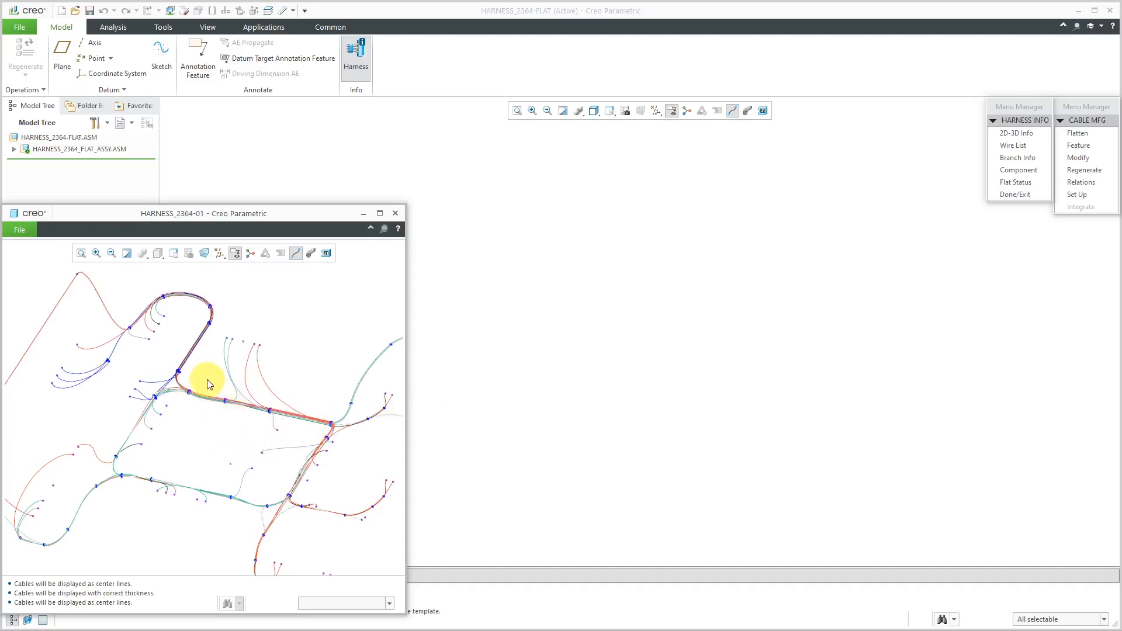
mouse_move(209, 400)
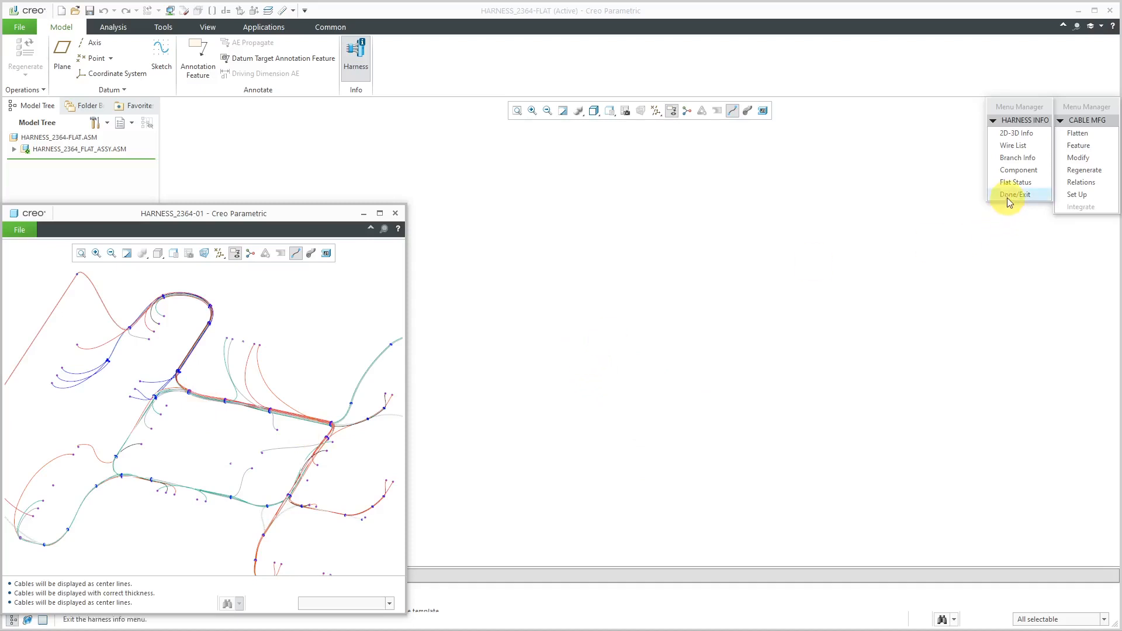
- Exit harness info and set the System Appearance graphics background colour to light blue
left_click(1015, 194)
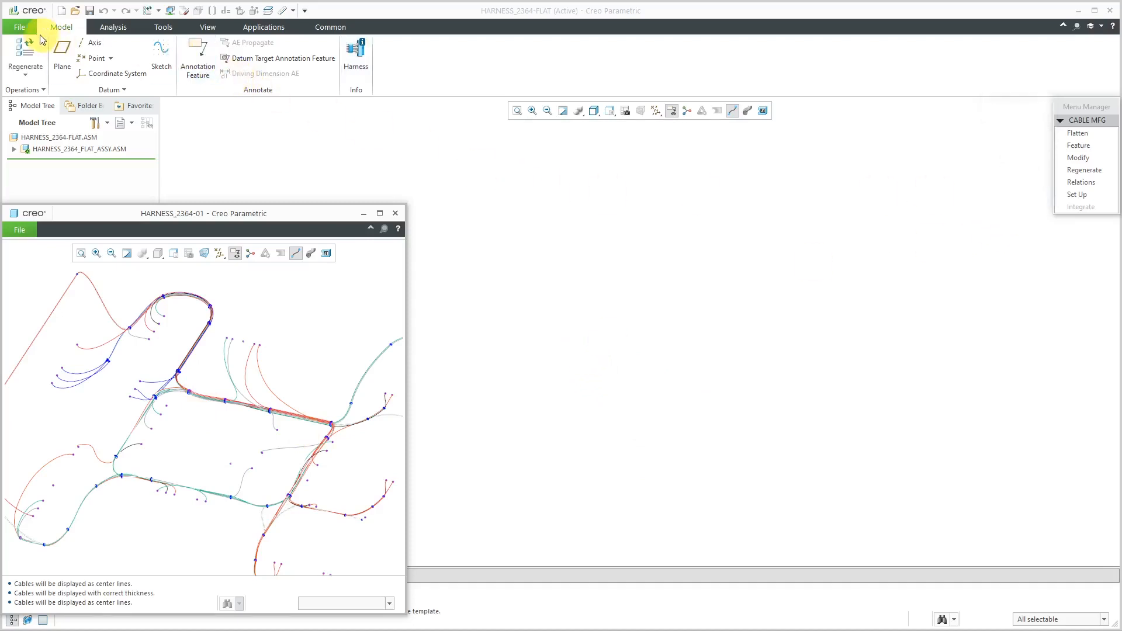
left_click(20, 27)
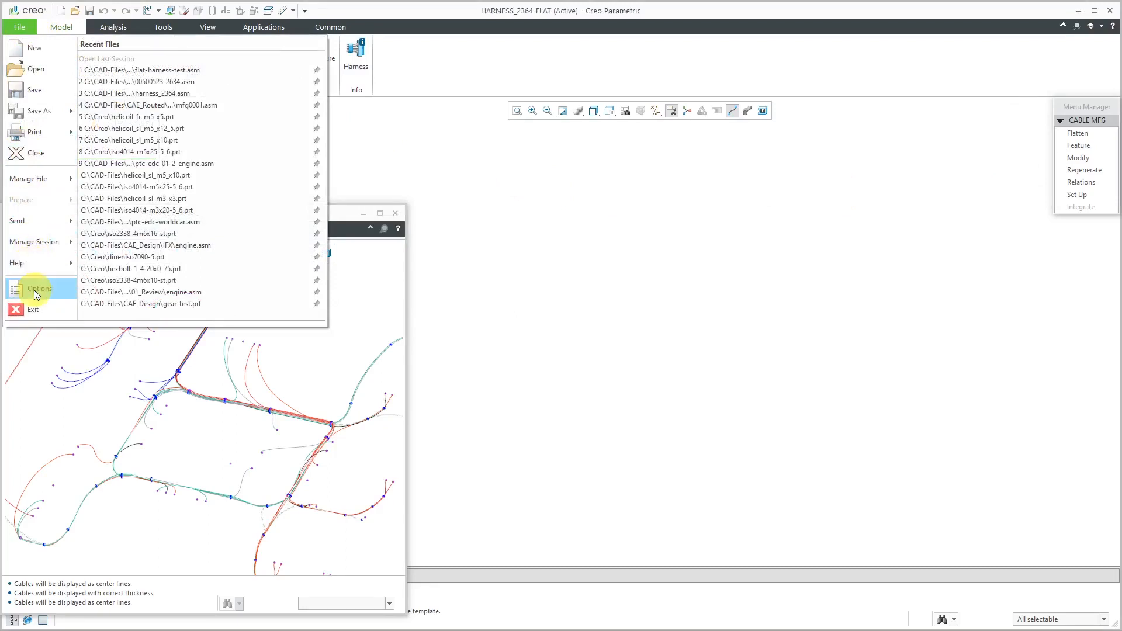
left_click(38, 289)
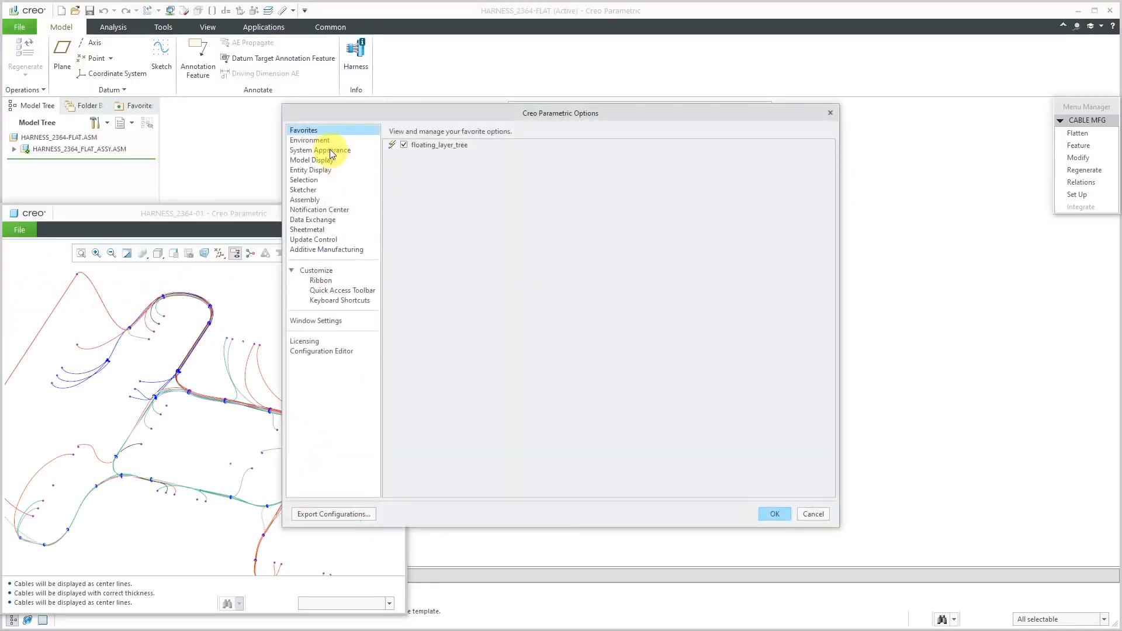
left_click(309, 140)
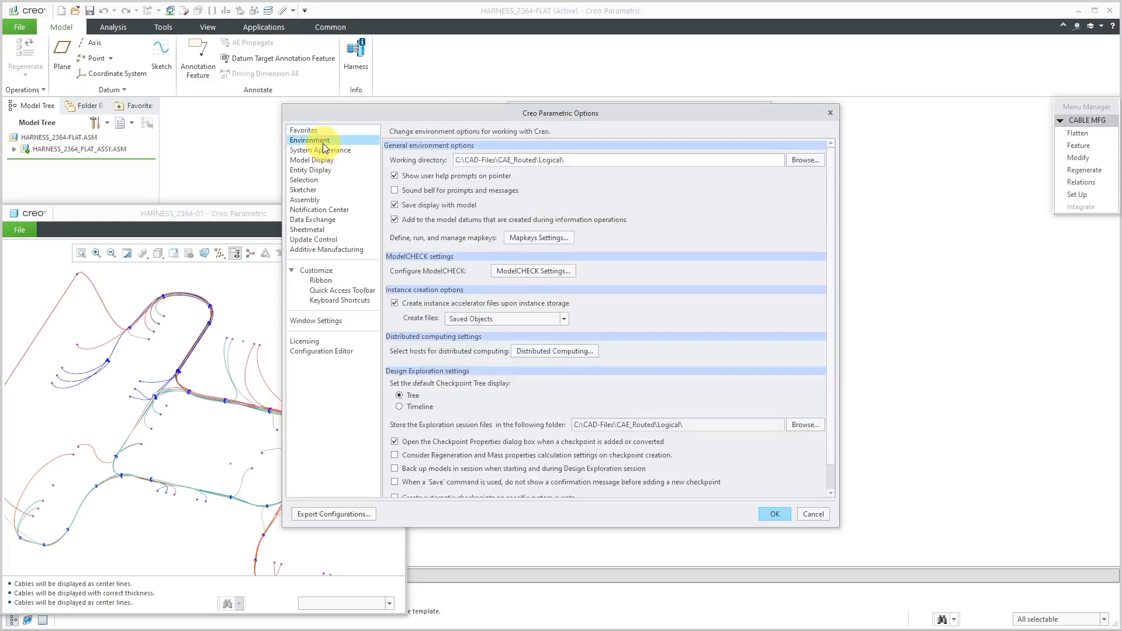
left_click(321, 149)
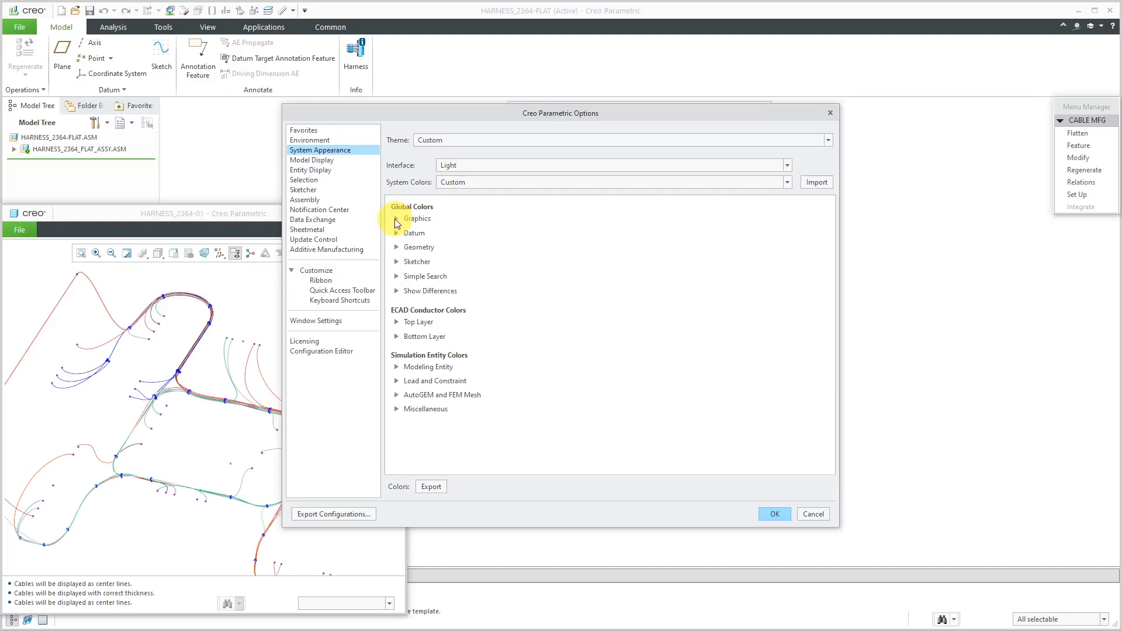
left_click(396, 218)
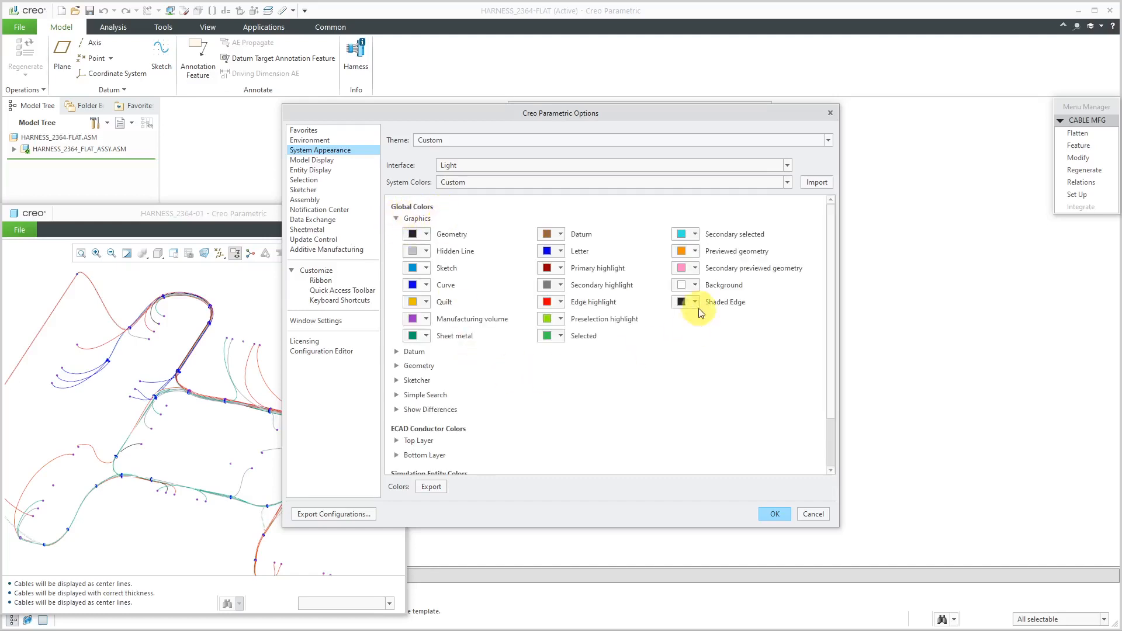
left_click(691, 285)
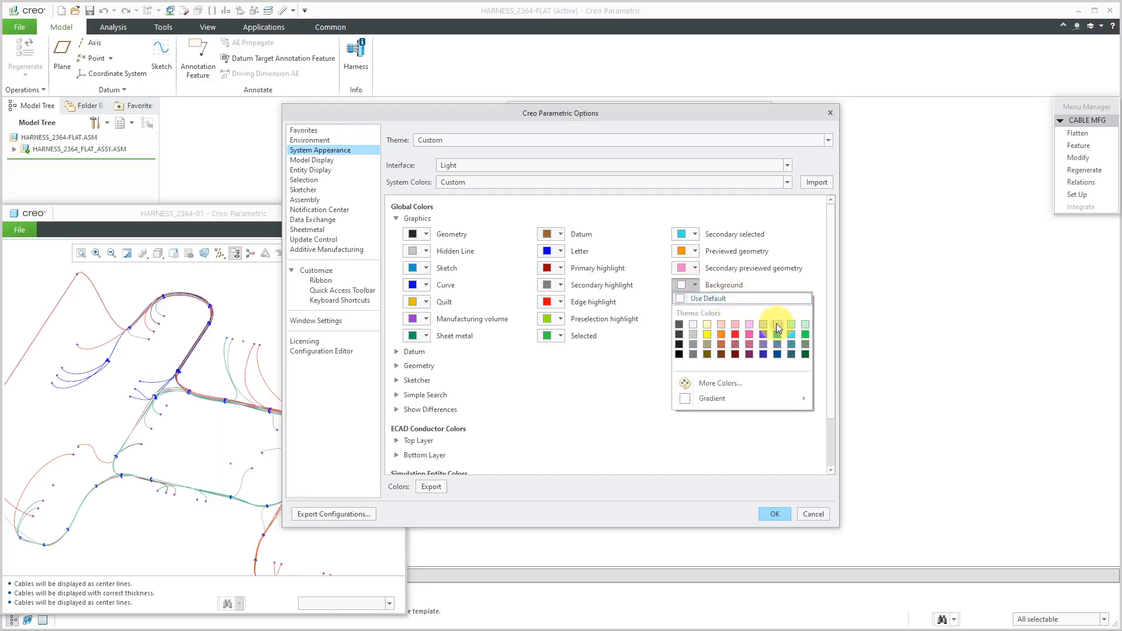
left_click(763, 323)
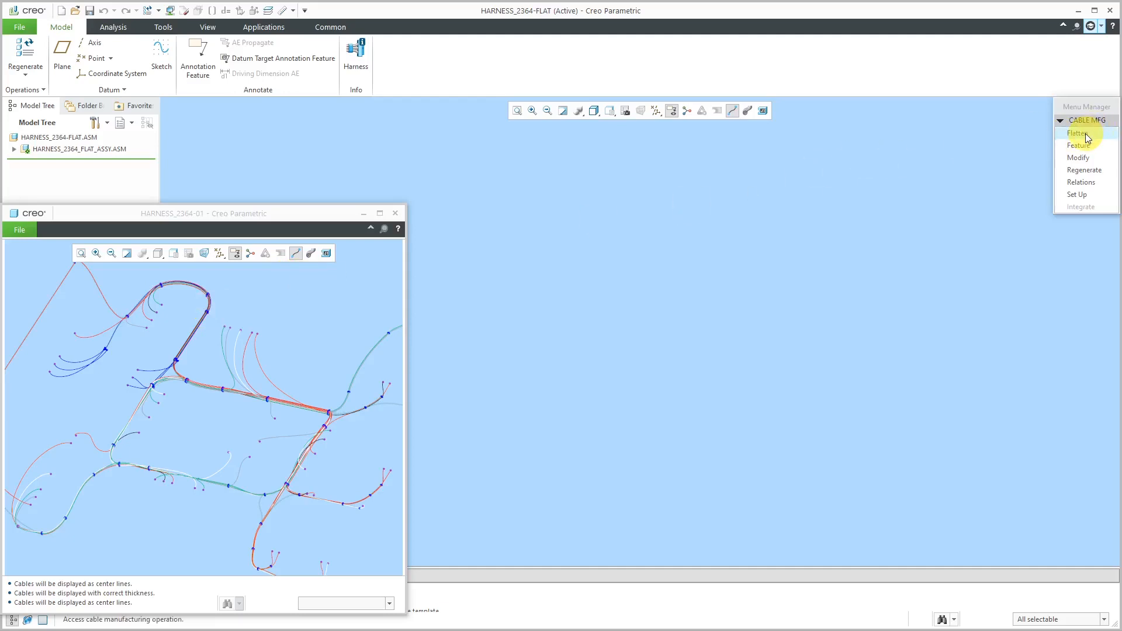
- Bring up the Flatten commands in the CABLE MFG Menu Manager
left_click(1076, 132)
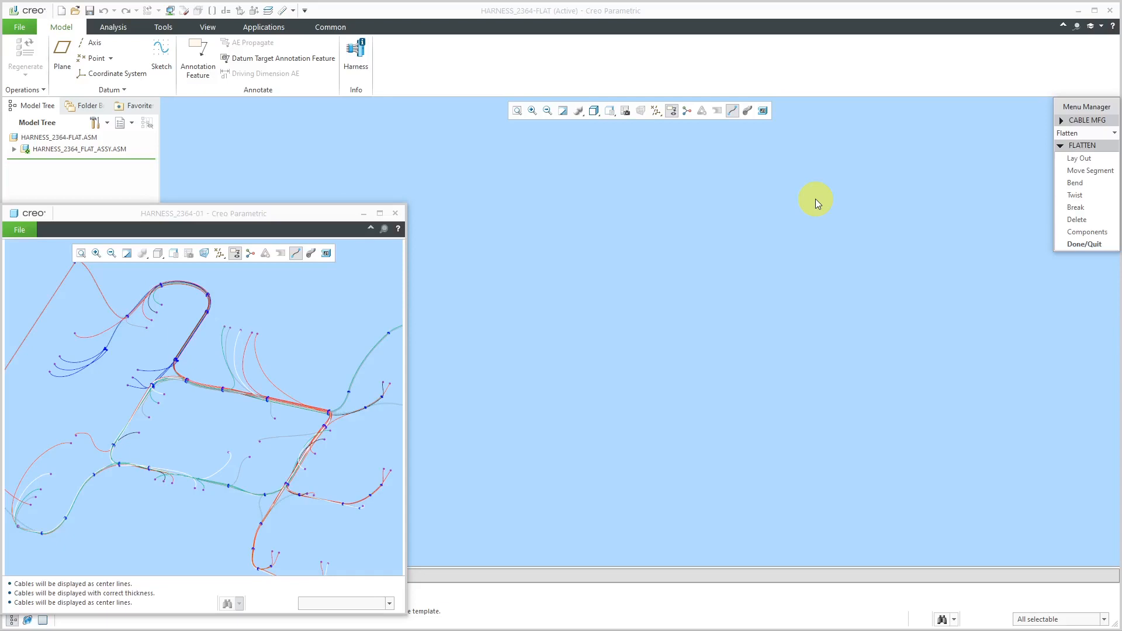
mouse_move(1082, 184)
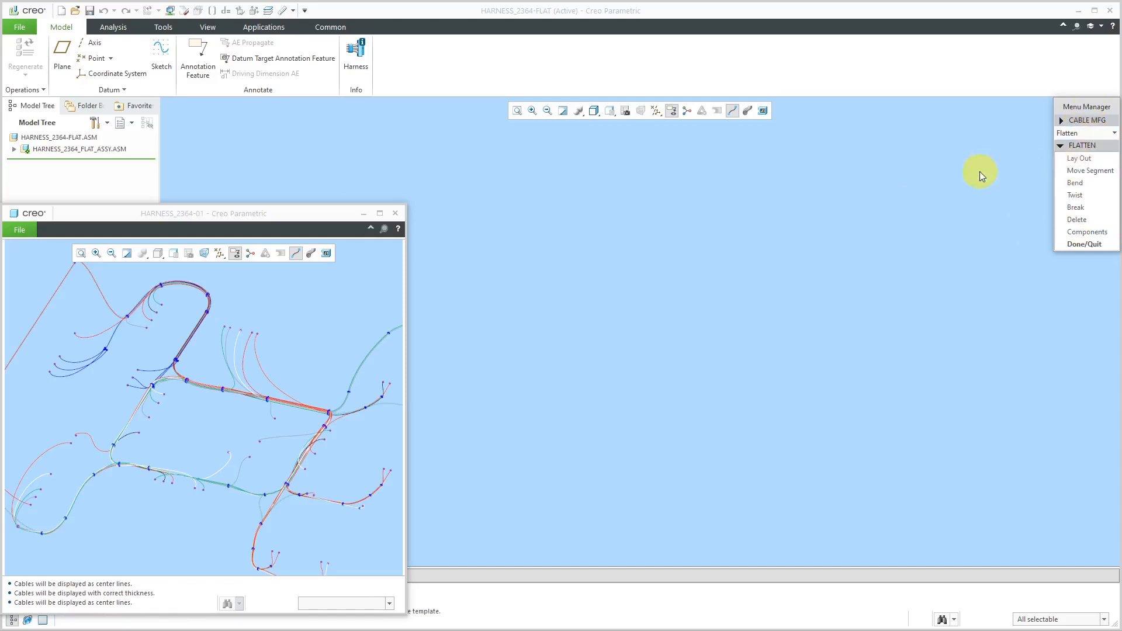
mouse_move(916, 201)
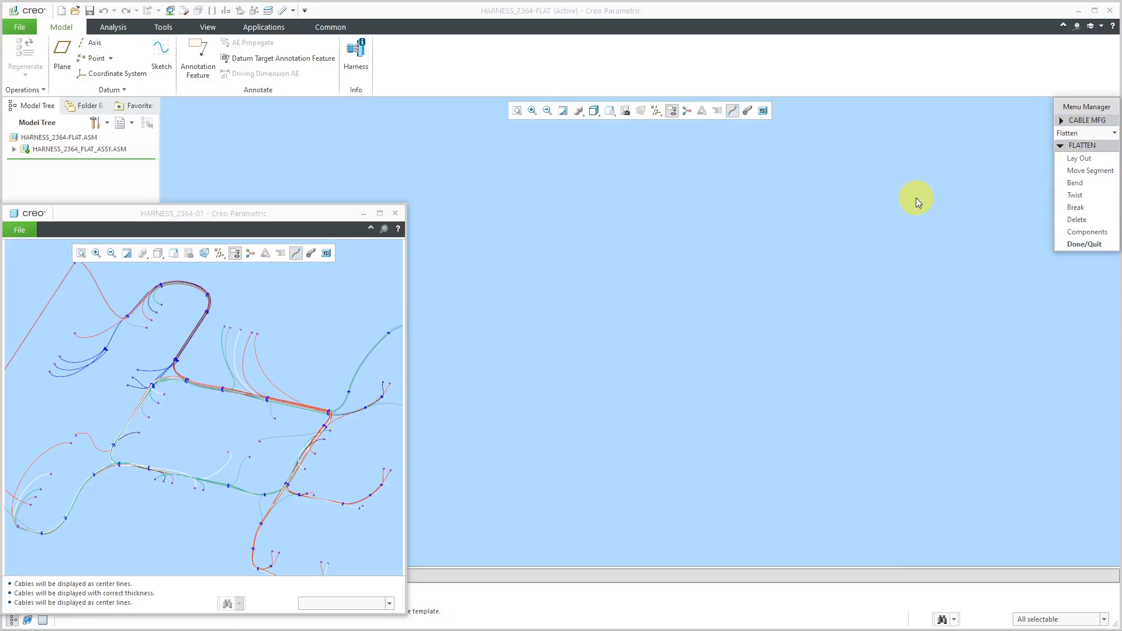
mouse_move(1018, 282)
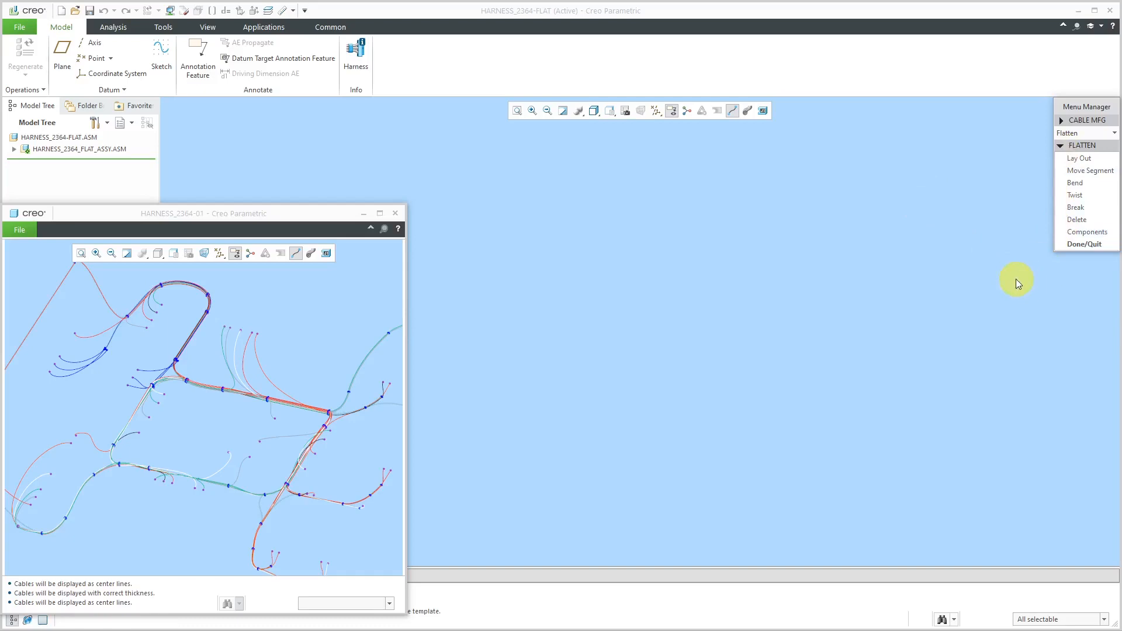
mouse_move(952, 237)
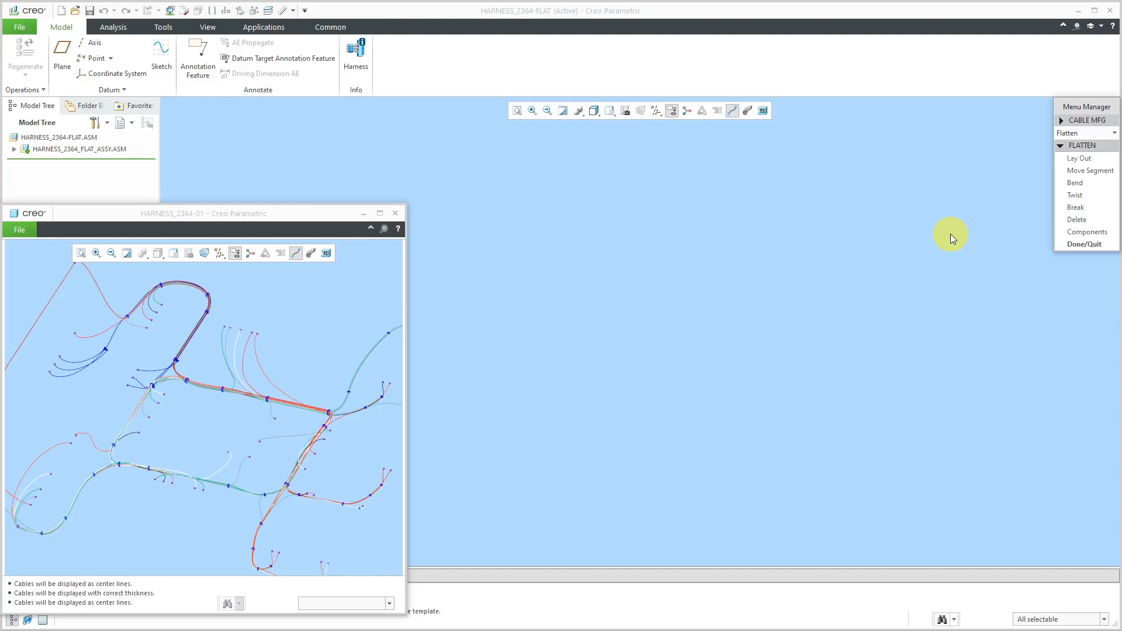
mouse_move(1079, 158)
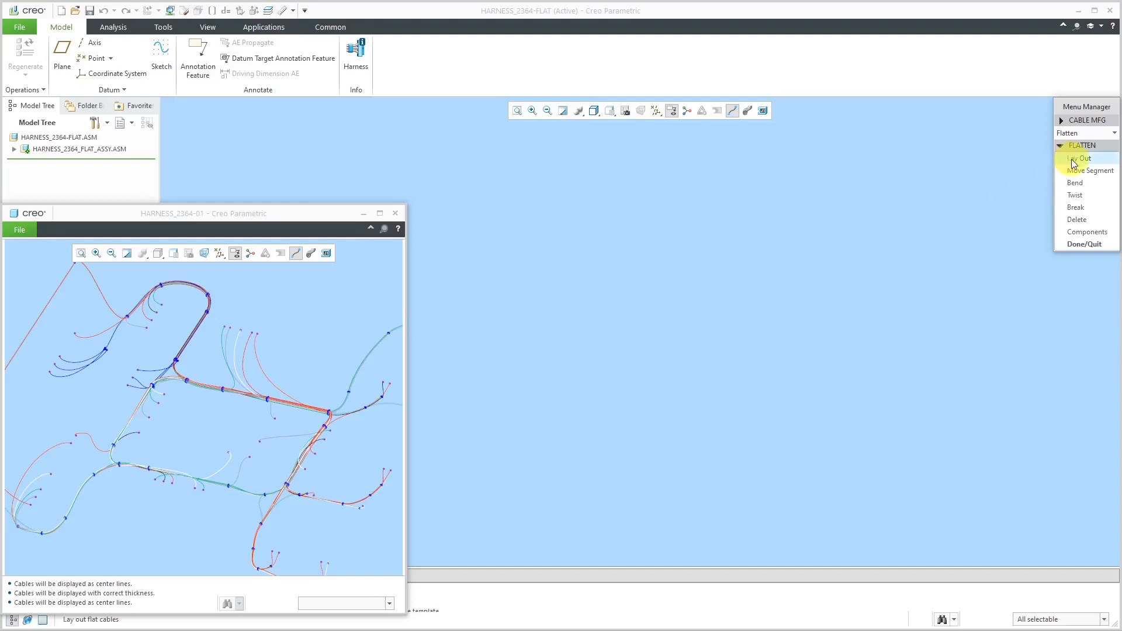
- Start Lay Out to choose a start point on the reference harness trunk
left_click(1080, 158)
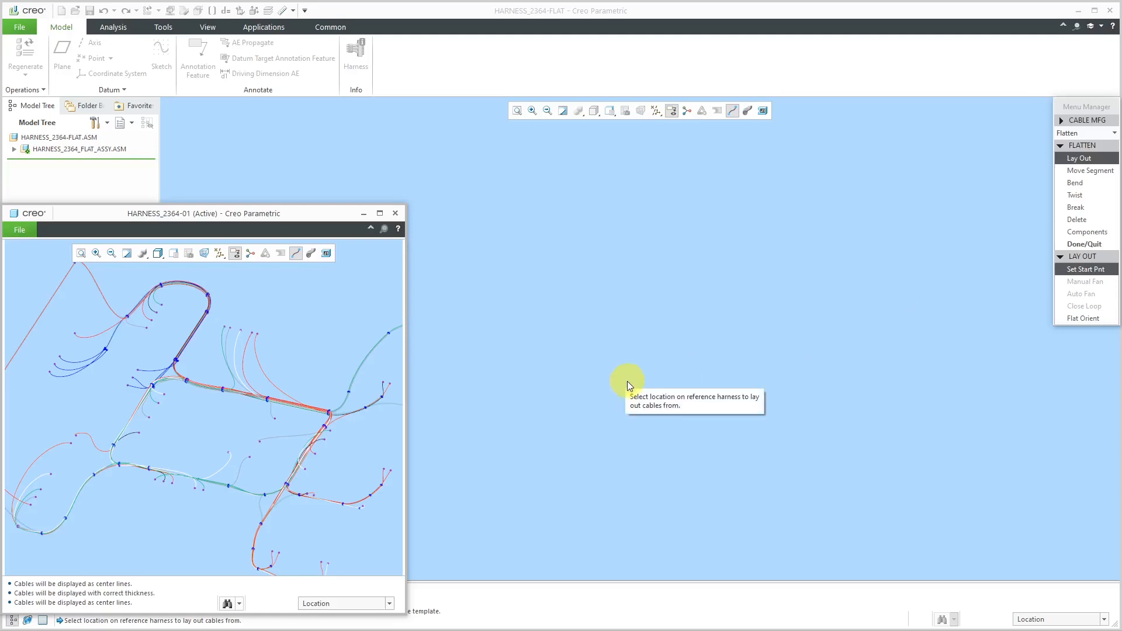
mouse_move(230, 431)
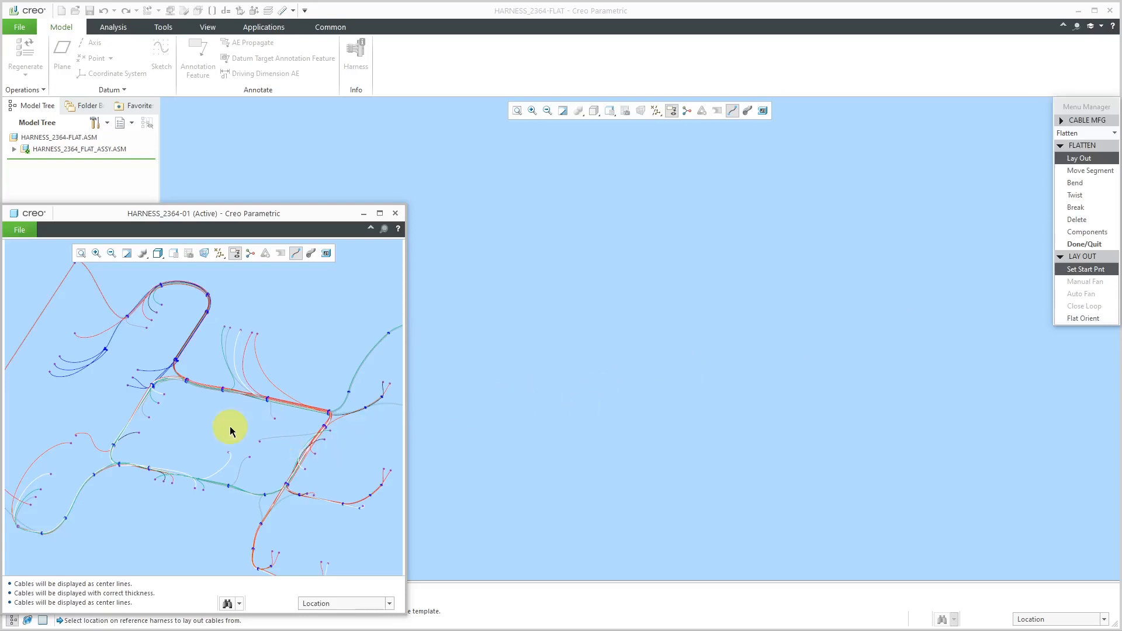
mouse_move(251, 428)
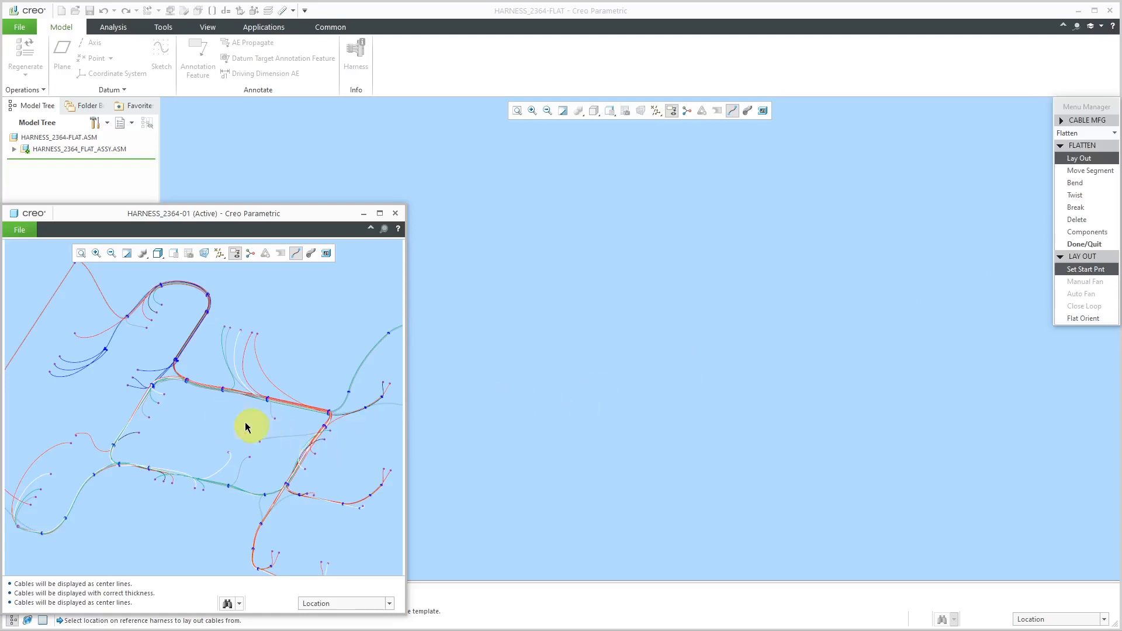
mouse_move(222, 427)
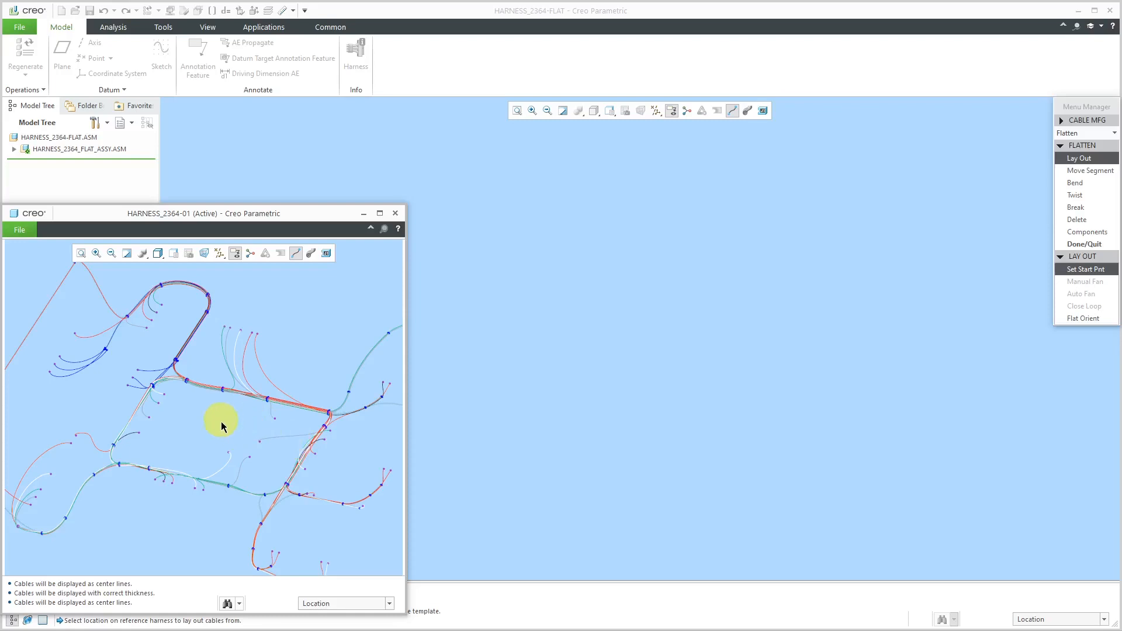
mouse_move(230, 429)
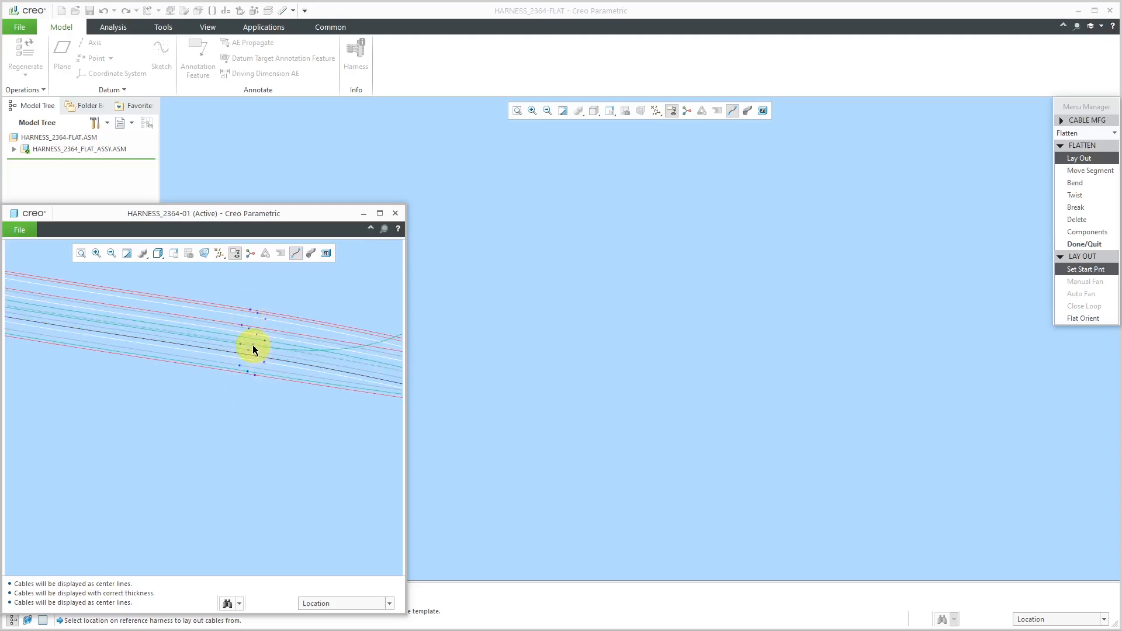
mouse_move(255, 344)
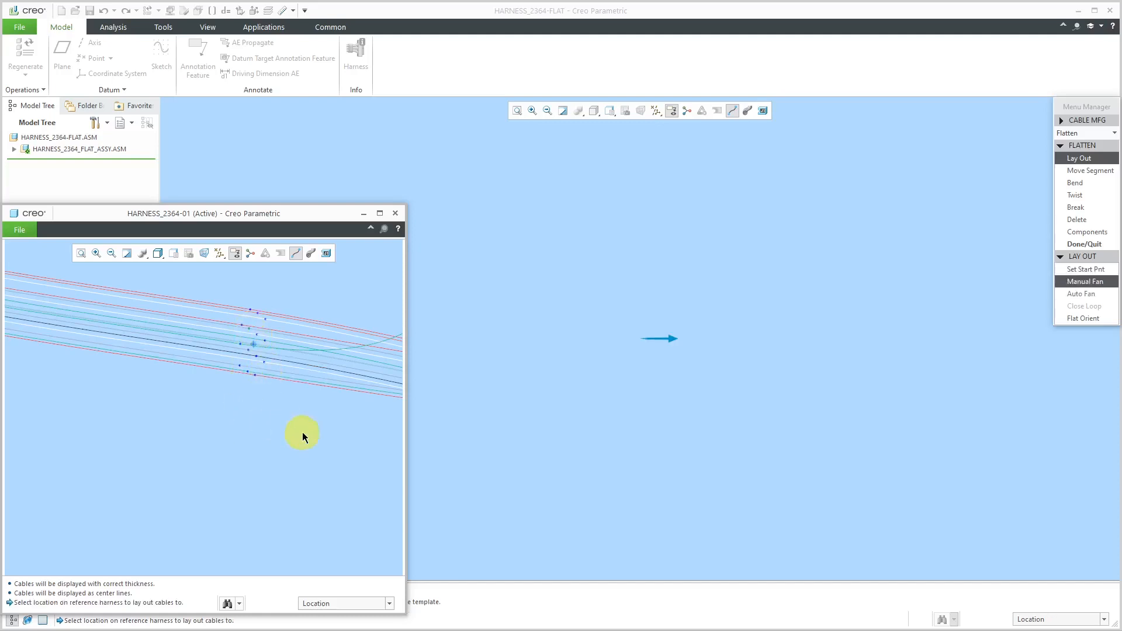
mouse_move(317, 428)
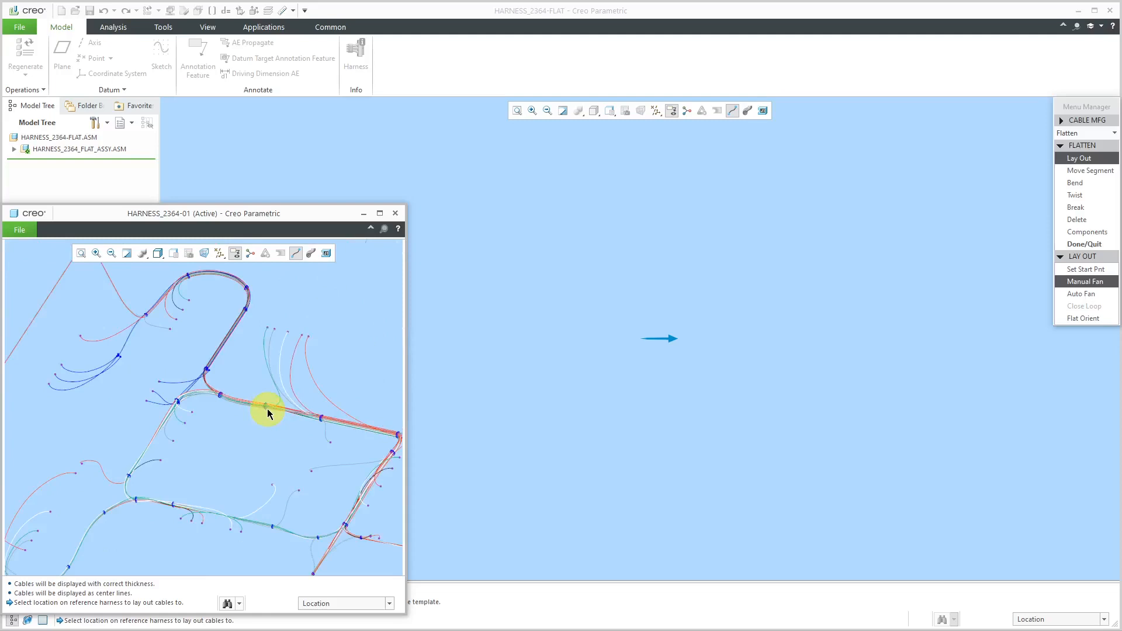
mouse_move(199, 267)
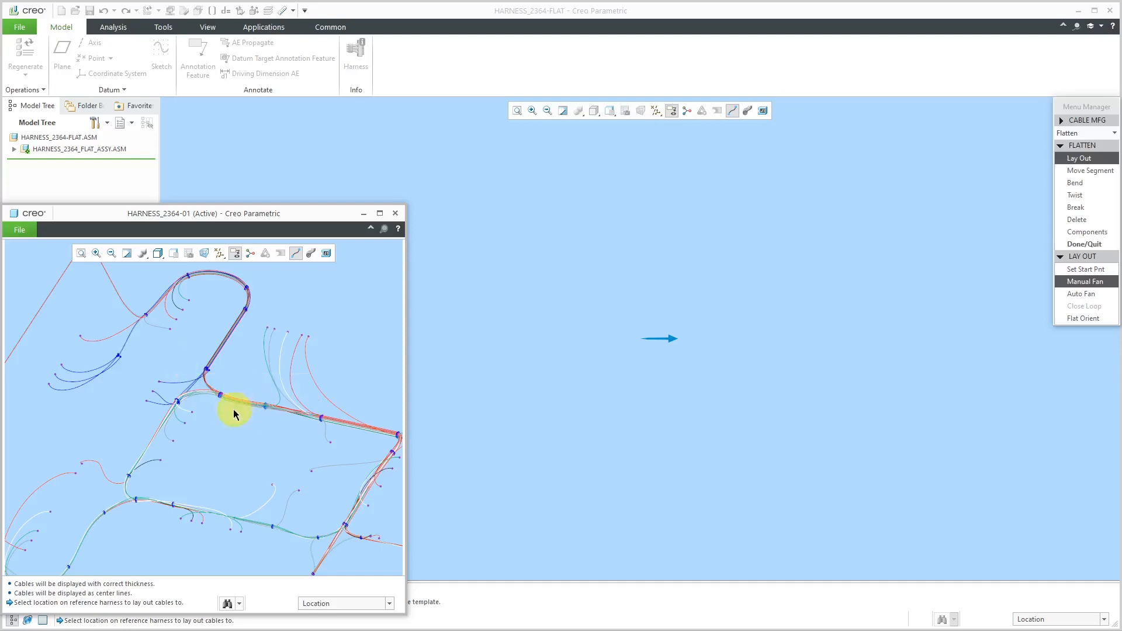
mouse_move(422, 334)
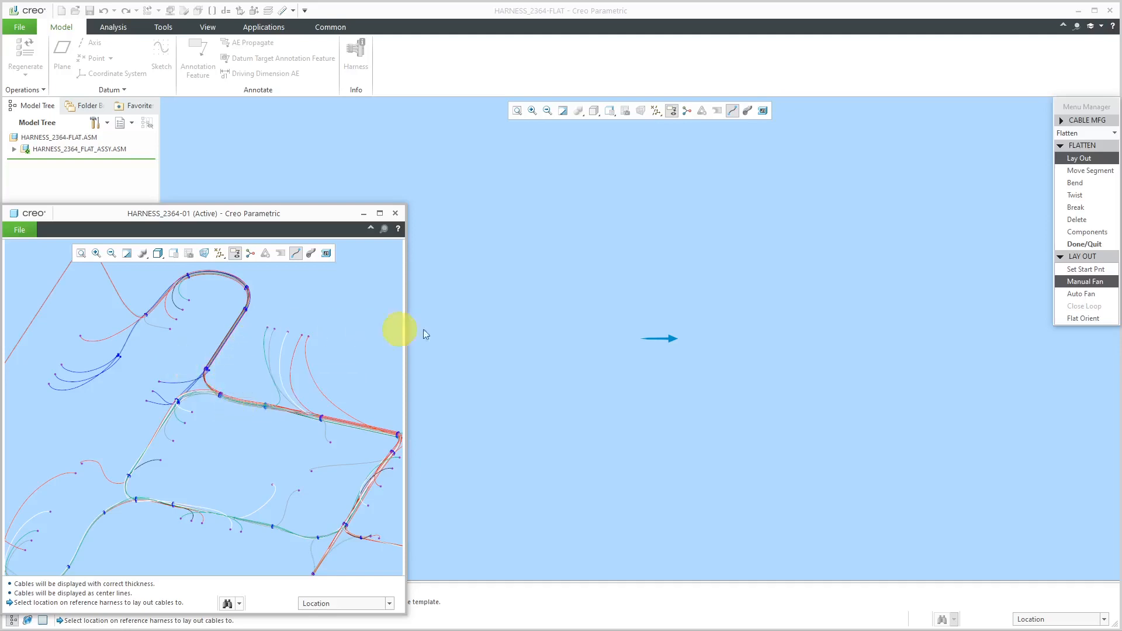
mouse_move(995, 283)
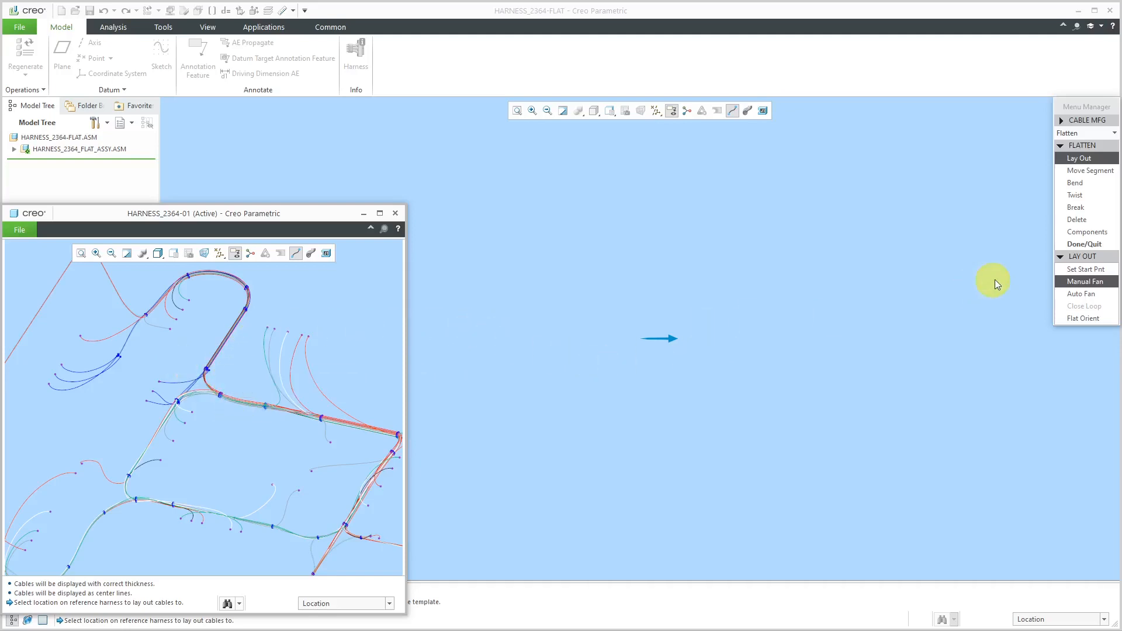
mouse_move(905, 280)
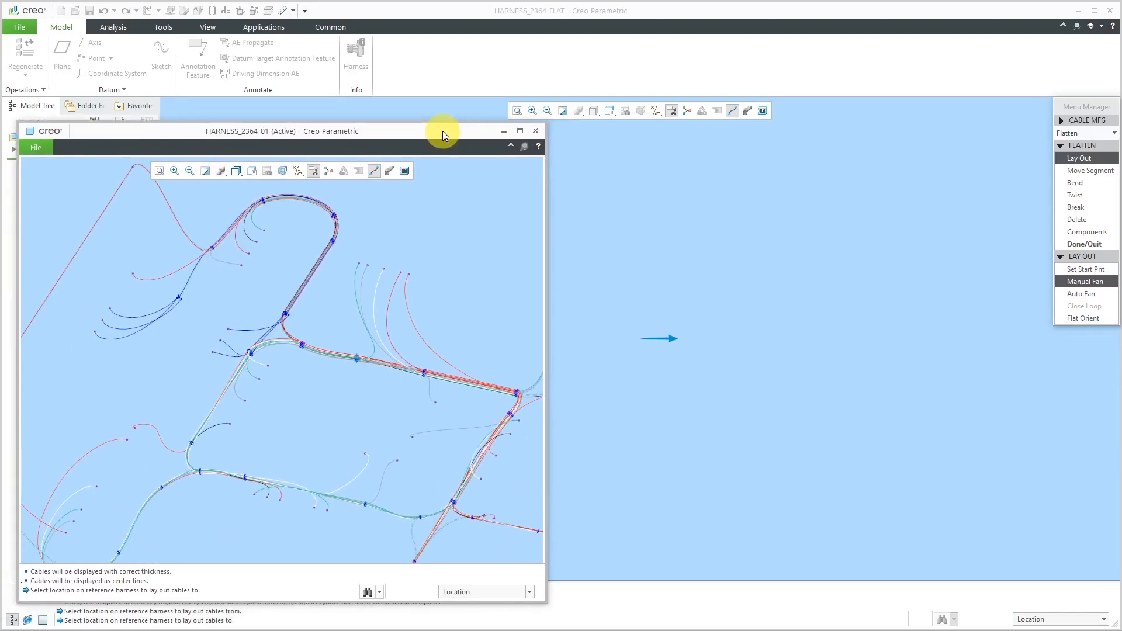
mouse_move(354, 274)
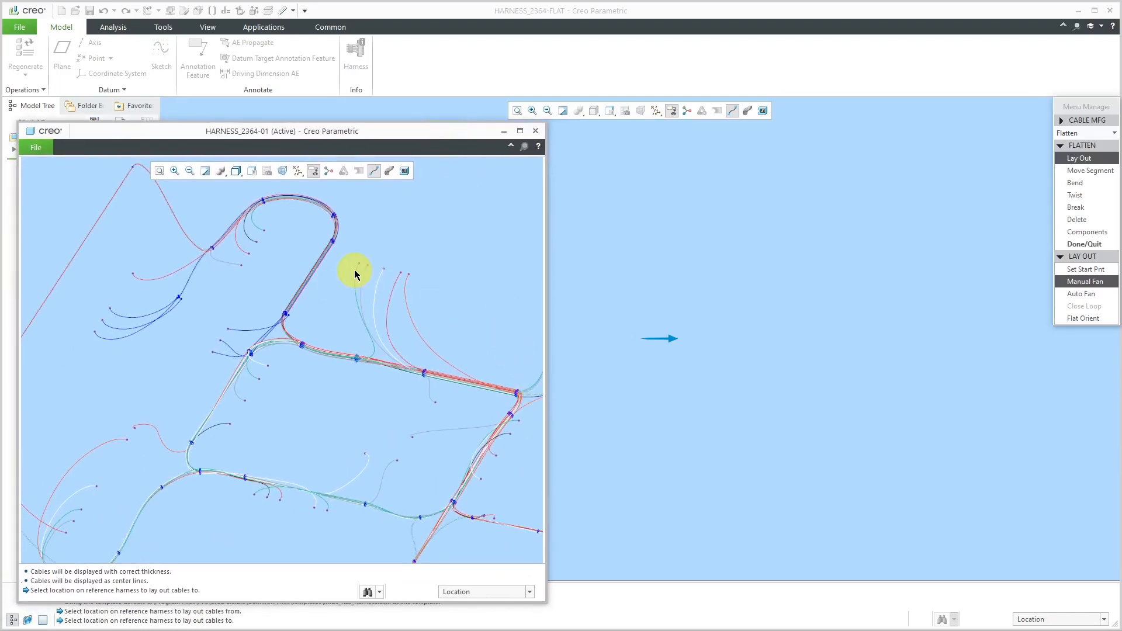
mouse_move(311, 401)
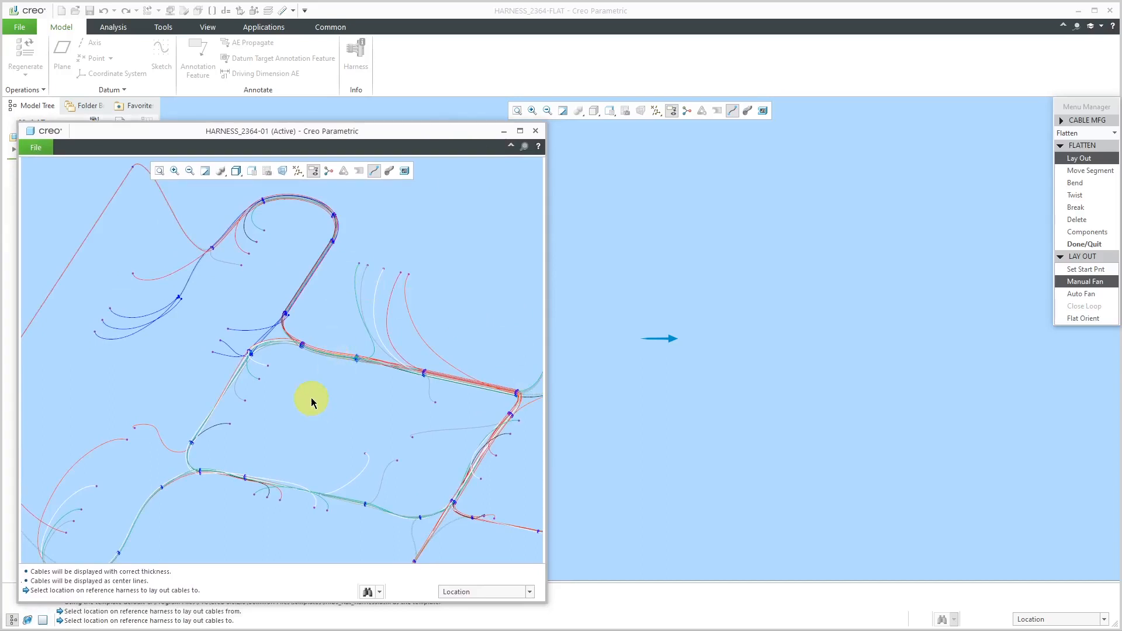
mouse_move(324, 389)
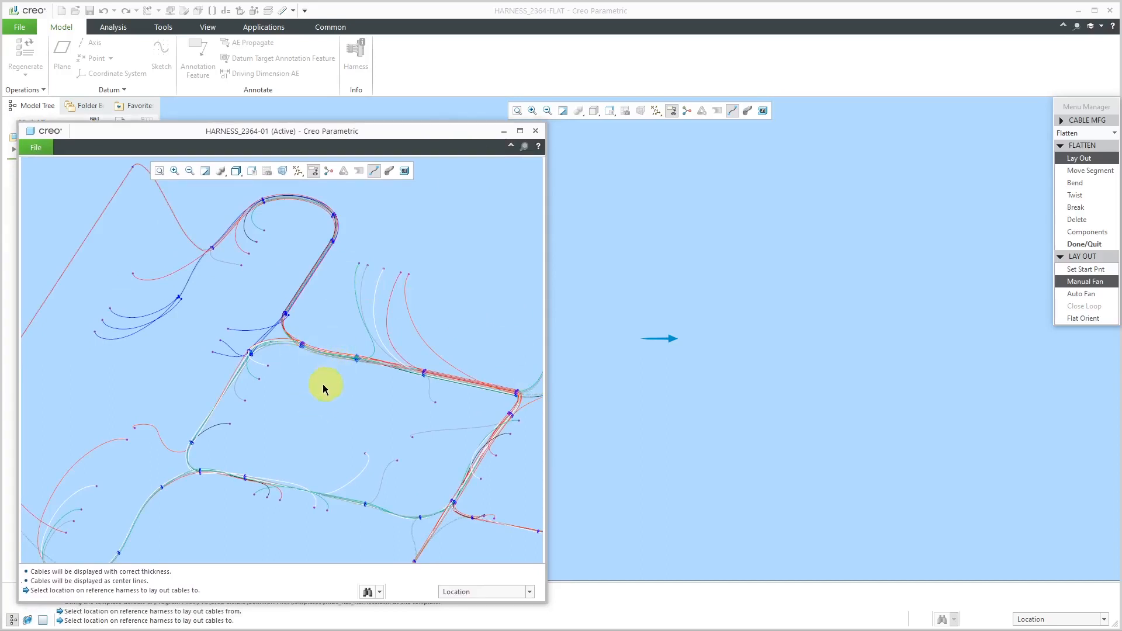
mouse_move(321, 388)
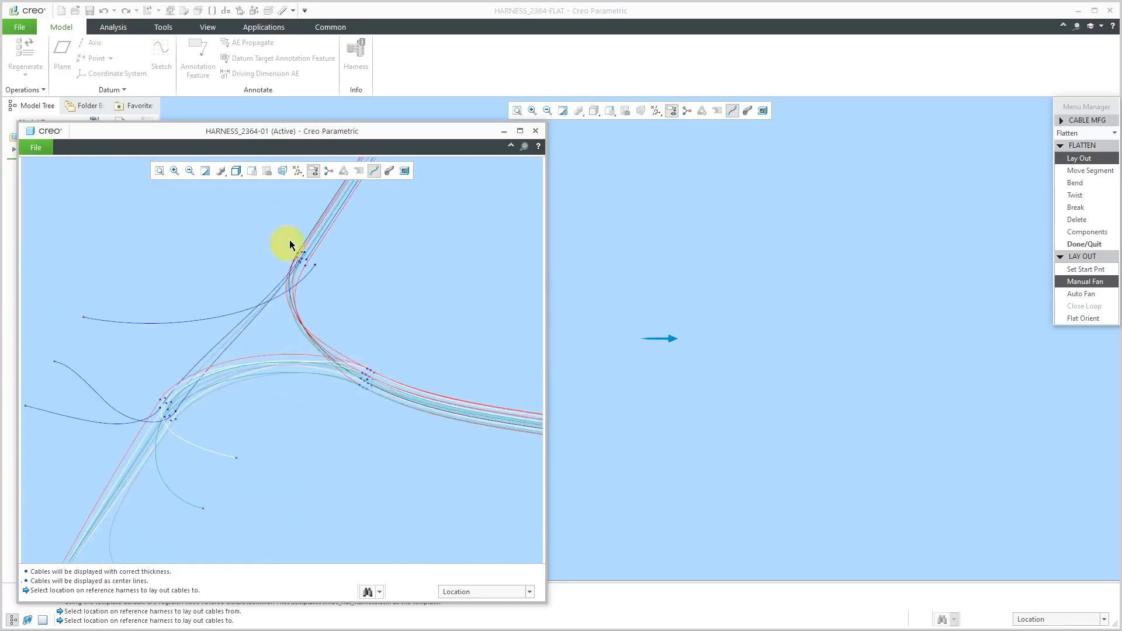
mouse_move(314, 196)
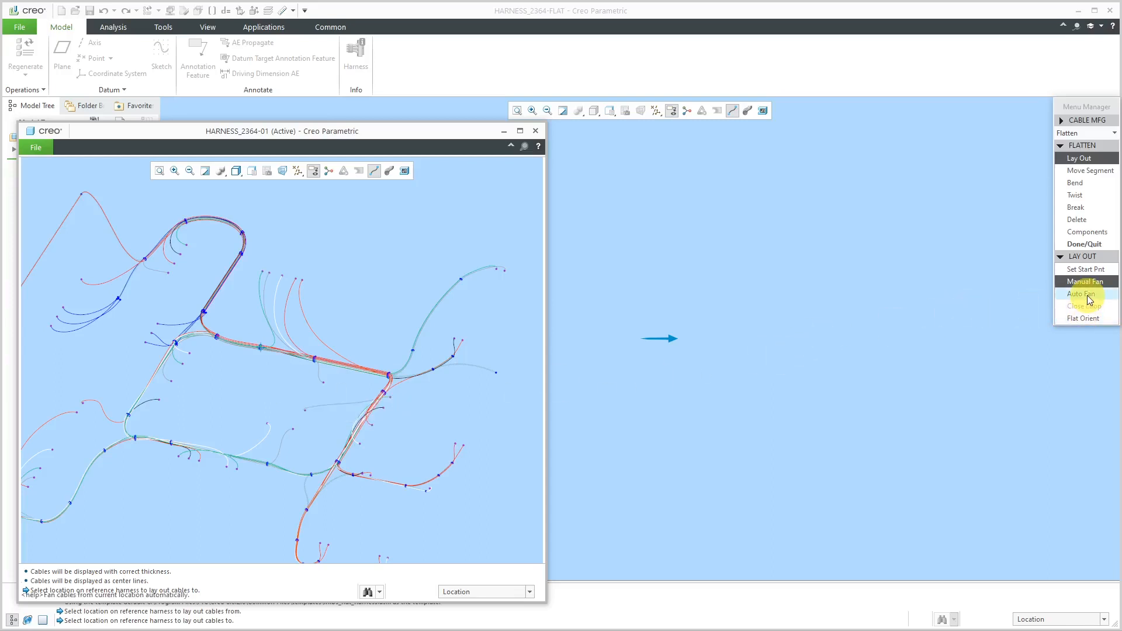
- Run Auto Fan from the chosen location with a .25 bend radius
left_click(1081, 294)
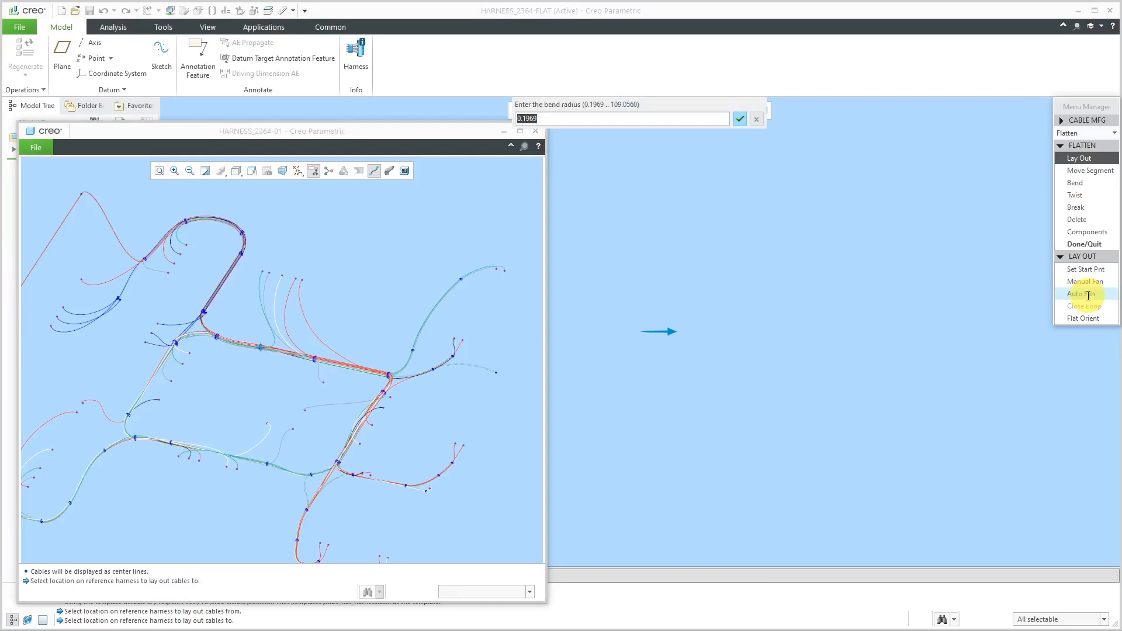
mouse_move(599, 115)
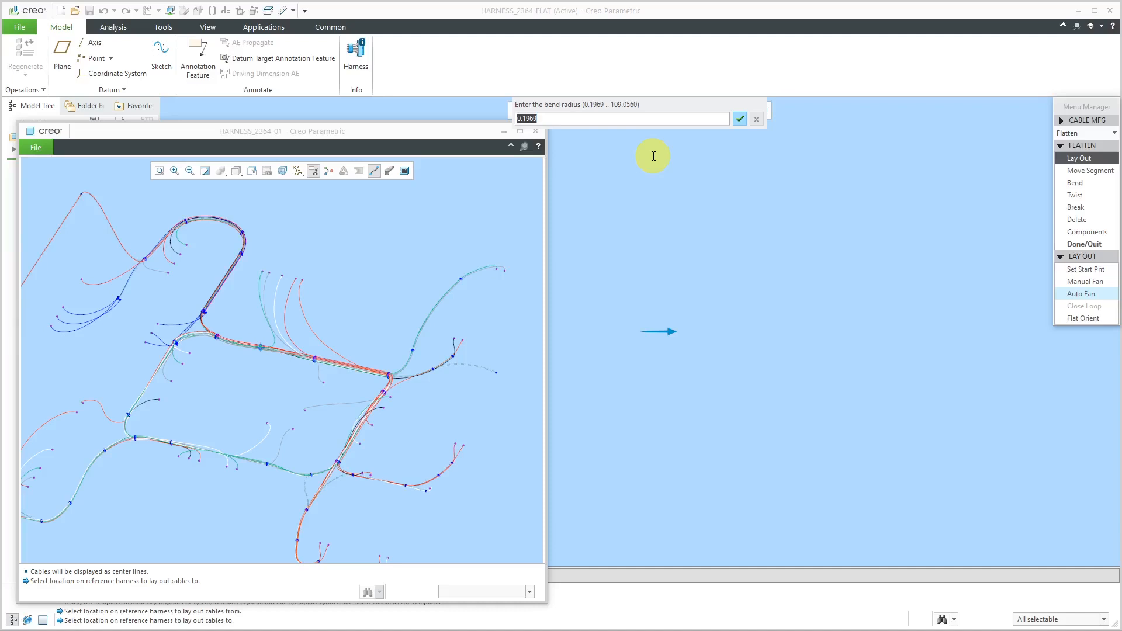
type(".25")
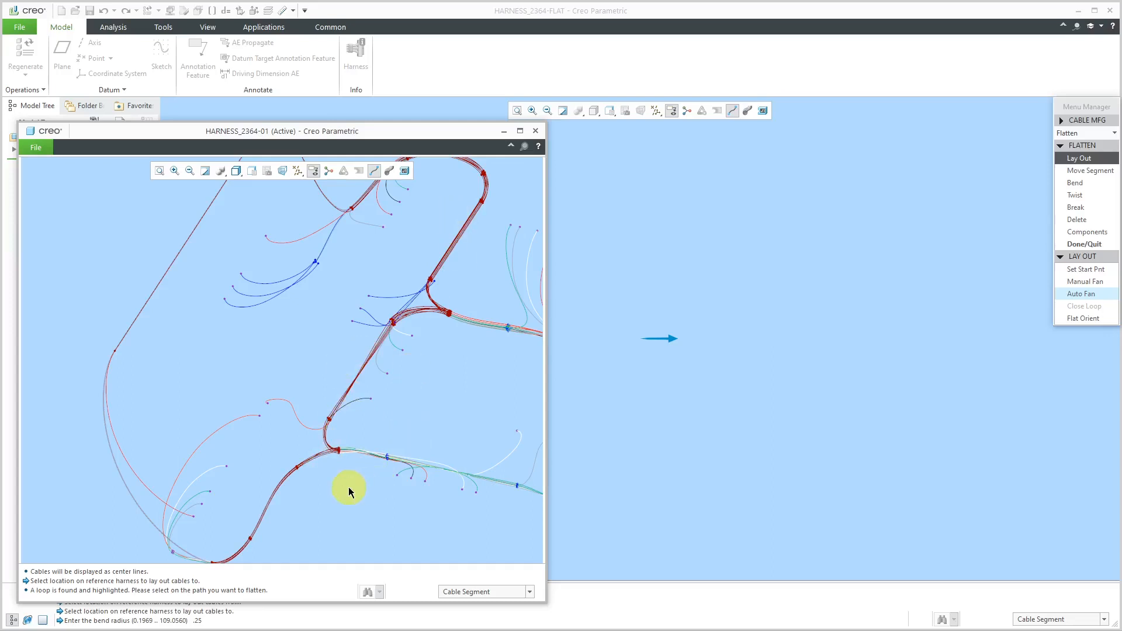
mouse_move(352, 477)
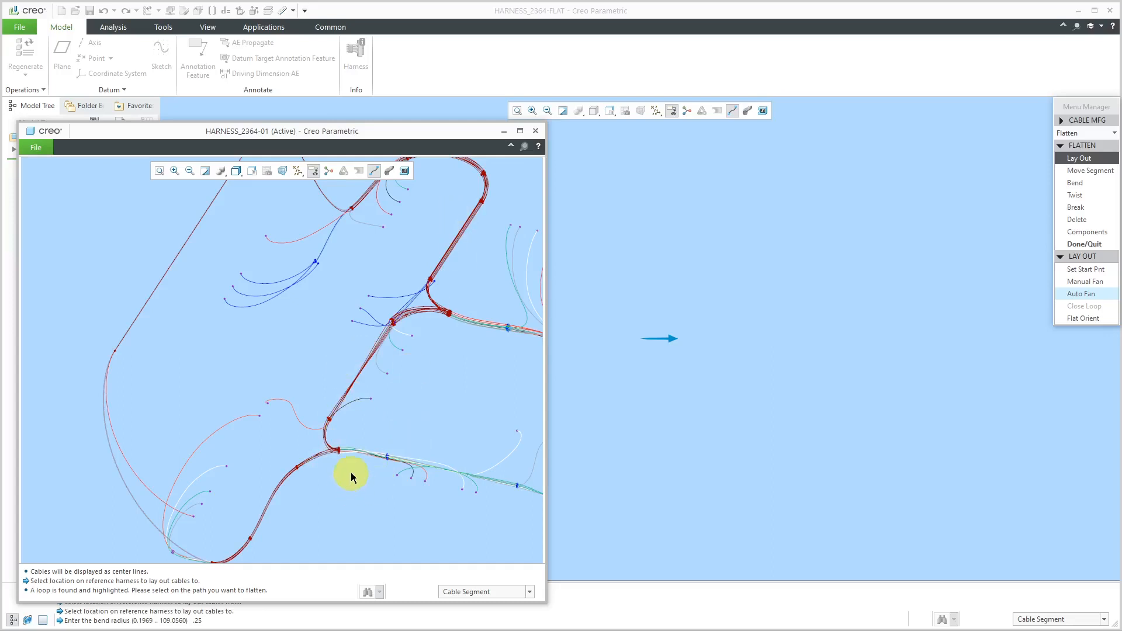
mouse_move(463, 373)
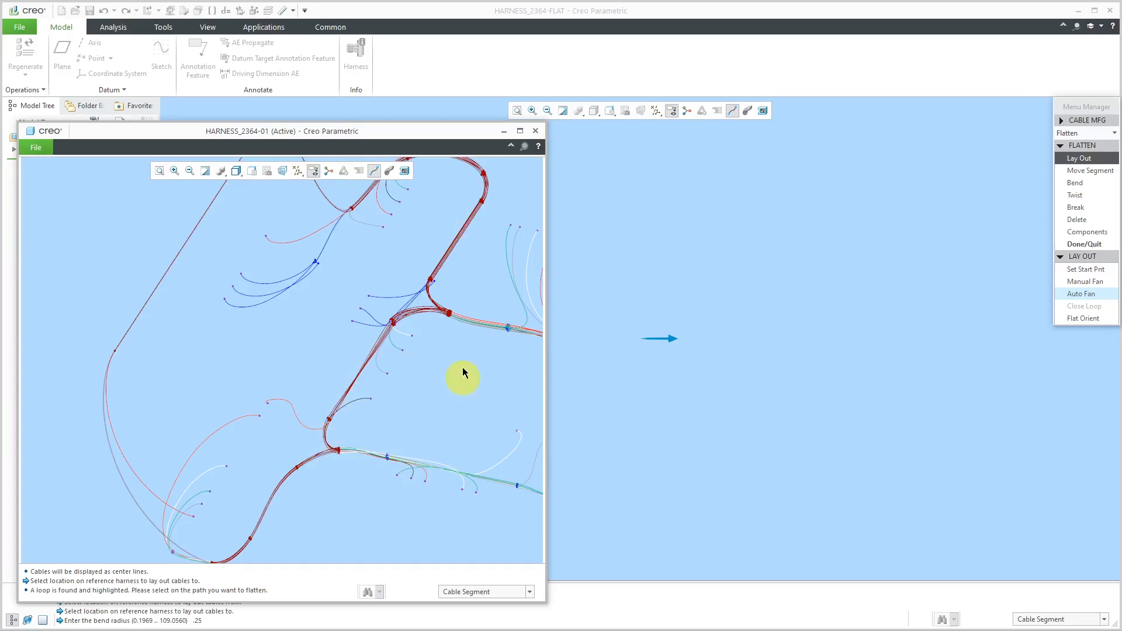
mouse_move(448, 261)
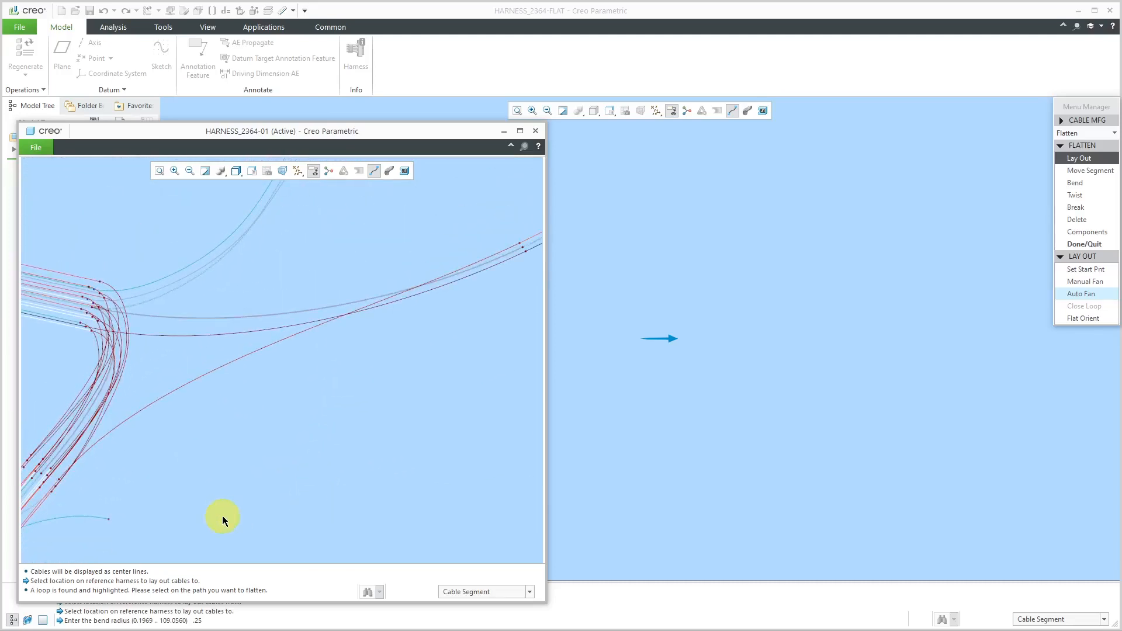
mouse_move(185, 444)
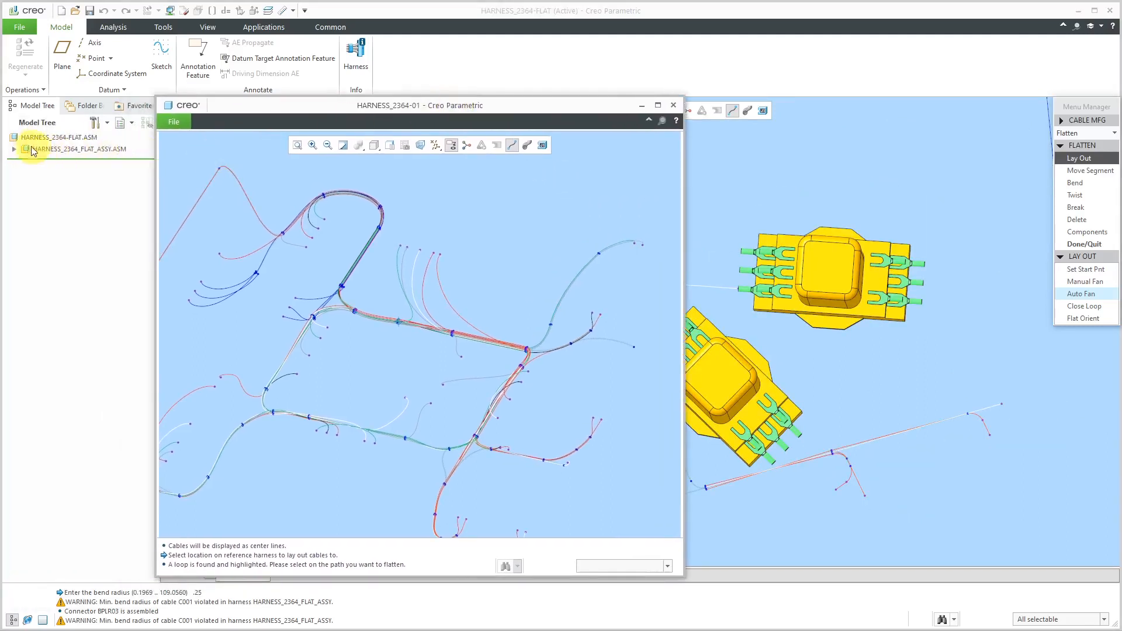
- Expand HARNESS_2364_FLAT_ASSY.ASM to review its features, then quit the Flatten menu
left_click(14, 149)
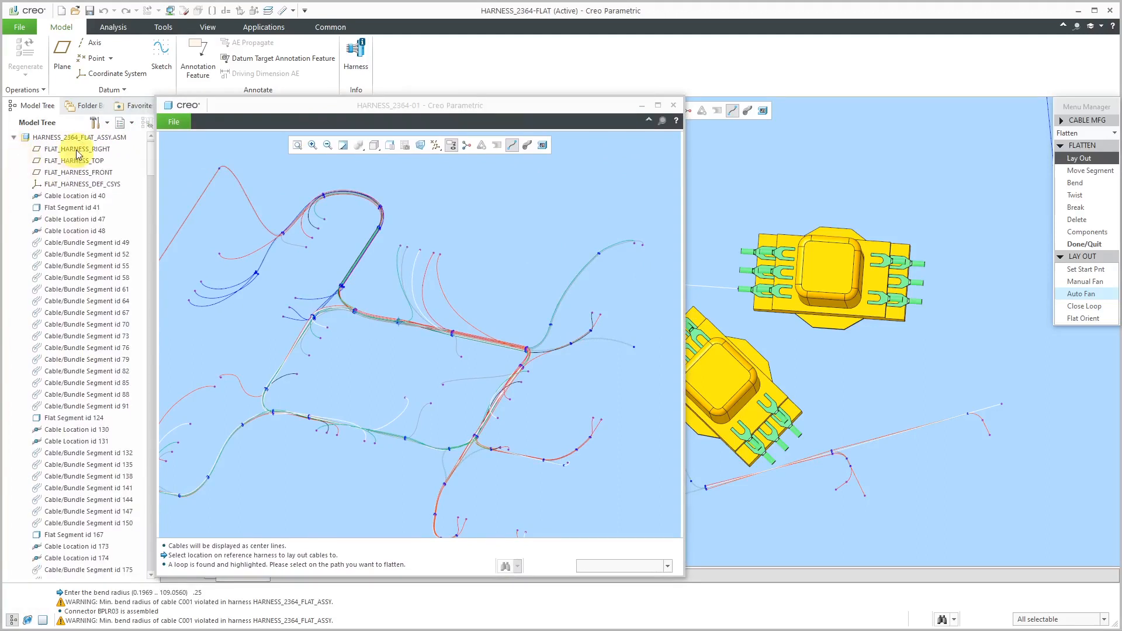
mouse_move(154, 156)
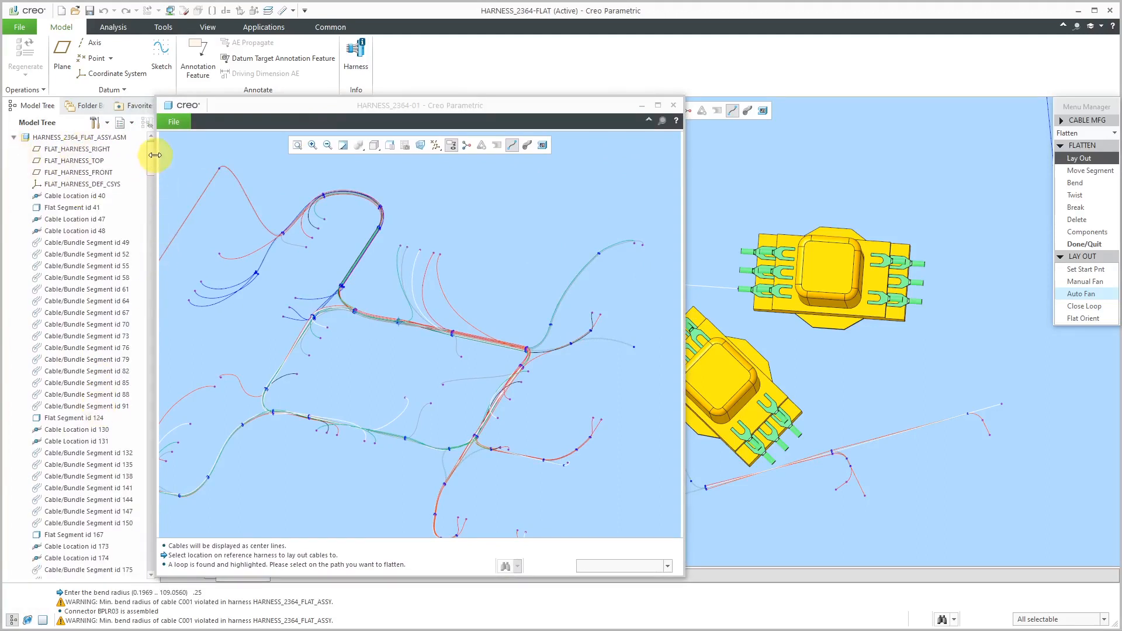
mouse_move(172, 176)
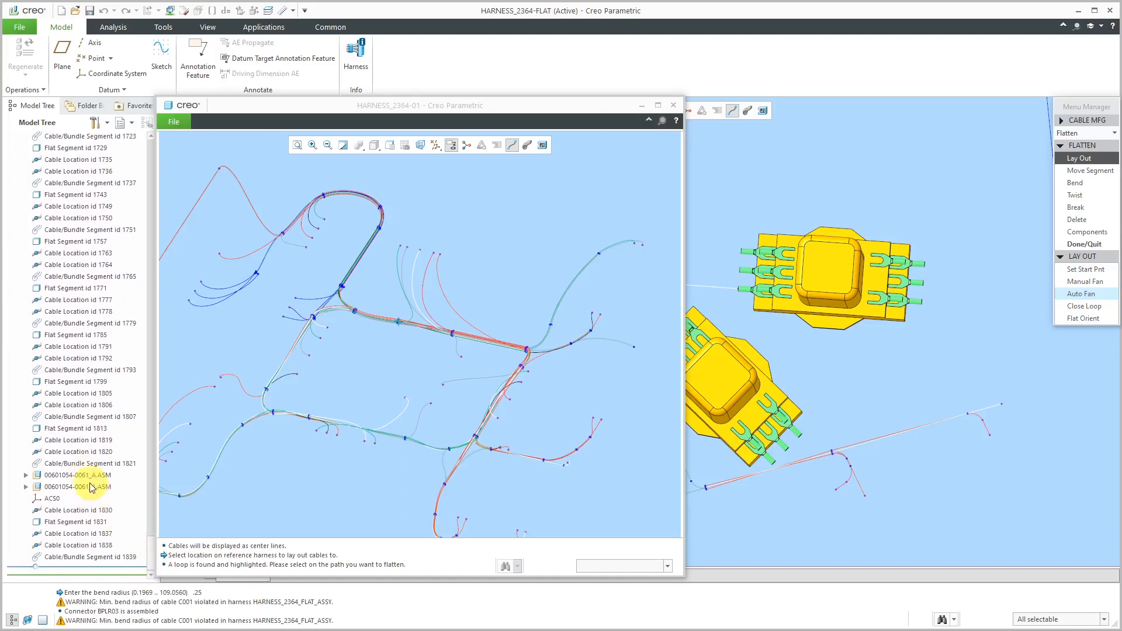
left_click(81, 486)
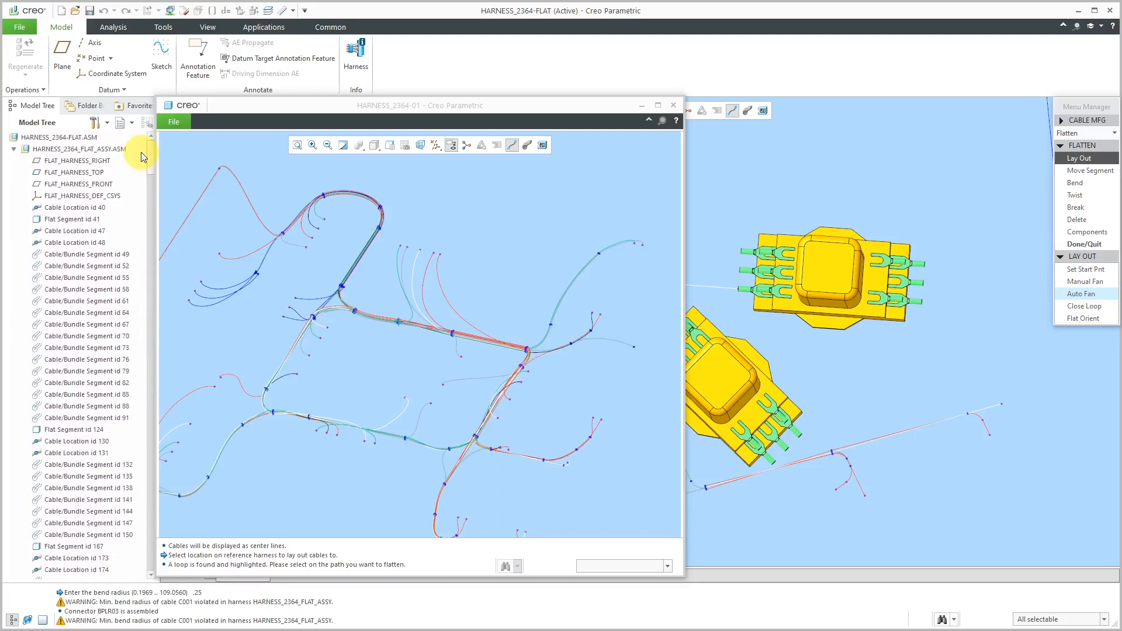
mouse_move(924, 378)
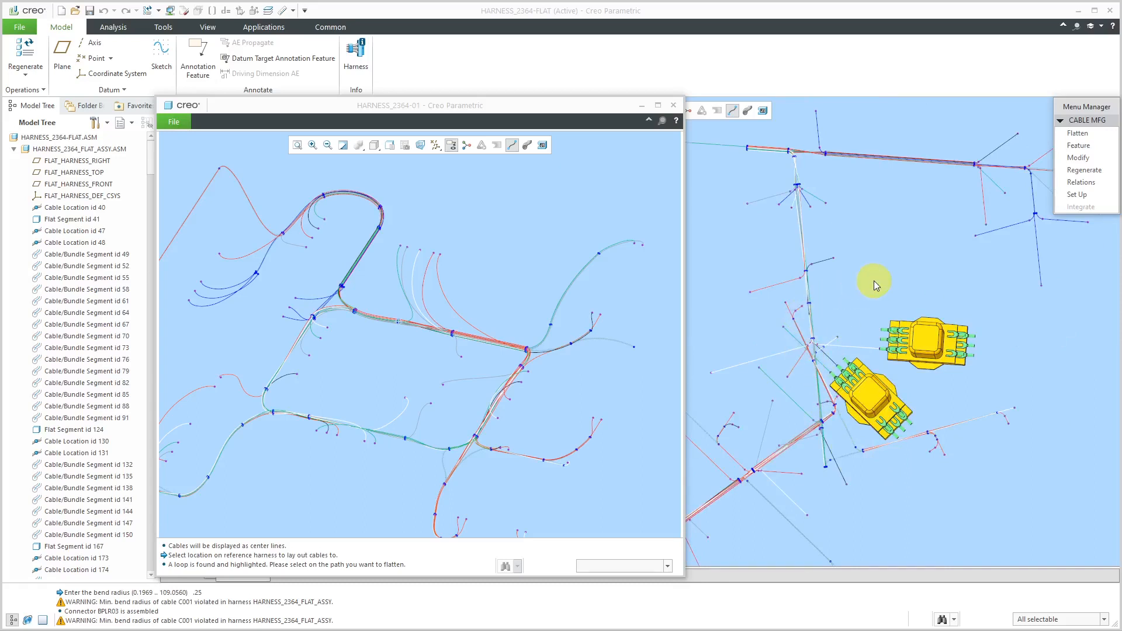
mouse_move(822, 308)
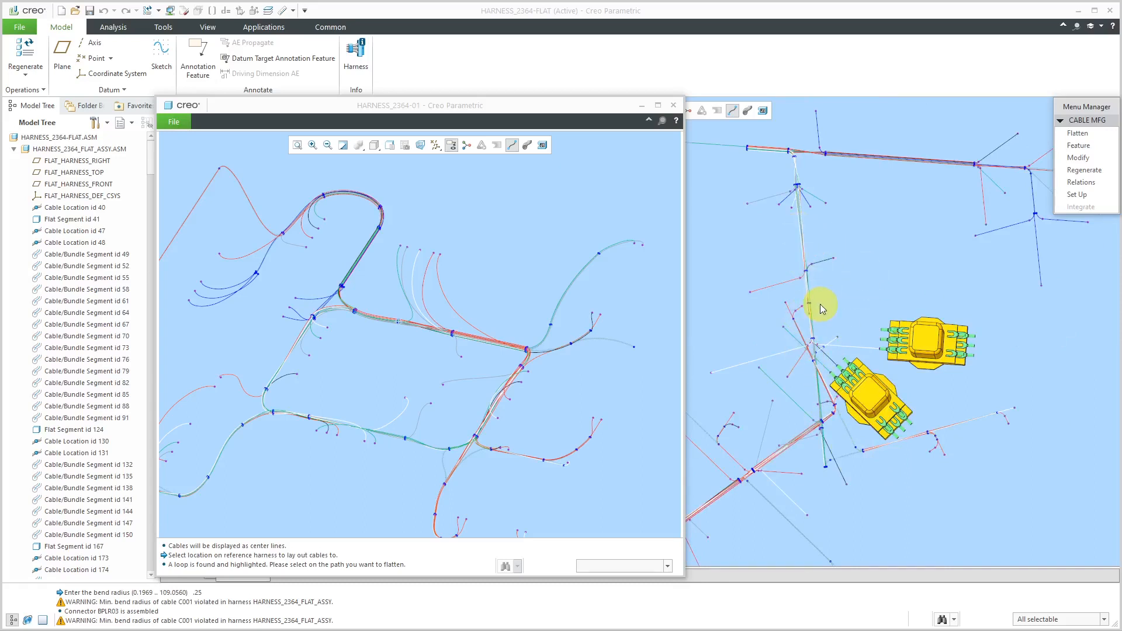
mouse_move(840, 328)
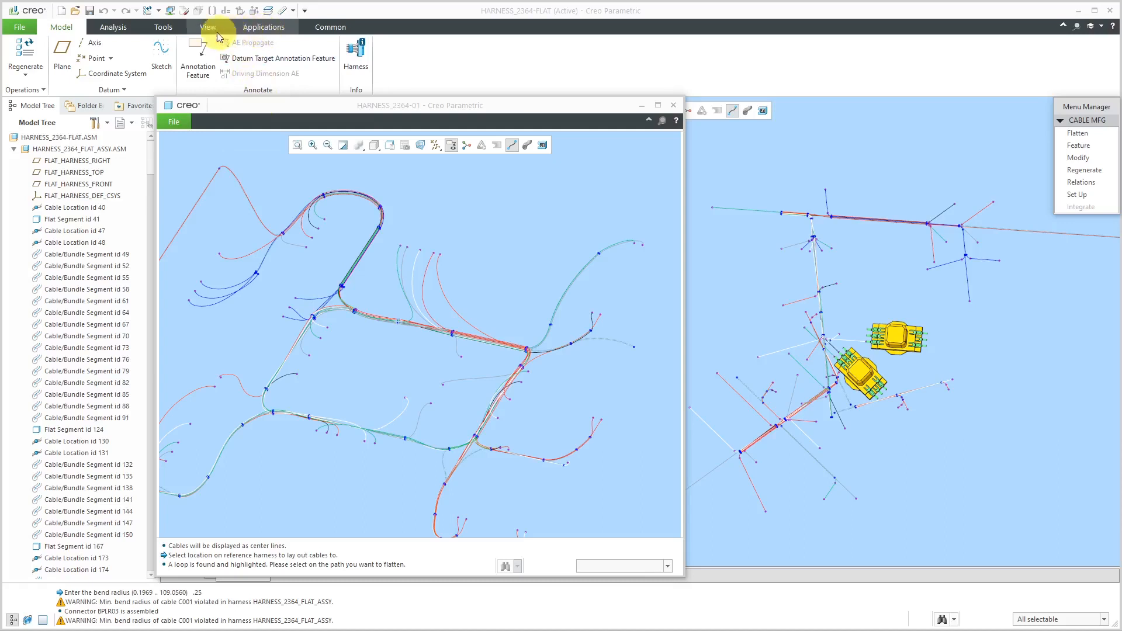
left_click(208, 27)
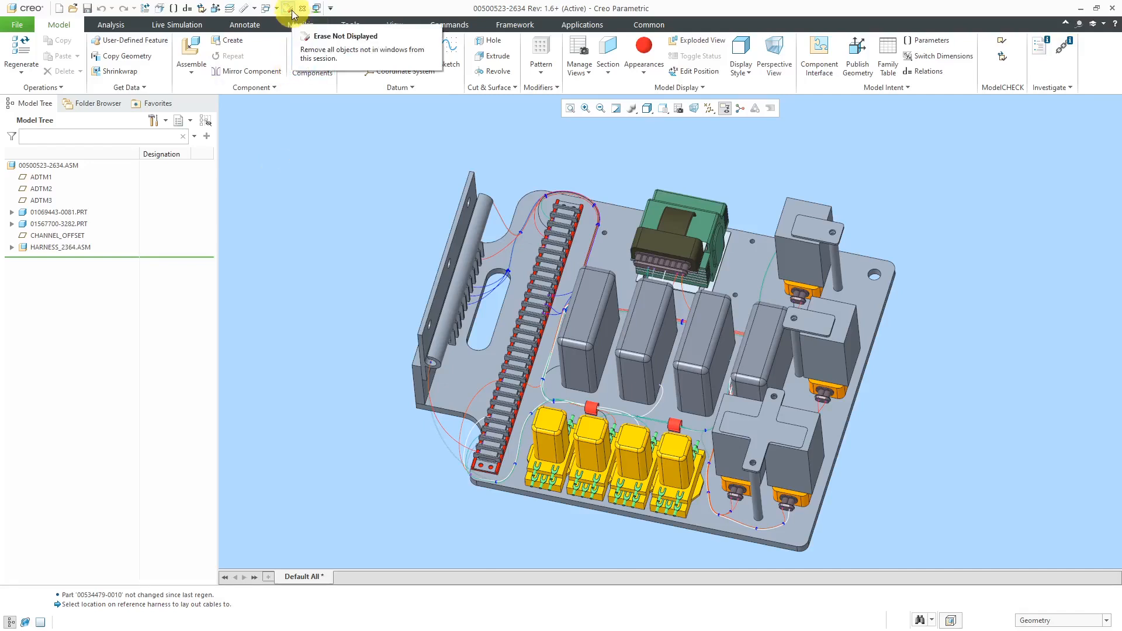
left_click(289, 8)
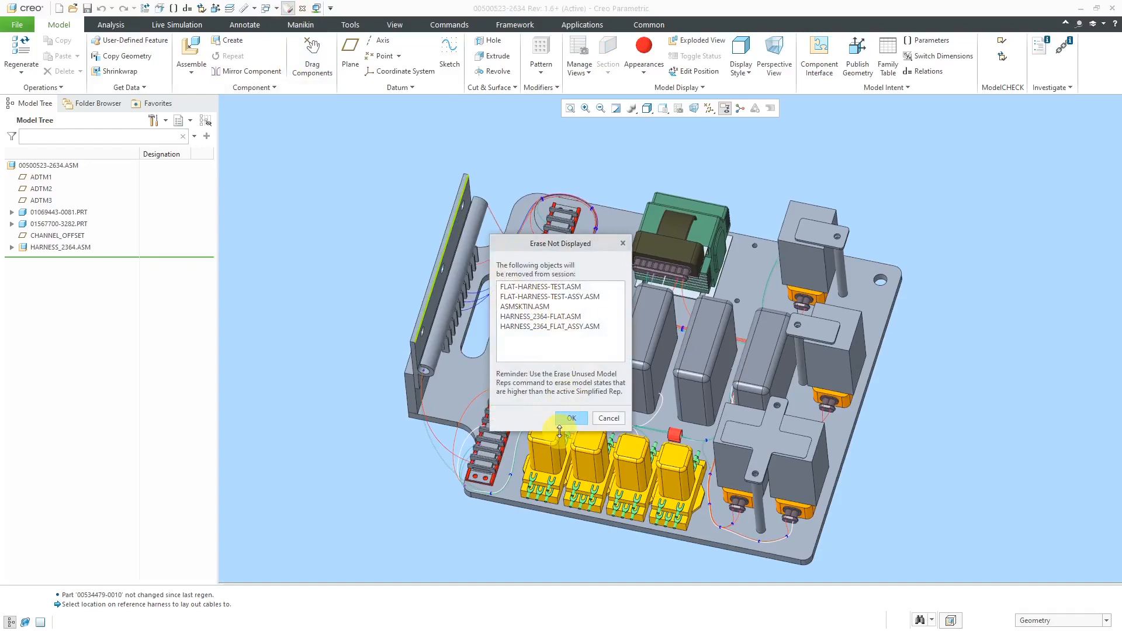
left_click(571, 418)
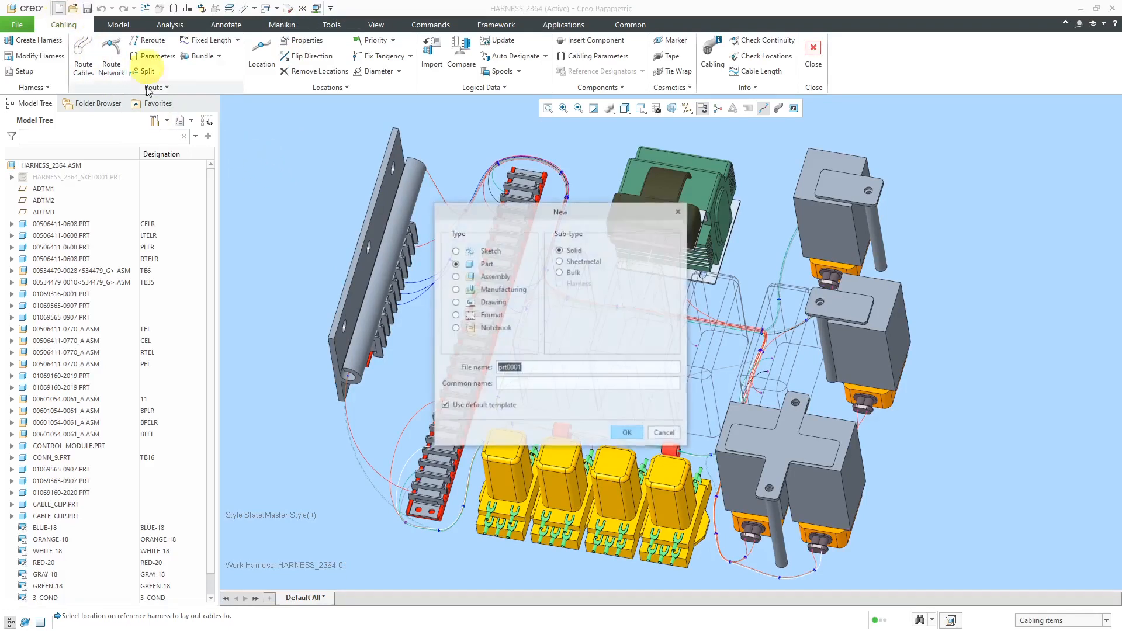
- Create a new Manufacturing model of sub-type Harness named harness_2364_flat
left_click(456, 289)
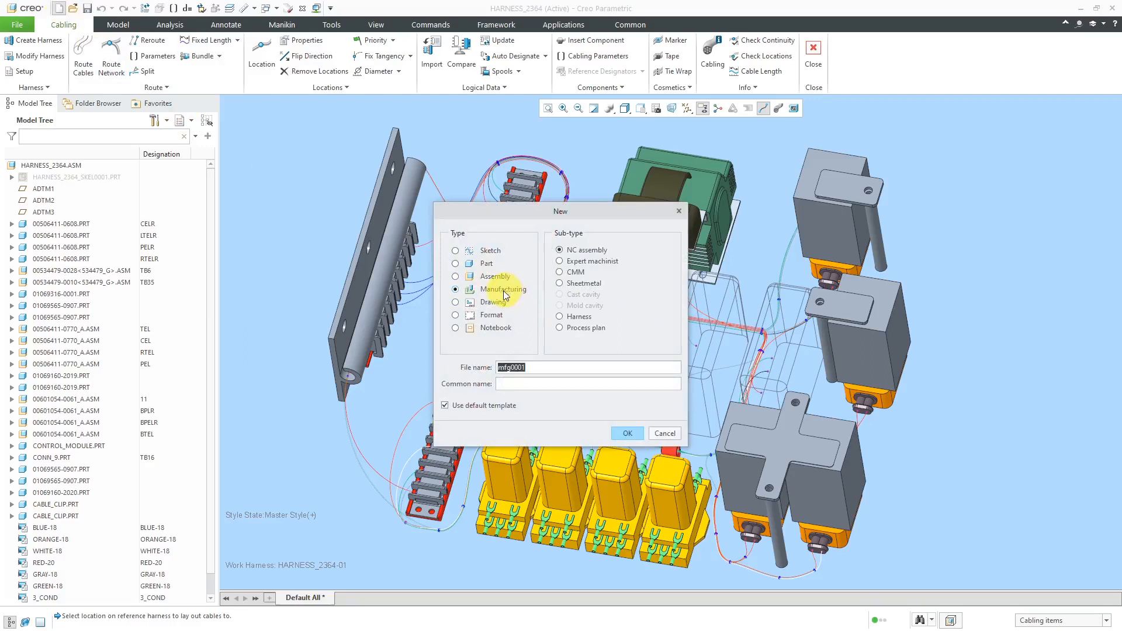
left_click(560, 317)
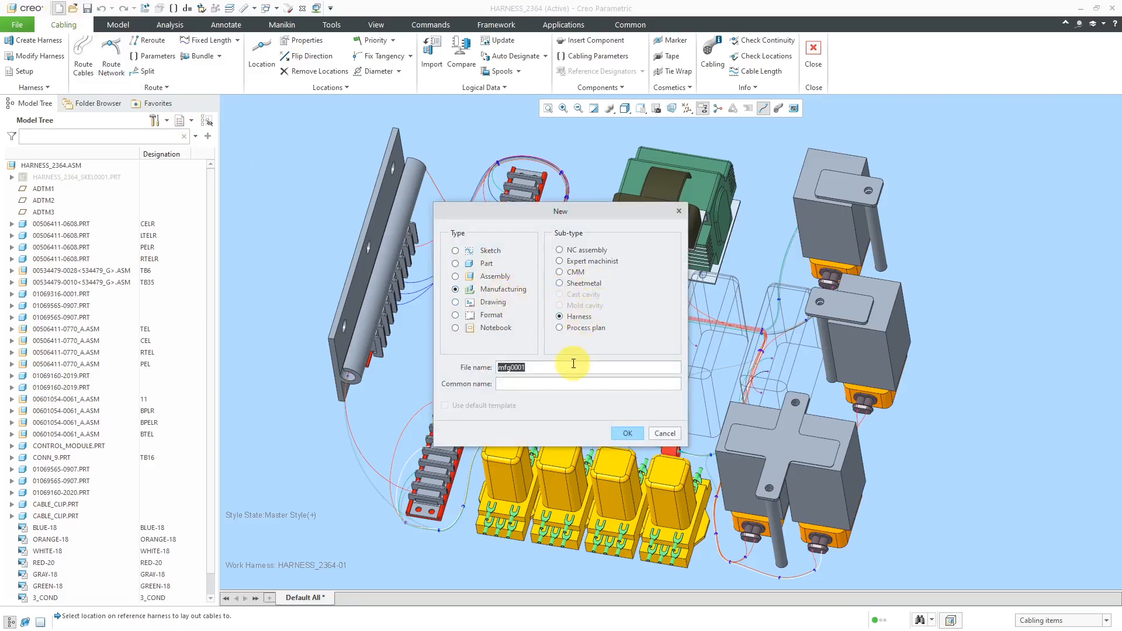
type("harness_23")
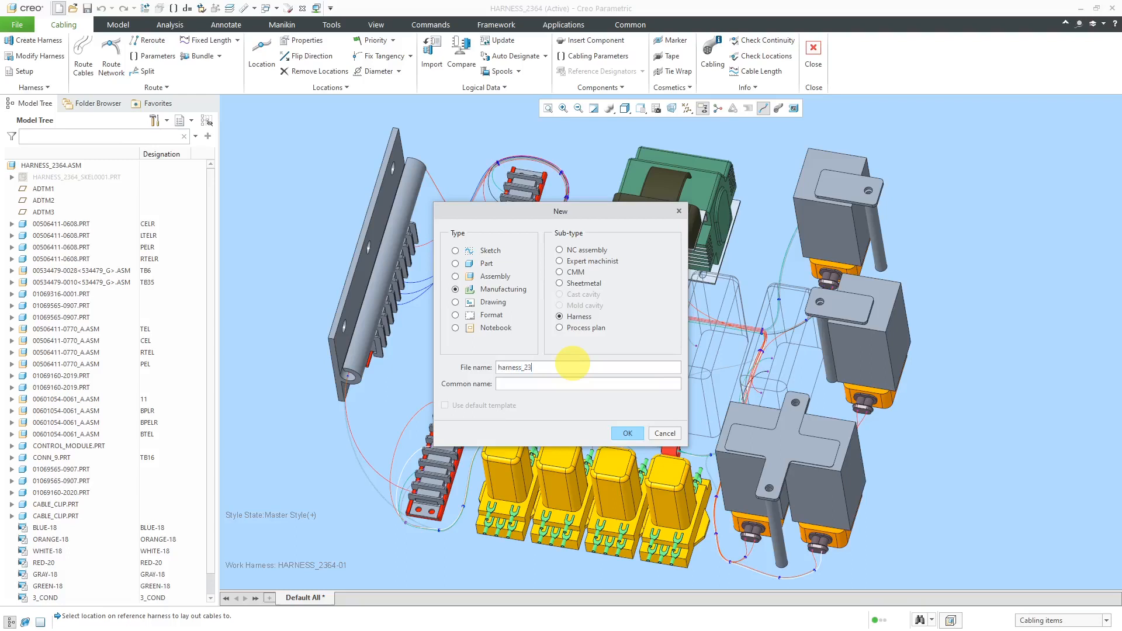
type("64")
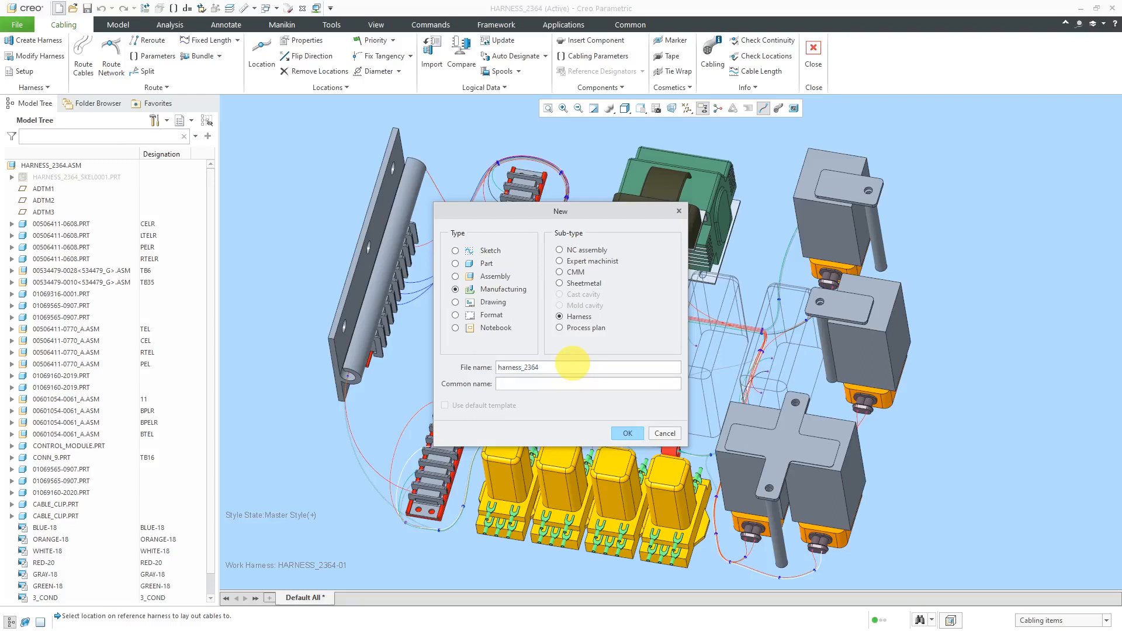
type("_flat")
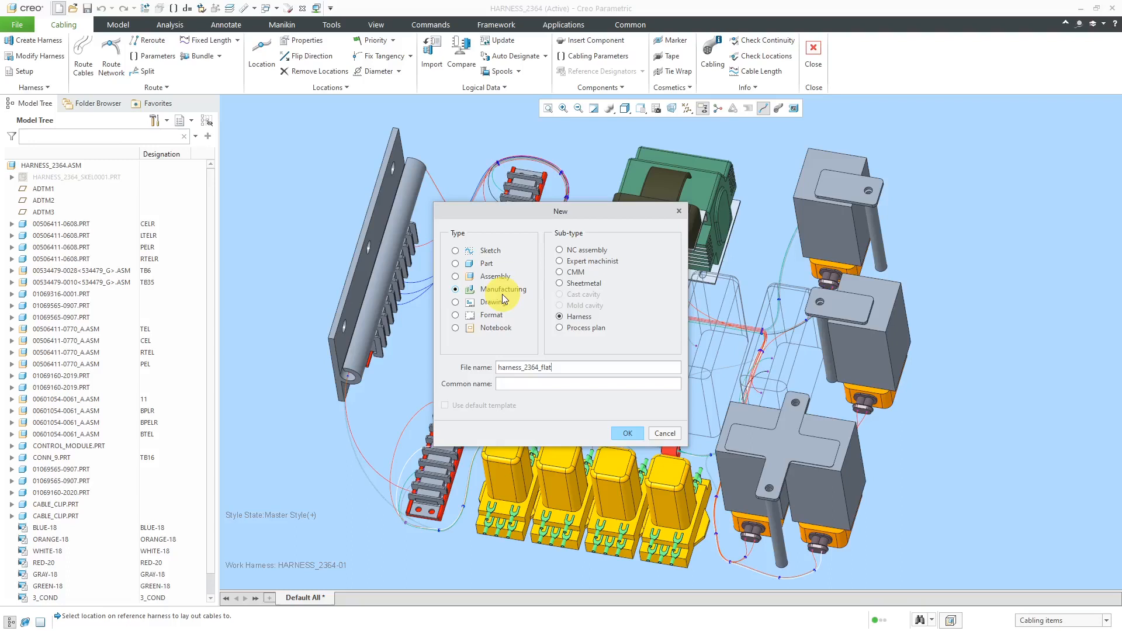
mouse_move(496, 276)
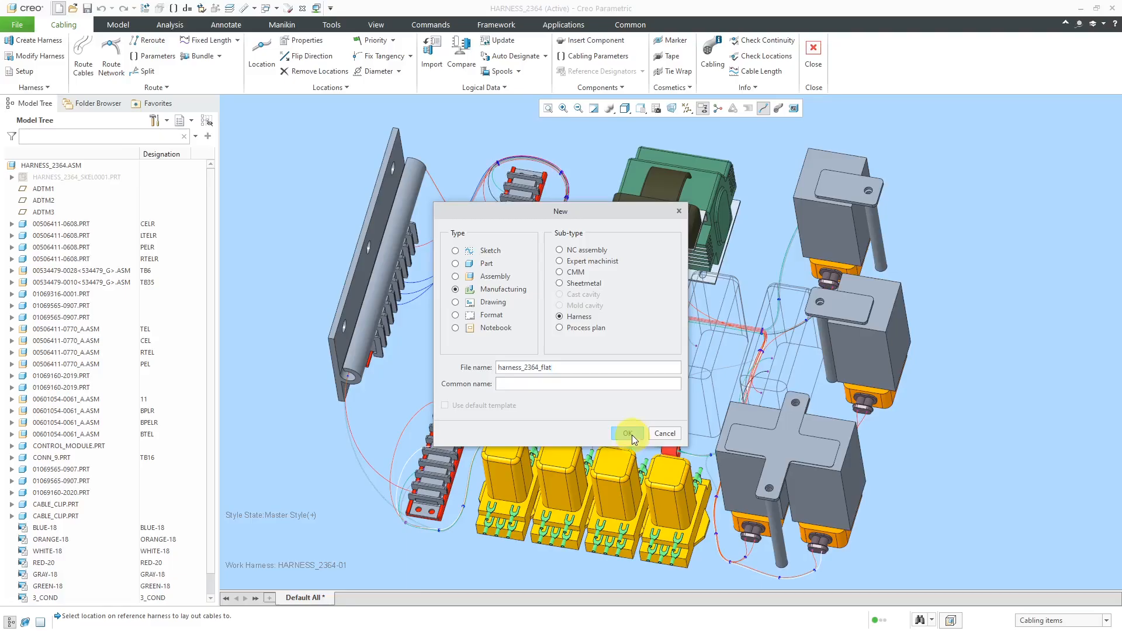
left_click(629, 432)
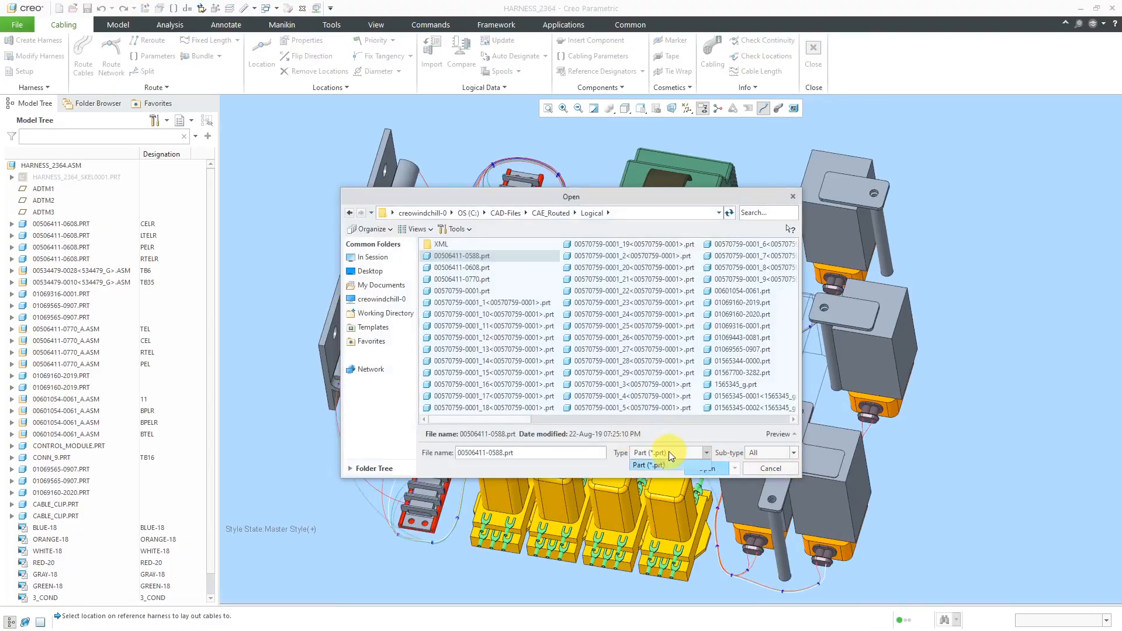
- Load harness_2364-01.prt as the reference harness in Master Rep
left_click(793, 452)
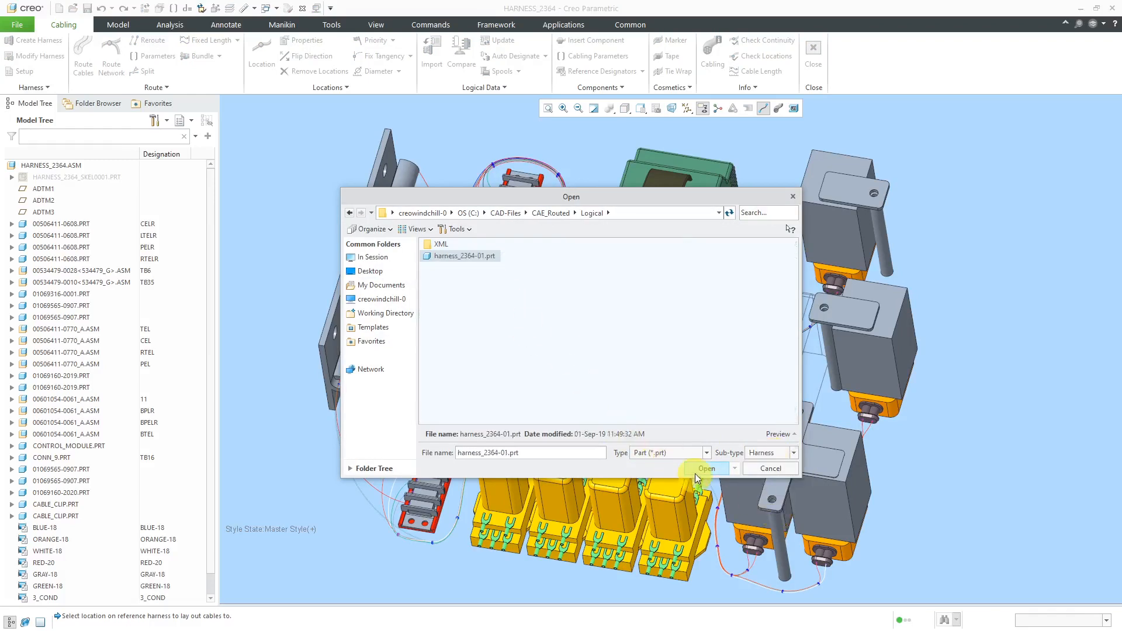
left_click(705, 468)
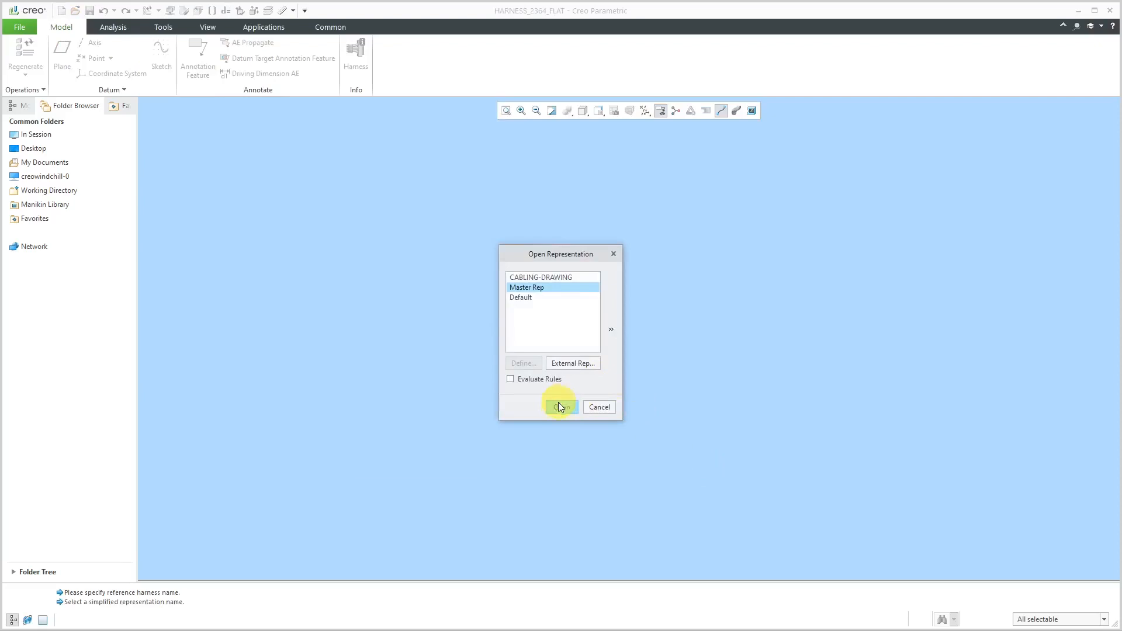
left_click(560, 407)
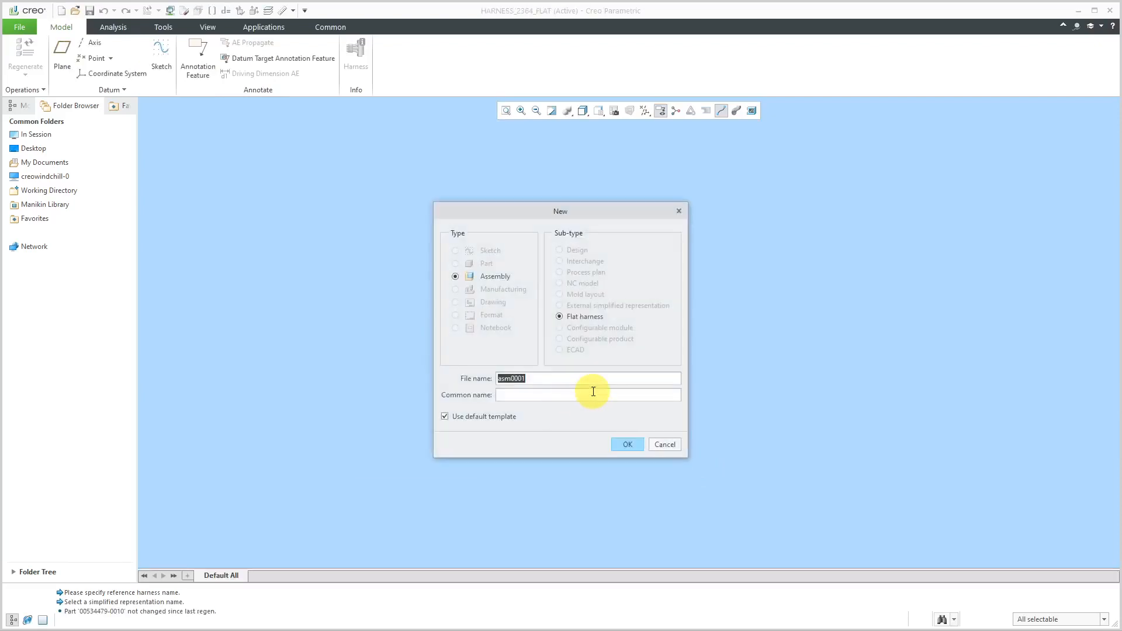
- Name the flat harness assembly harness_2364_flat_assy and create it
type("harness_2364_")
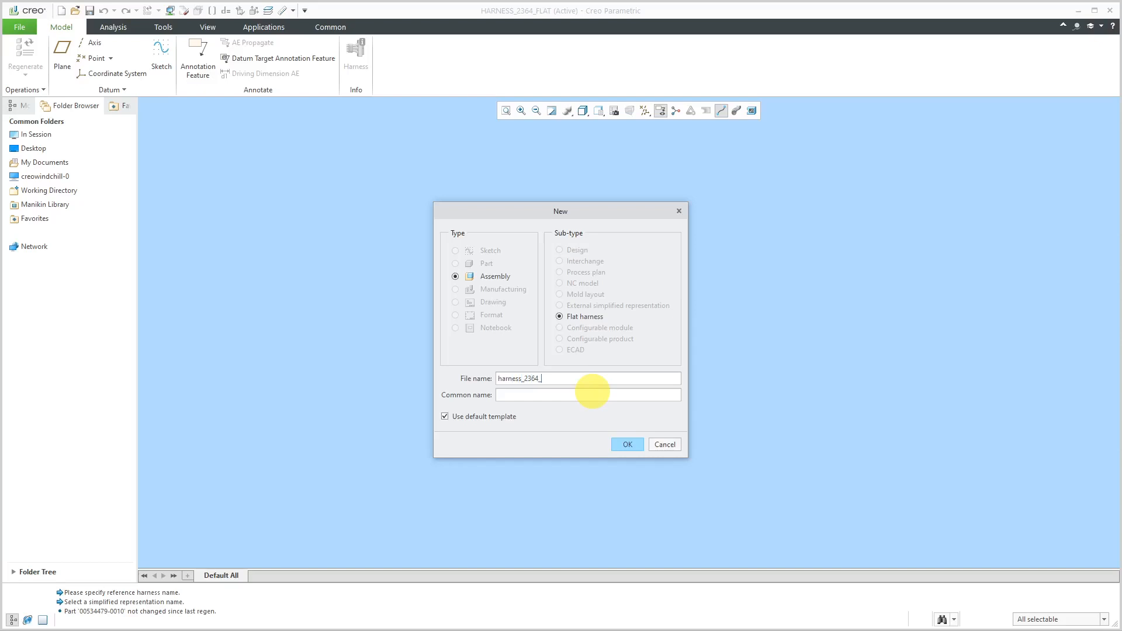
type("flat_assy")
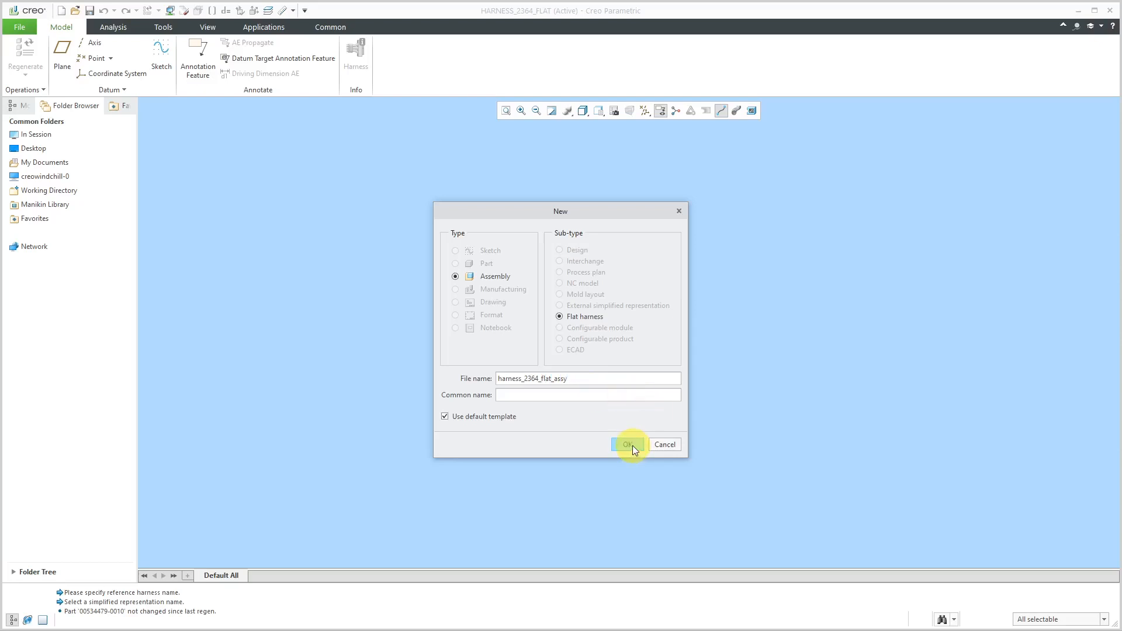
left_click(627, 444)
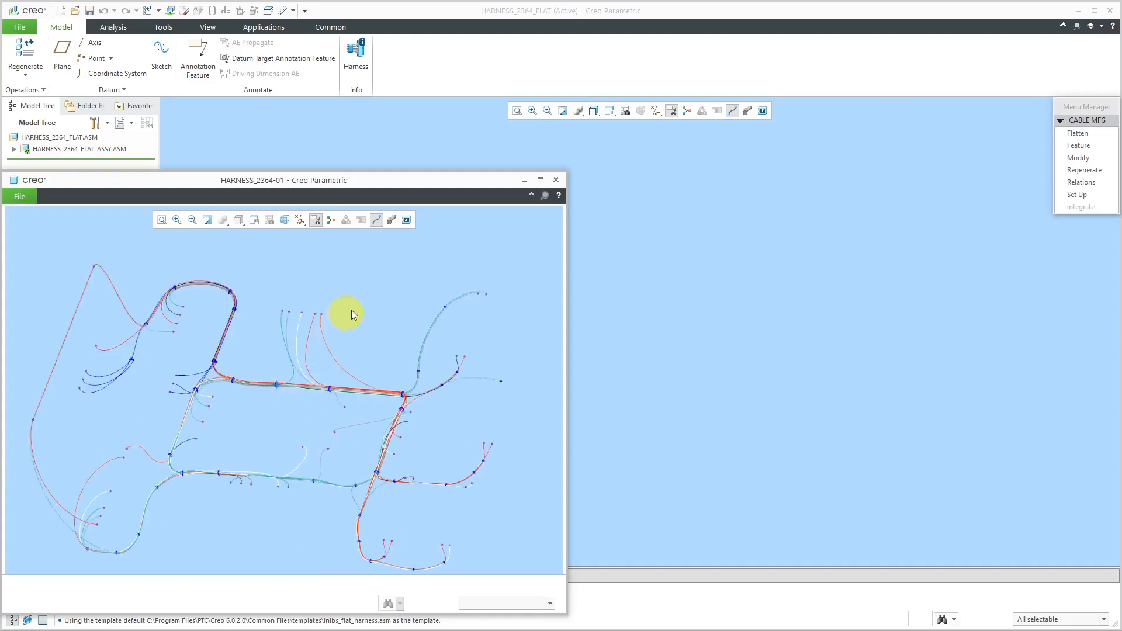
- Start Flatten > Lay Out to begin a manual fan from the reference harness trunk
left_click(1079, 133)
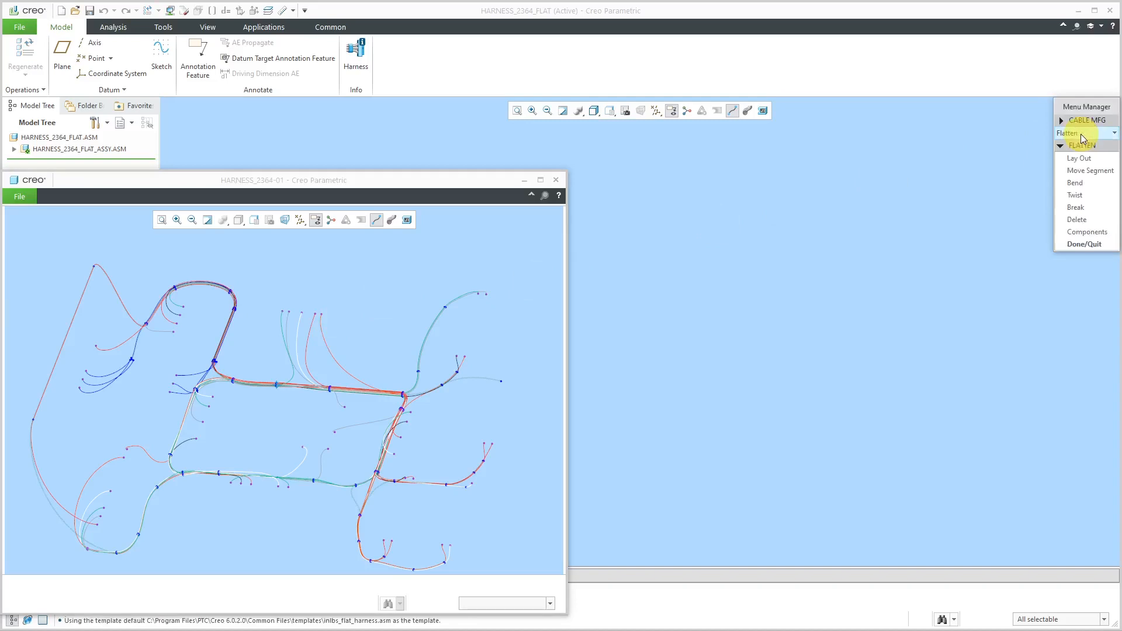
left_click(1080, 157)
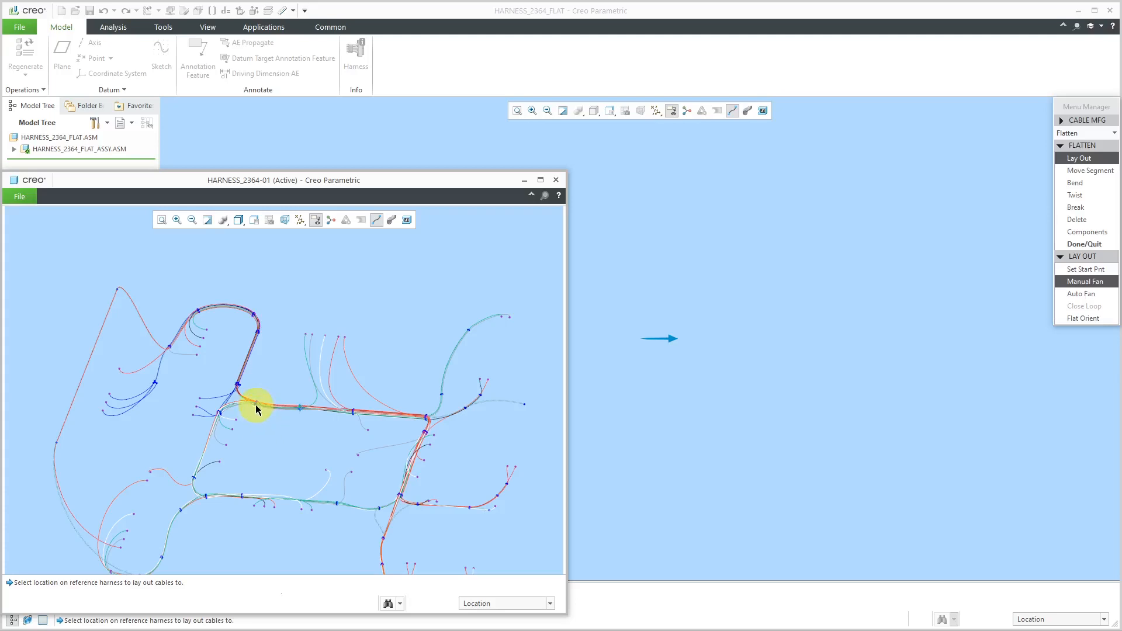
mouse_move(261, 414)
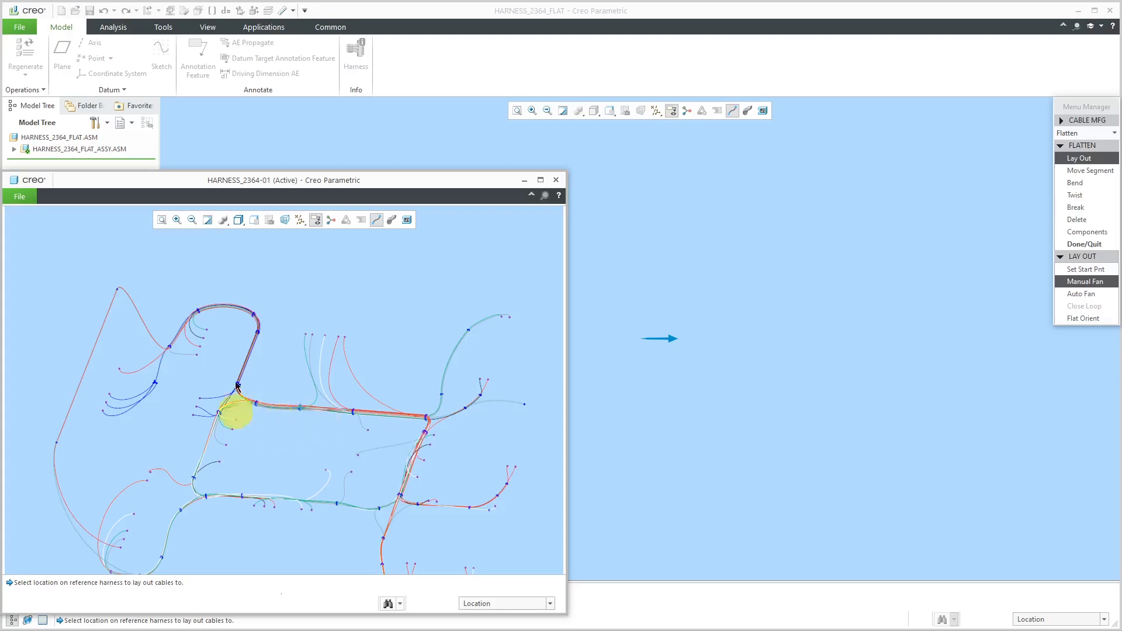
mouse_move(290, 444)
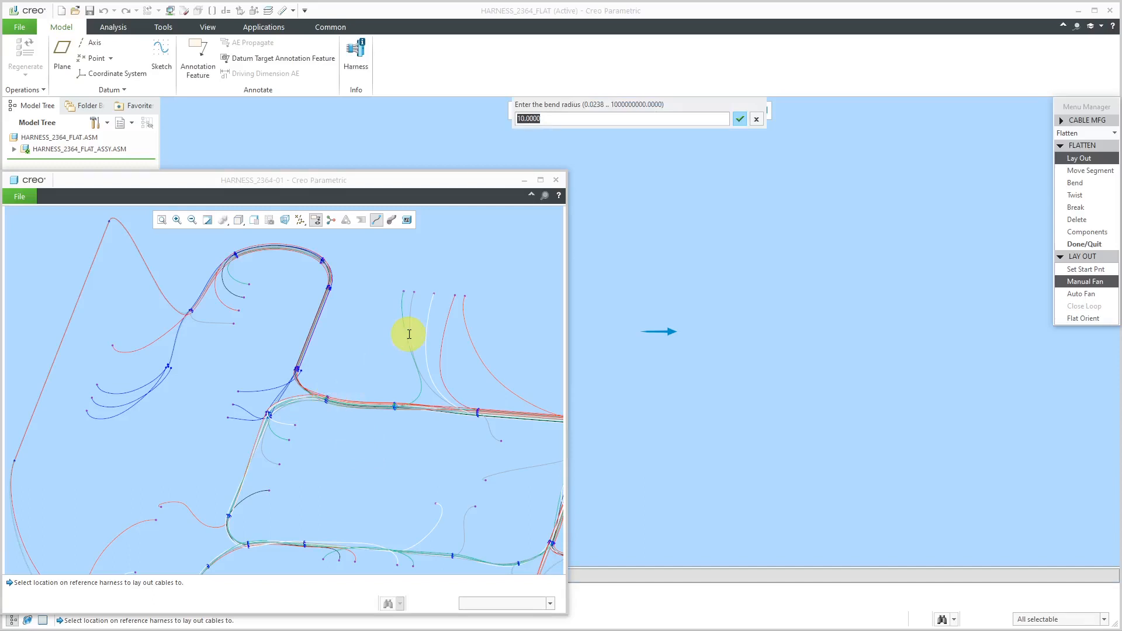
- Give the first trunk run a 0.25 bend radius, accepting a 0 bend angle
type(".25")
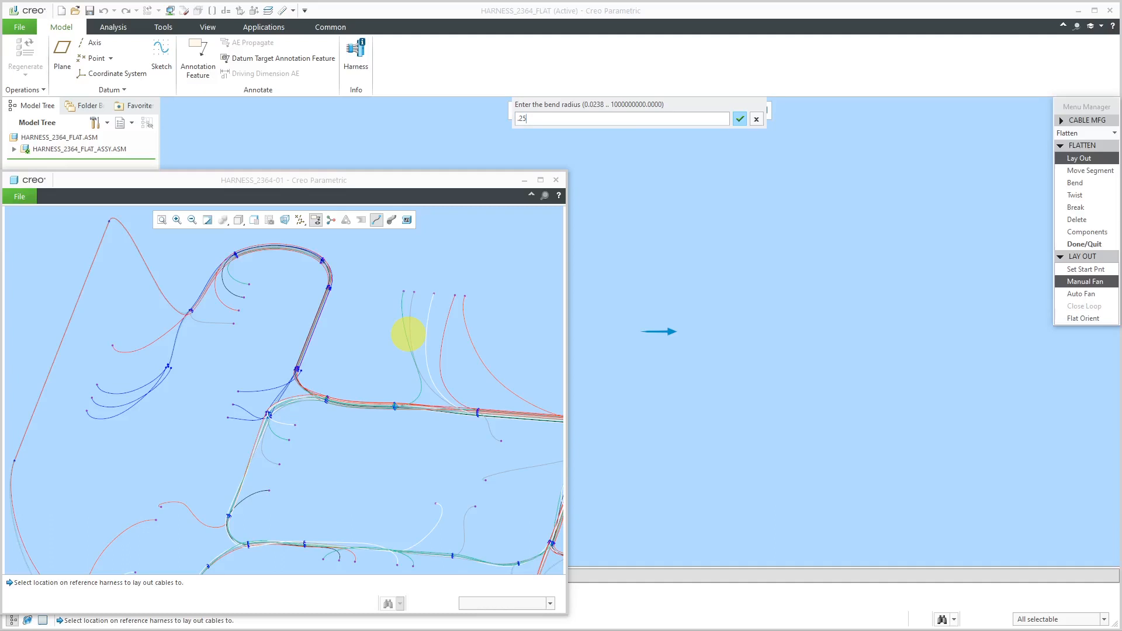
left_click(739, 119)
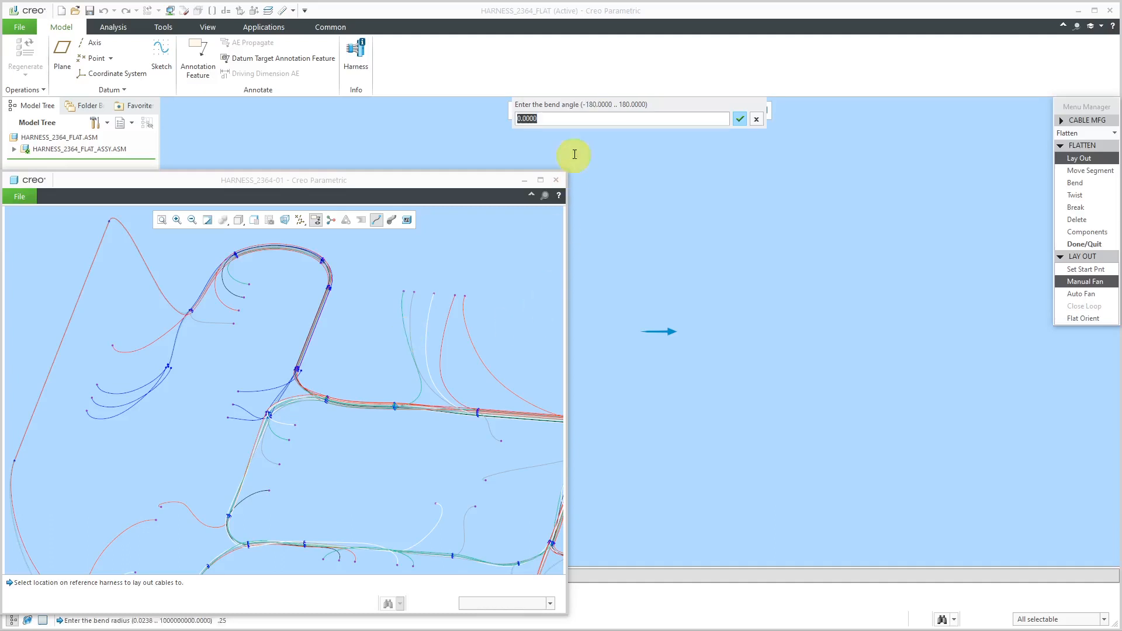
mouse_move(648, 323)
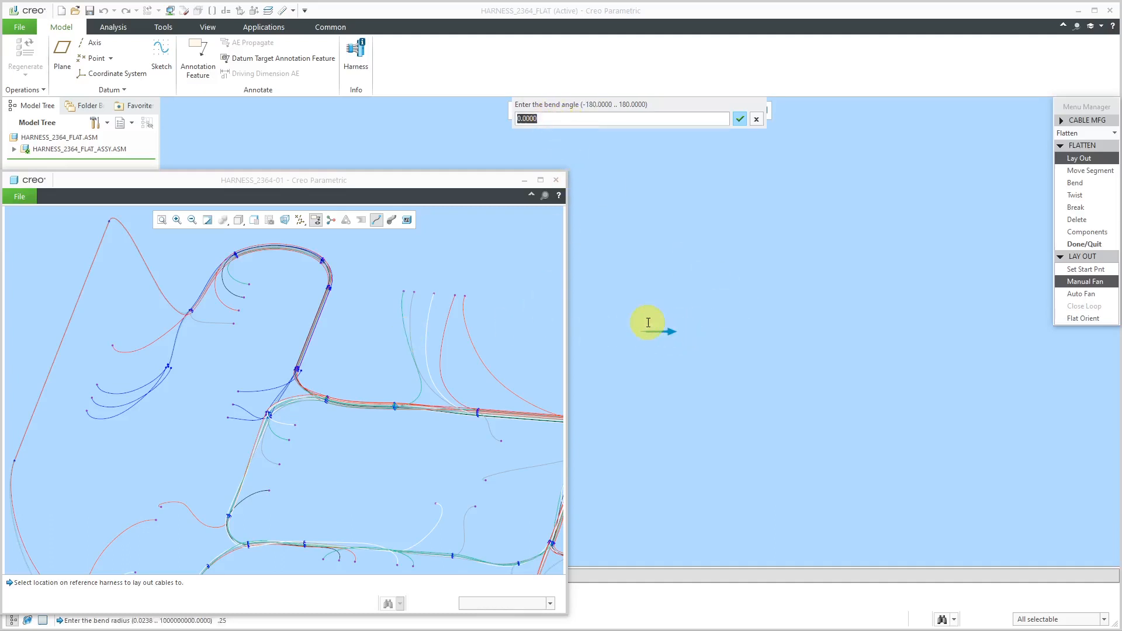
mouse_move(464, 298)
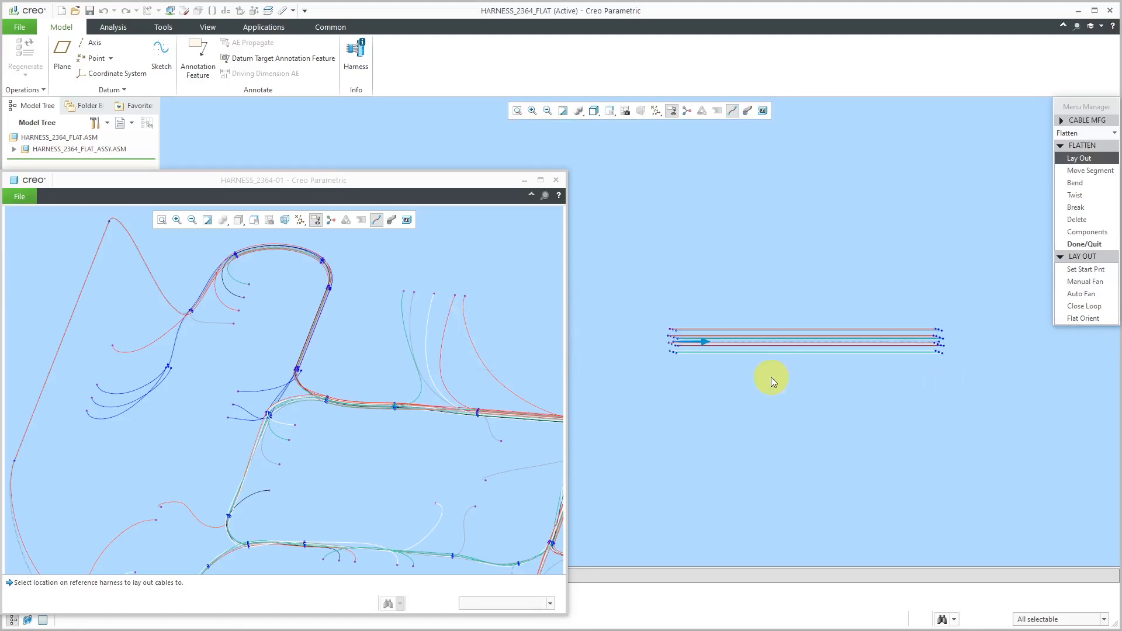
mouse_move(726, 388)
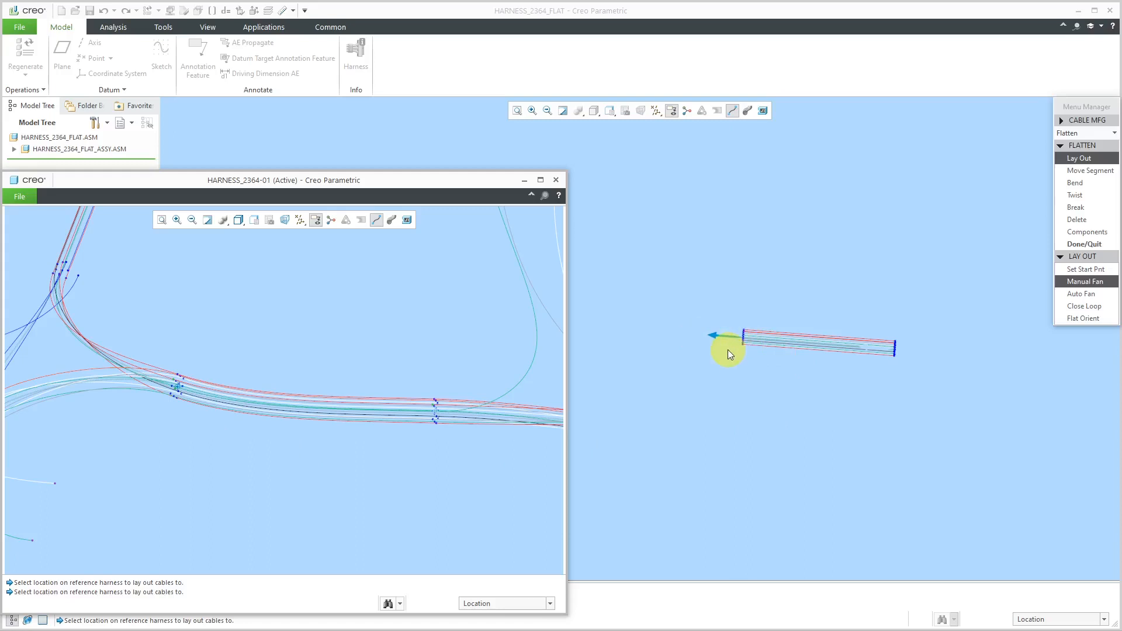
mouse_move(788, 401)
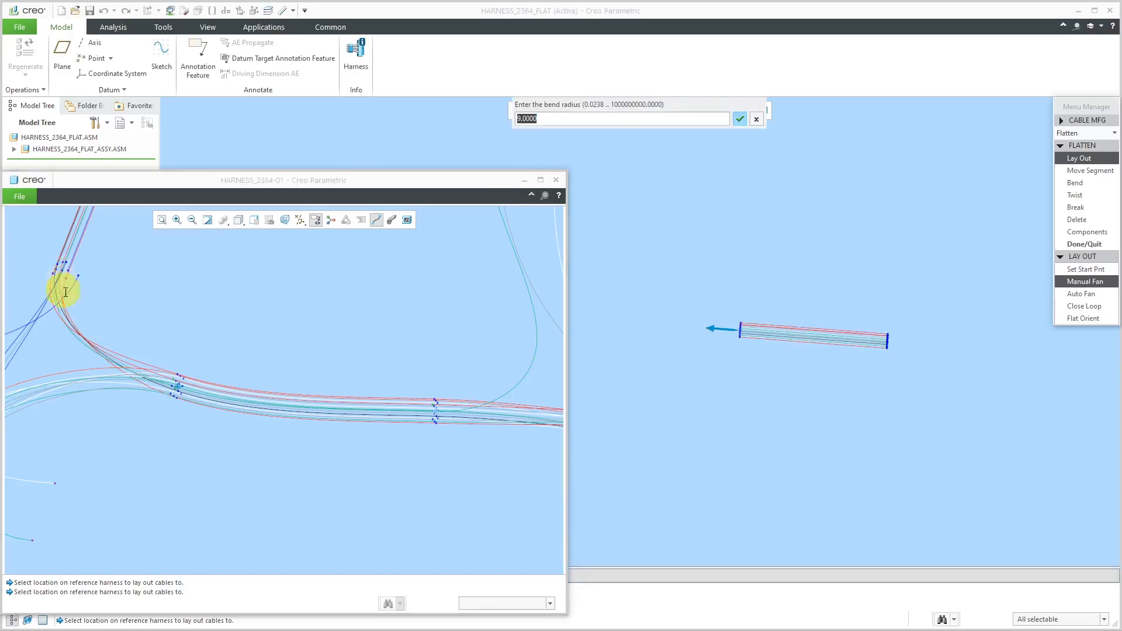
mouse_move(324, 304)
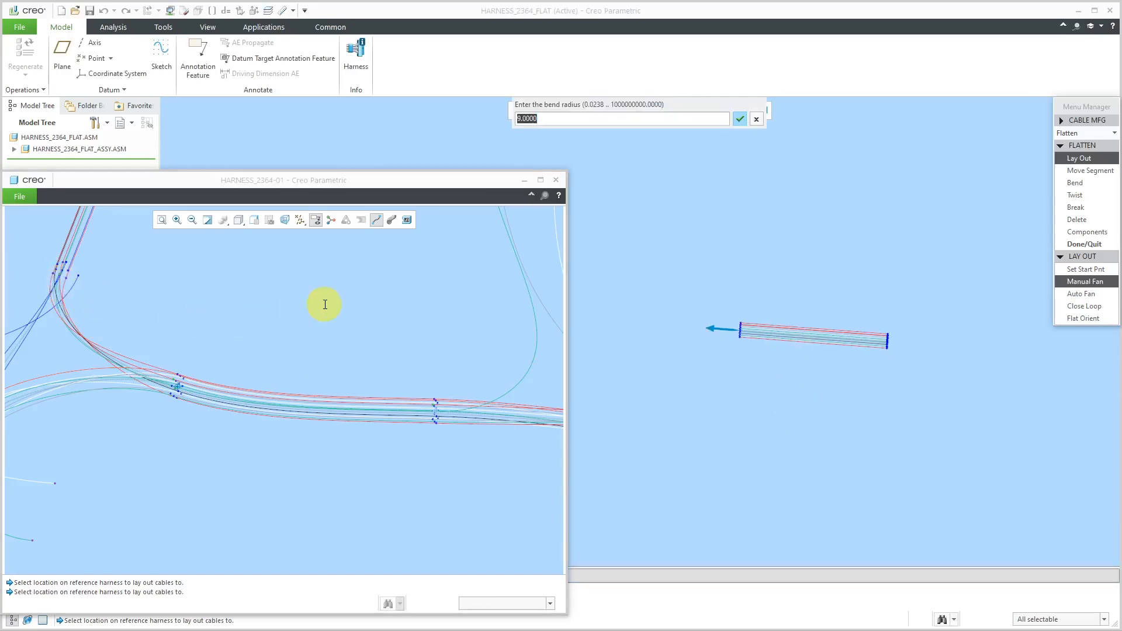
- Accept the bend radius and angle to extend the straight trunk with a second run
left_click(739, 119)
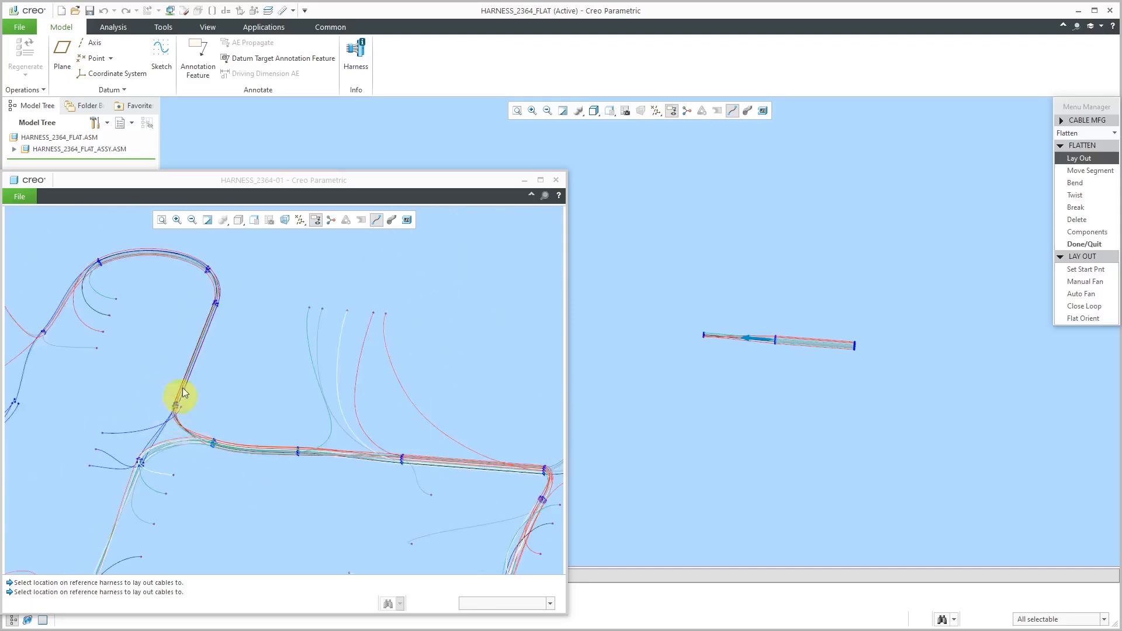
mouse_move(21, 396)
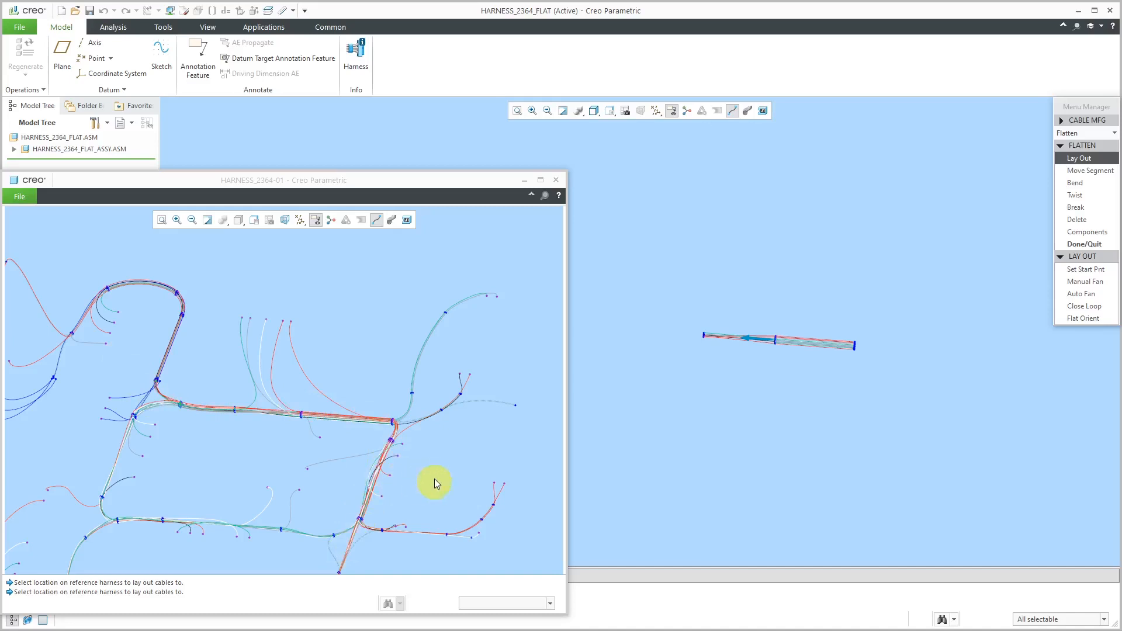
mouse_move(646, 432)
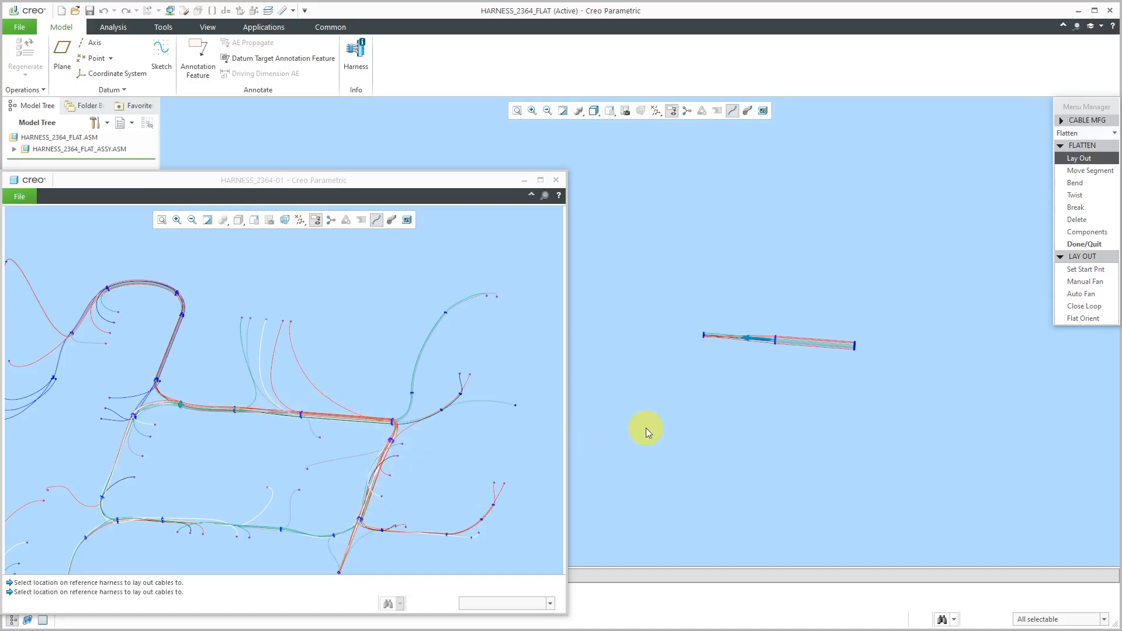